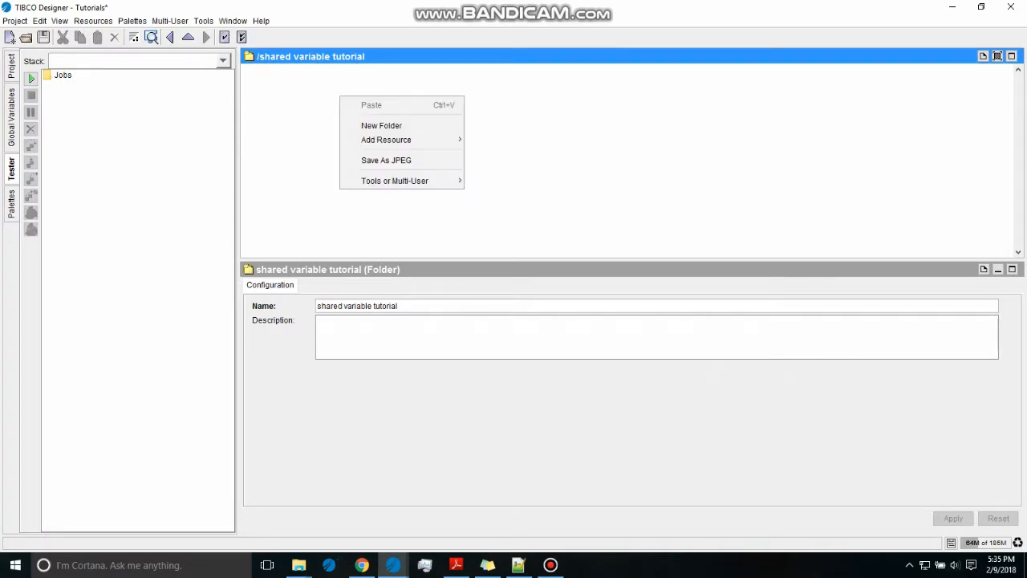
mouse_move(385, 140)
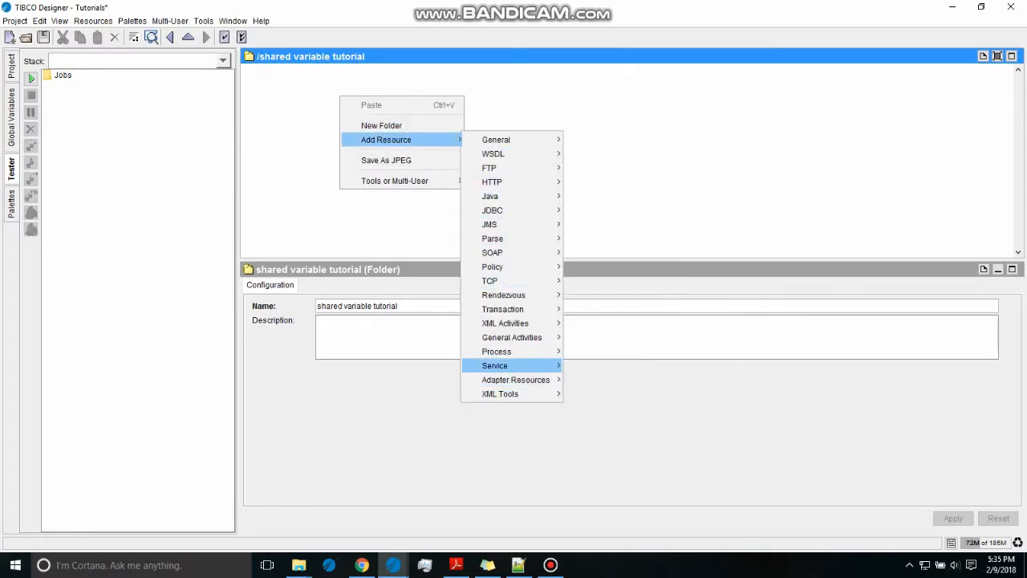
Create a new process definition named 'shared variable' in the tutorial folder and apply.
left_click(496, 351)
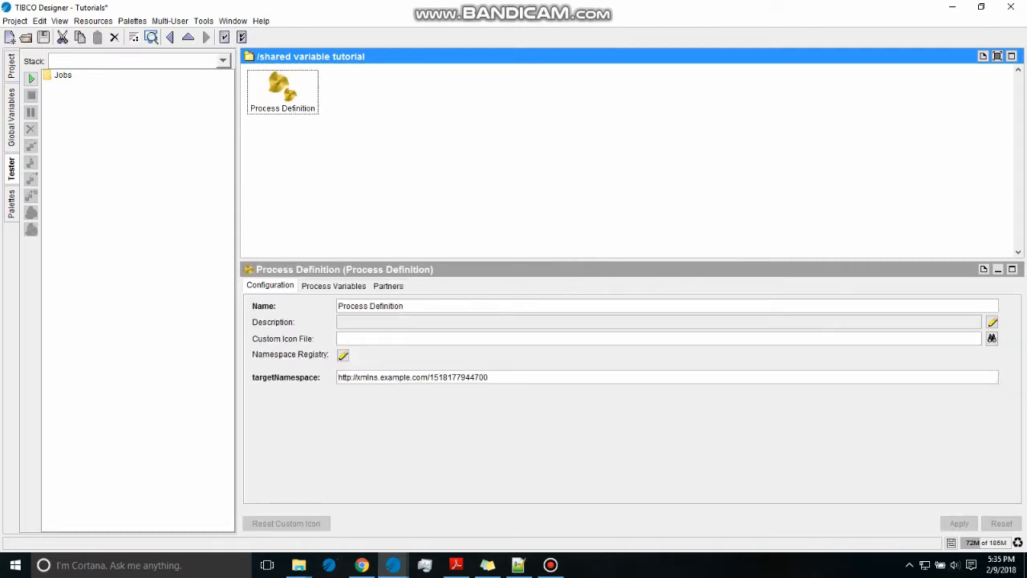
type("shared")
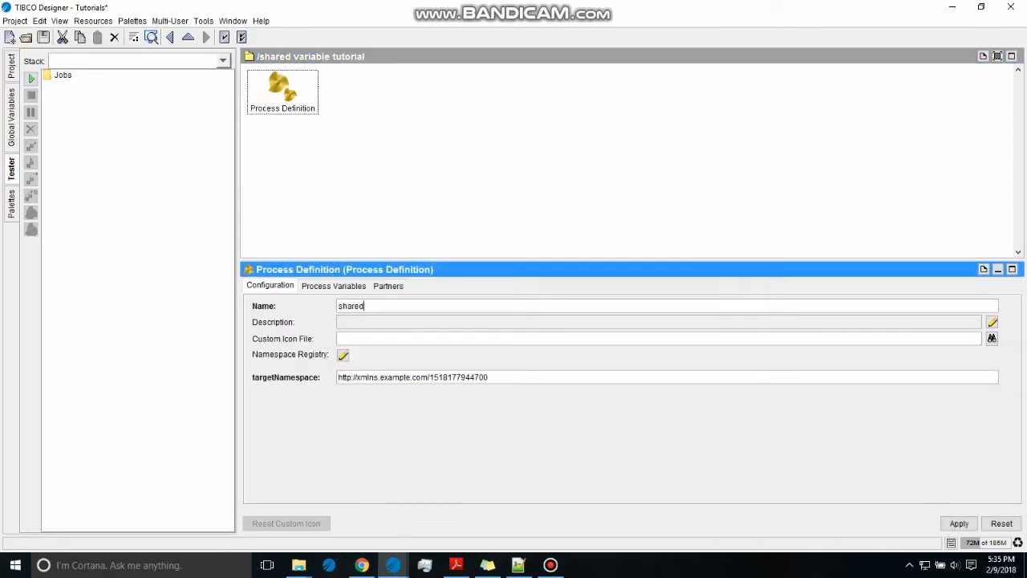
type("variab")
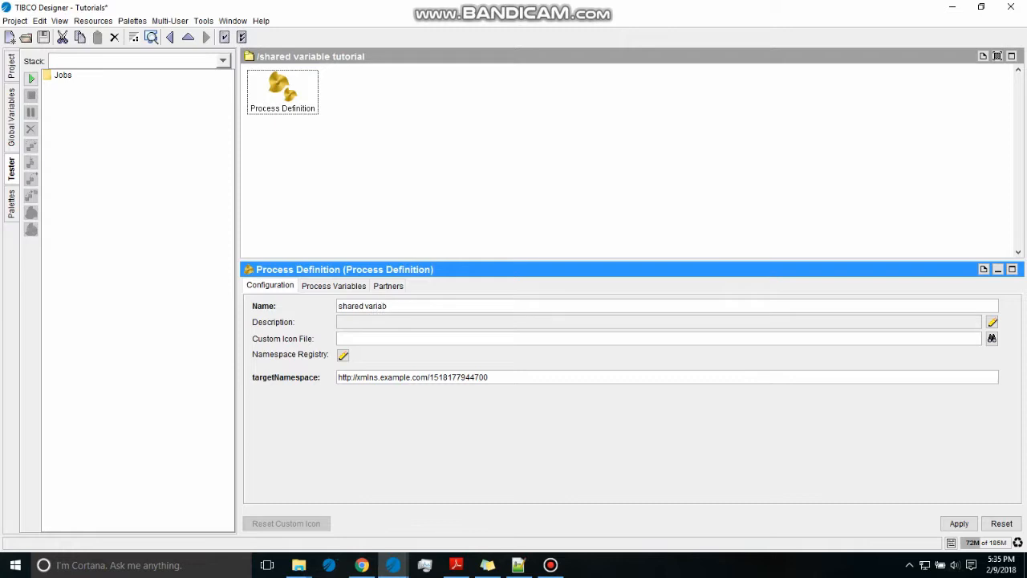
type("le")
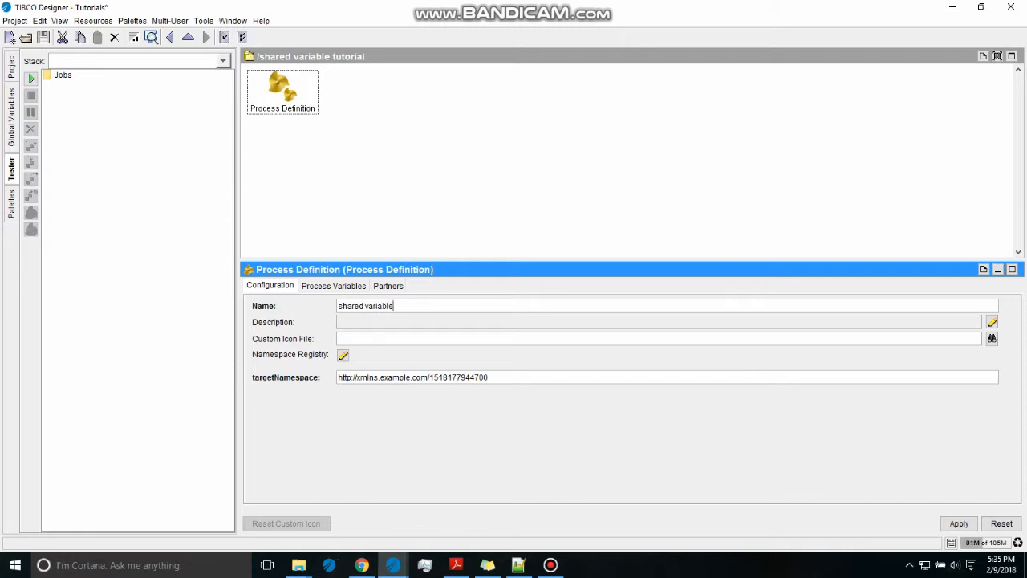
left_click(959, 523)
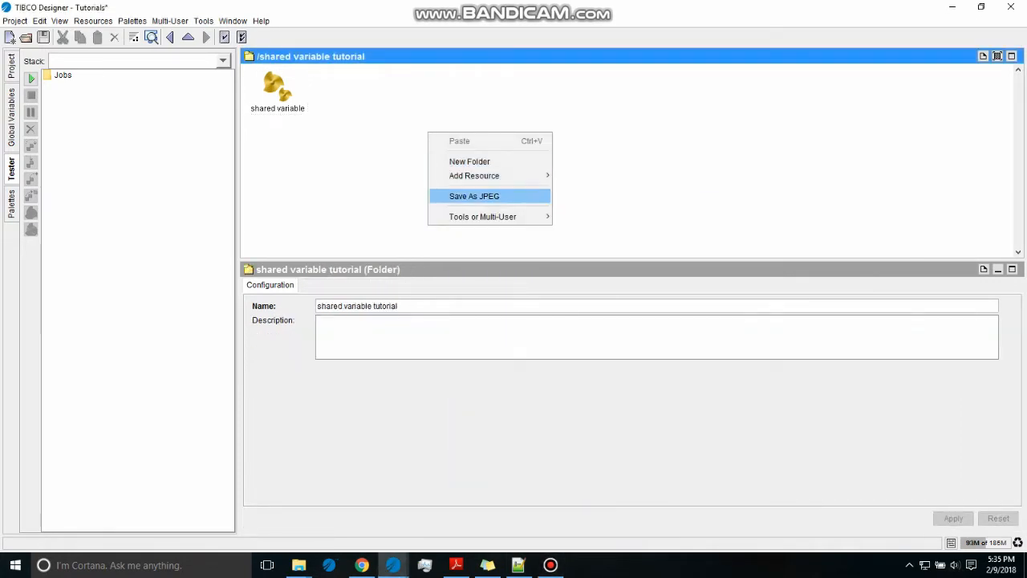
mouse_move(473, 175)
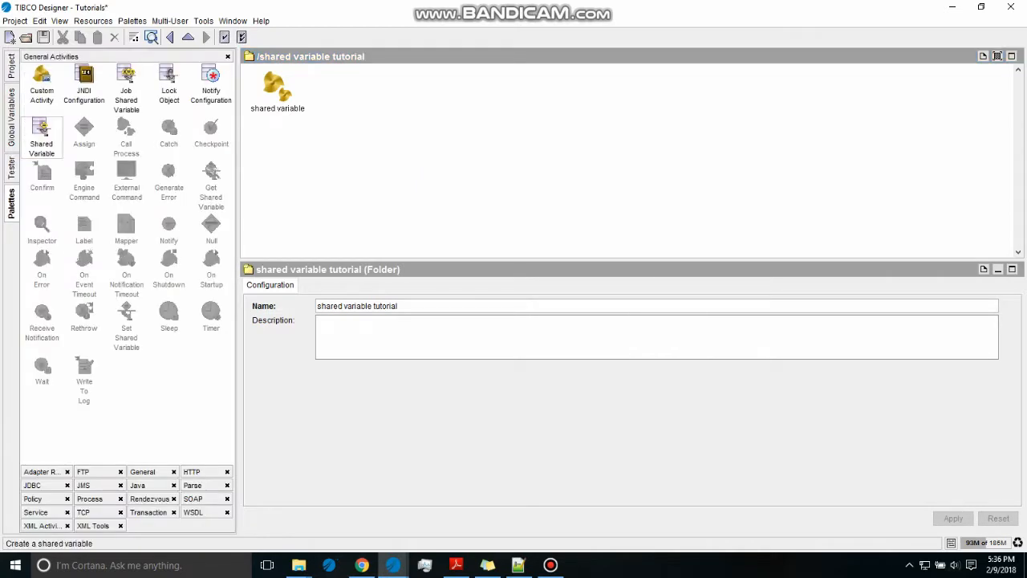
Show the General Activities palette containing the Shared Variable resource.
left_click(141, 472)
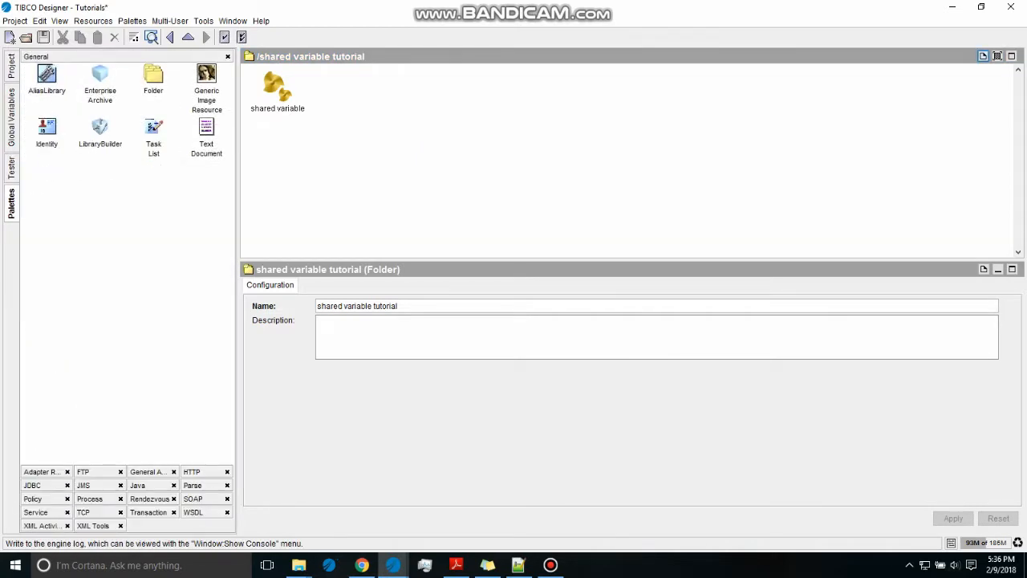
left_click(147, 472)
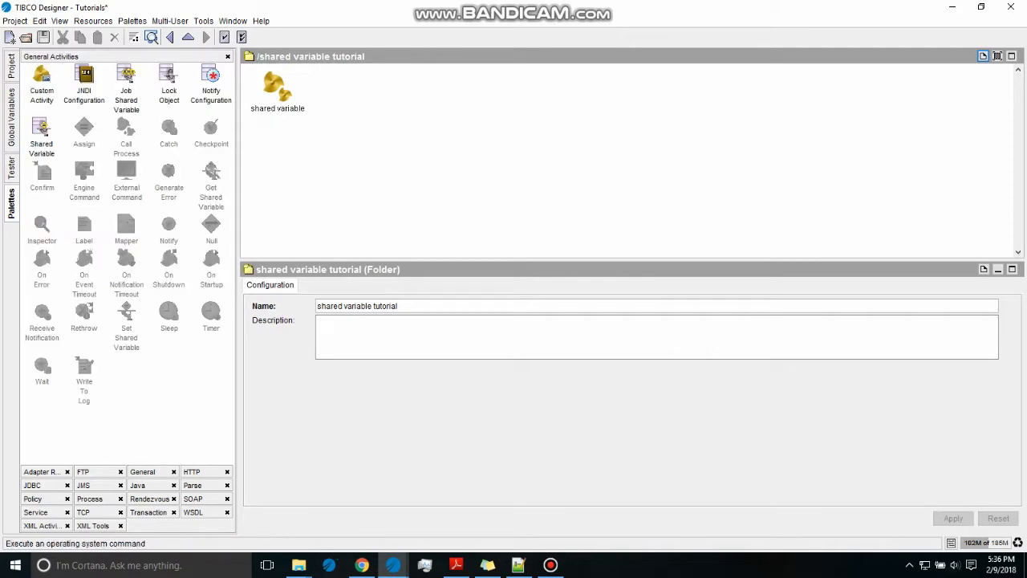
mouse_move(125, 80)
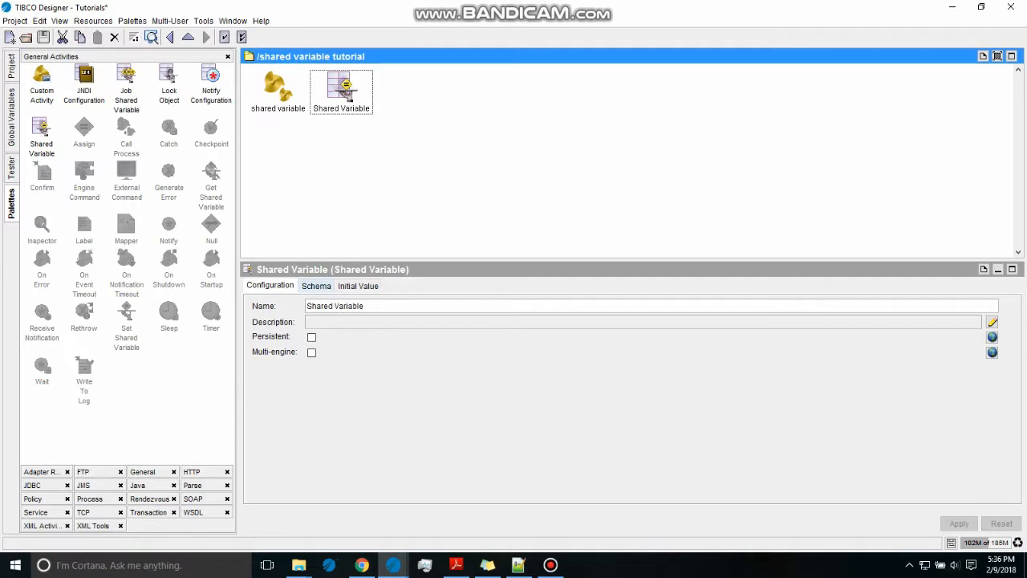
Define the Shared Variable schema as a root element with a child param of type Integer.
left_click(314, 285)
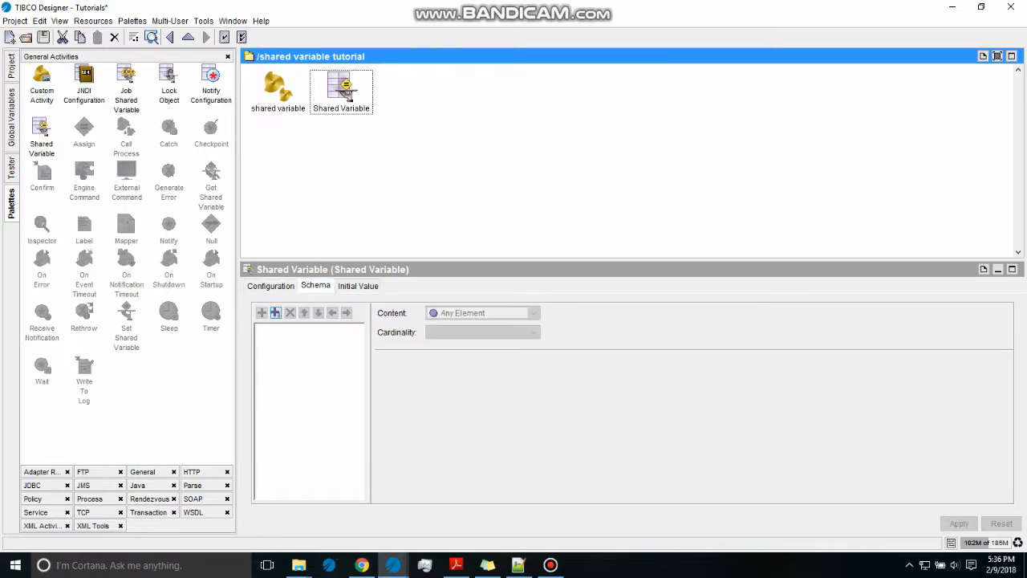
left_click(269, 286)
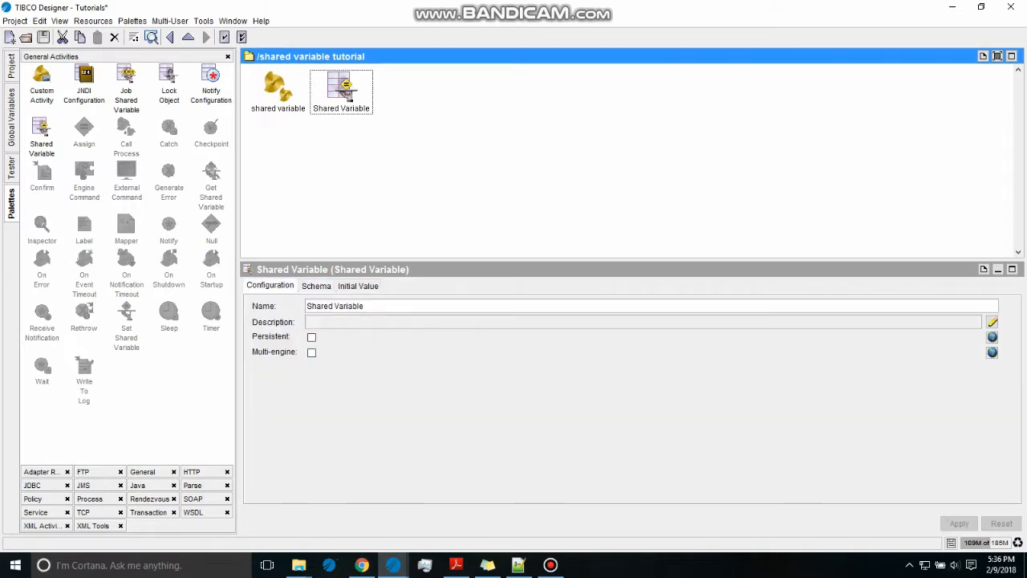
left_click(315, 285)
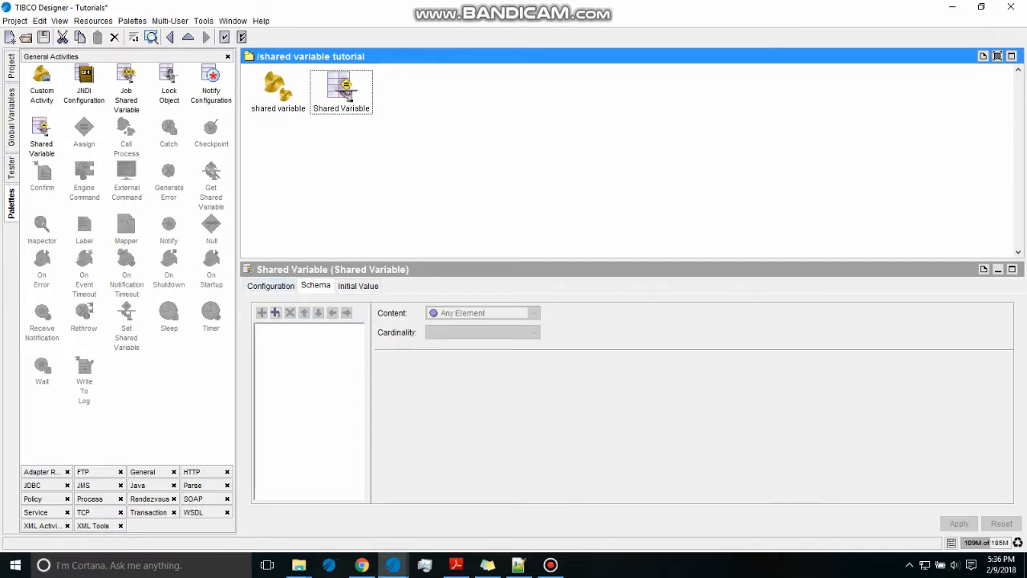
left_click(262, 311)
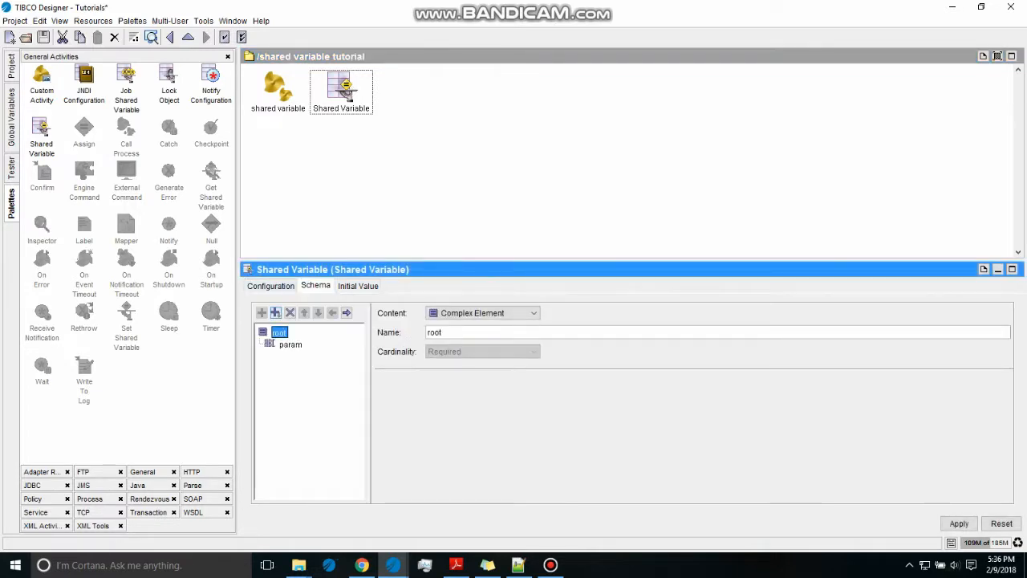
left_click(291, 343)
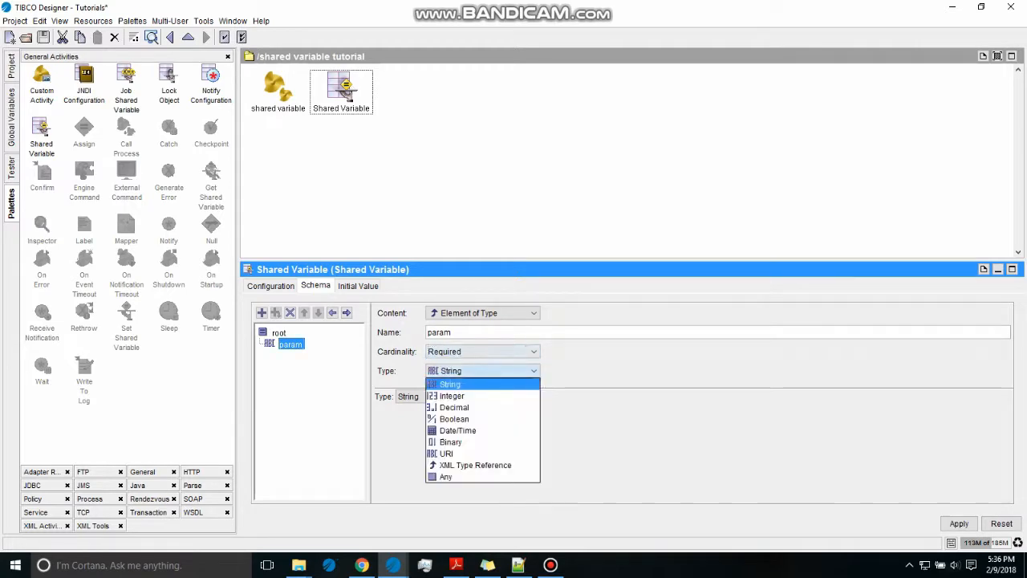
left_click(450, 395)
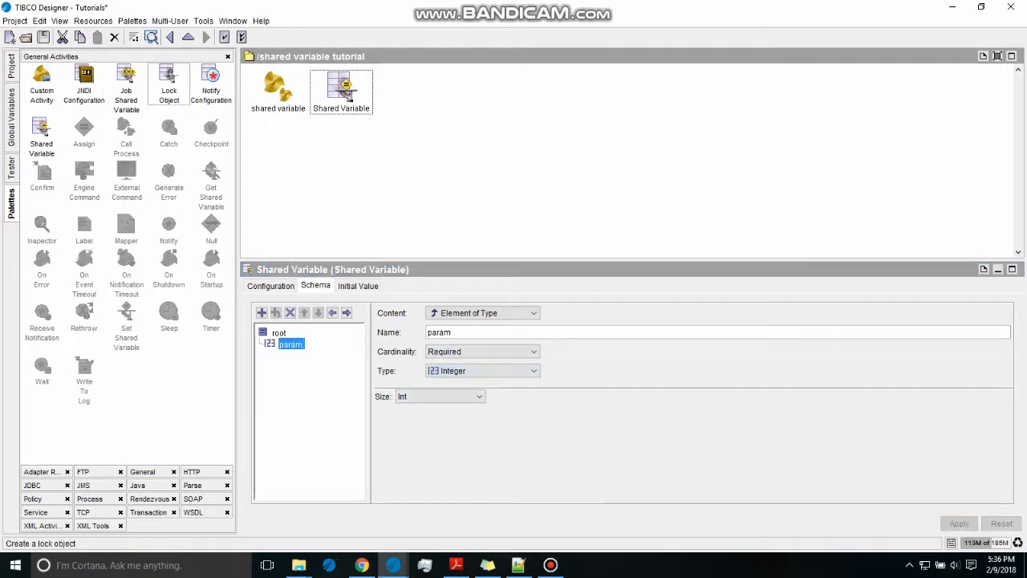
left_click(279, 332)
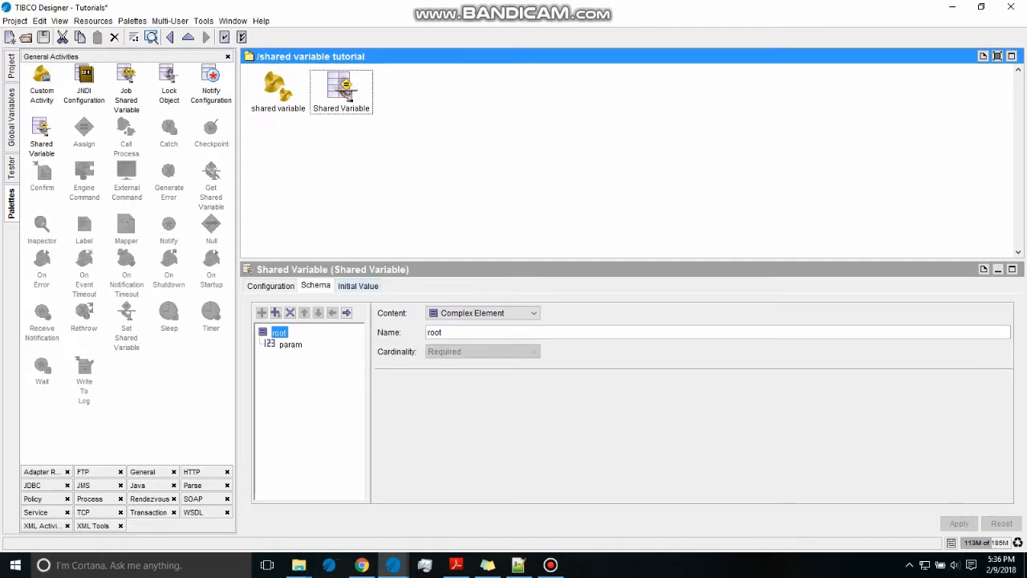
Edit the built initial value so param starts at 100 and confirm.
left_click(358, 285)
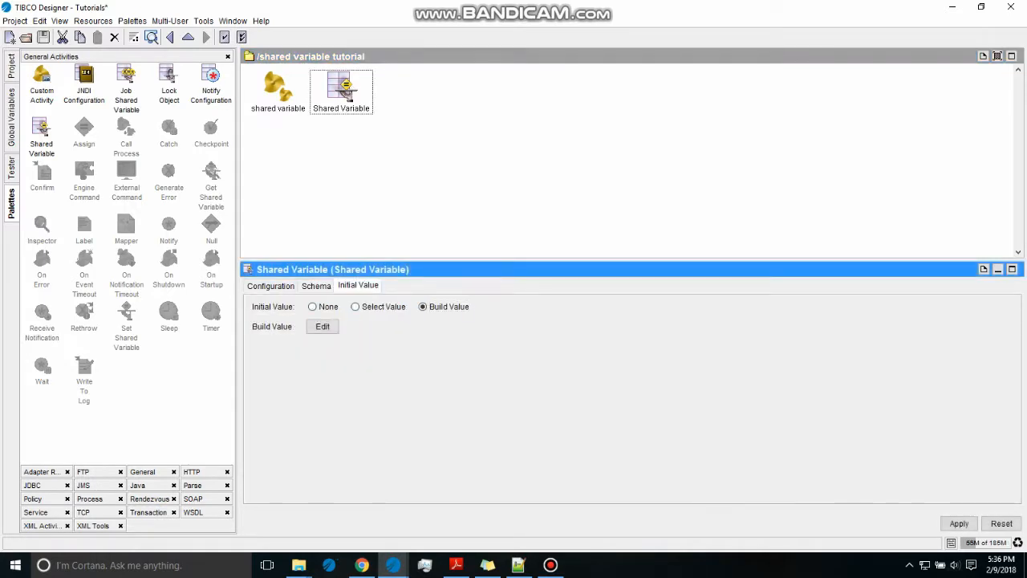
left_click(321, 326)
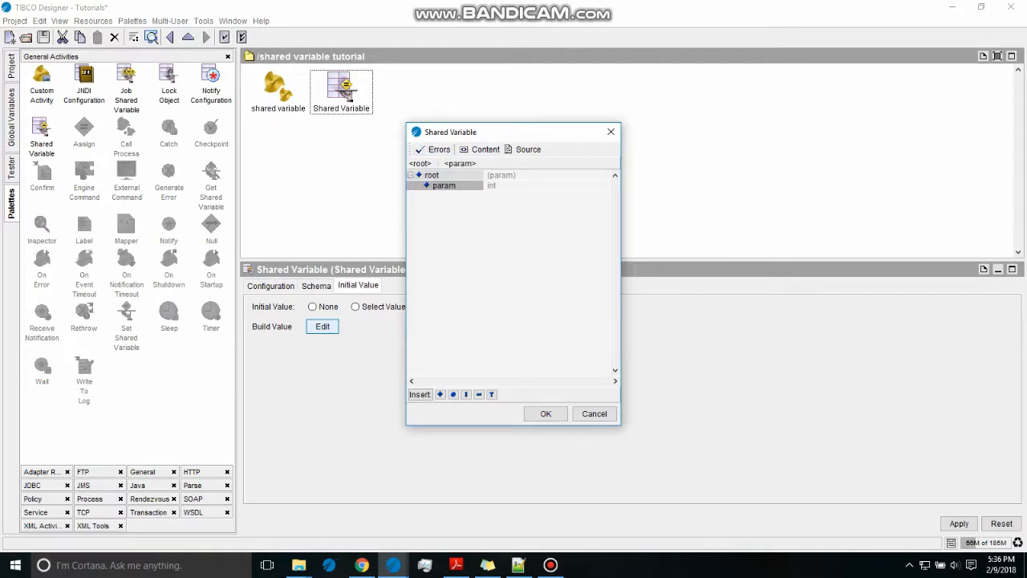
left_click(411, 175)
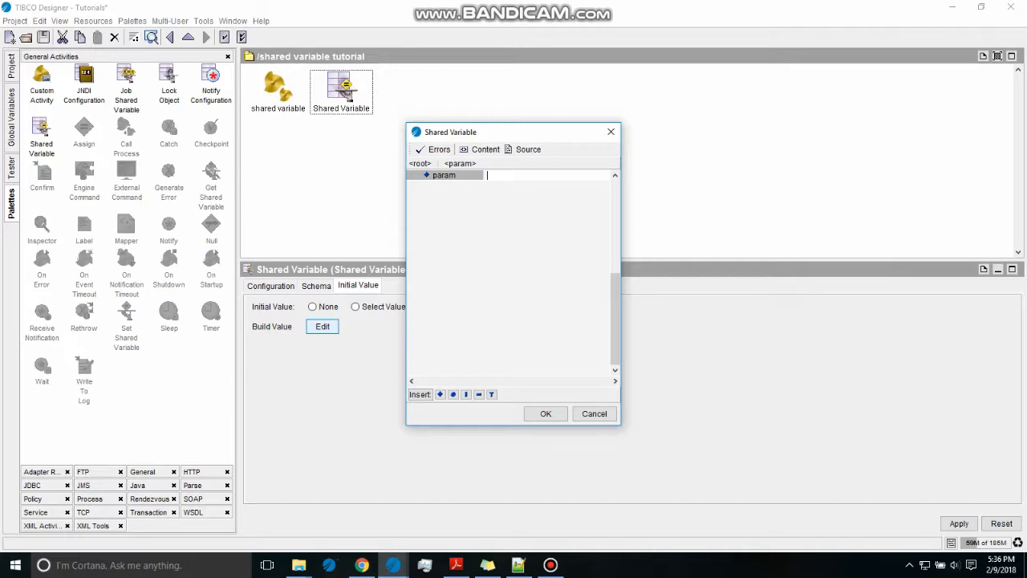
type("100")
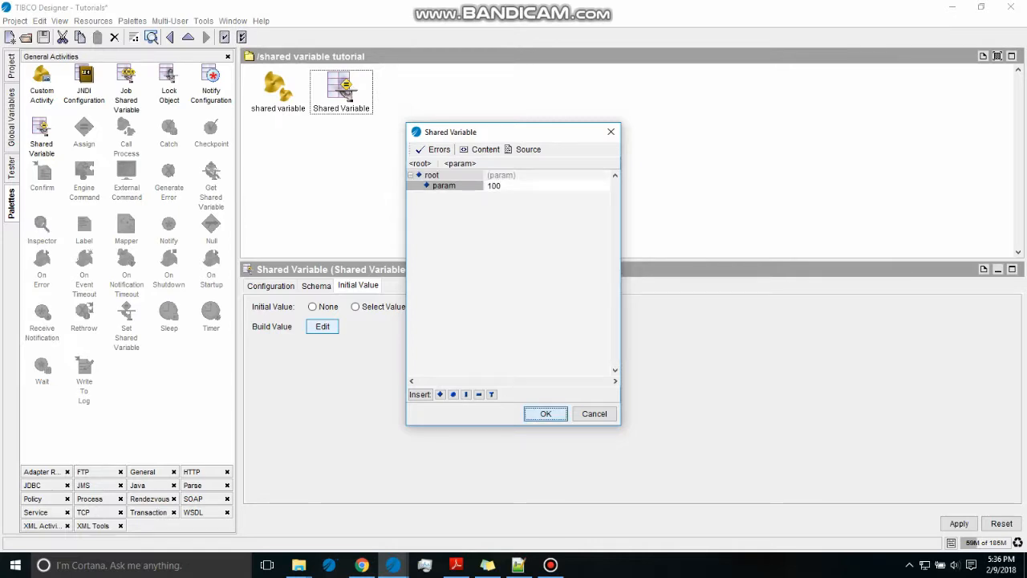
left_click(545, 414)
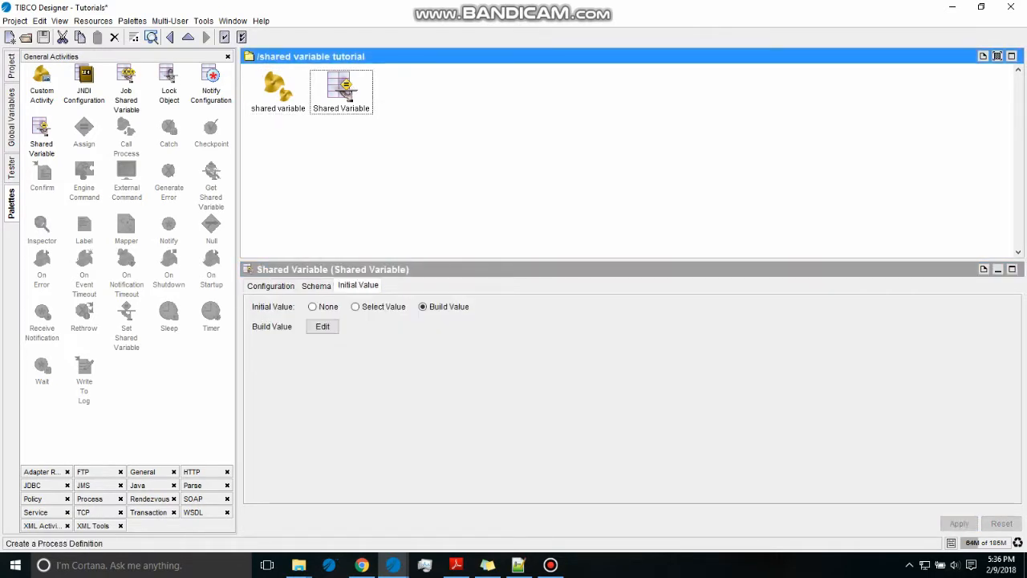
Open the shared variable process and move End right to make room for GetVariable.
left_click(278, 87)
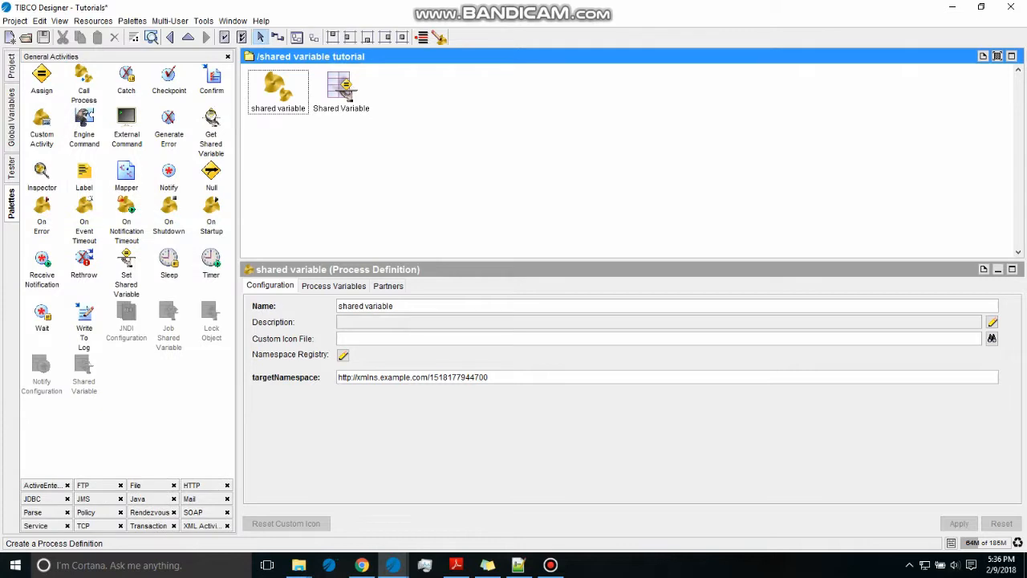
double_click(340, 89)
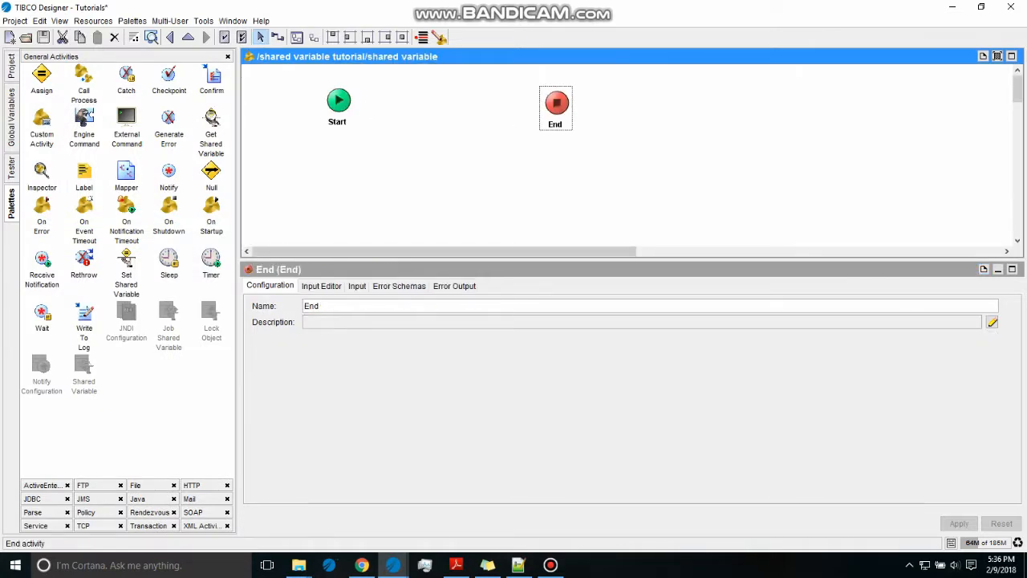
left_click_drag(555, 109, 642, 115)
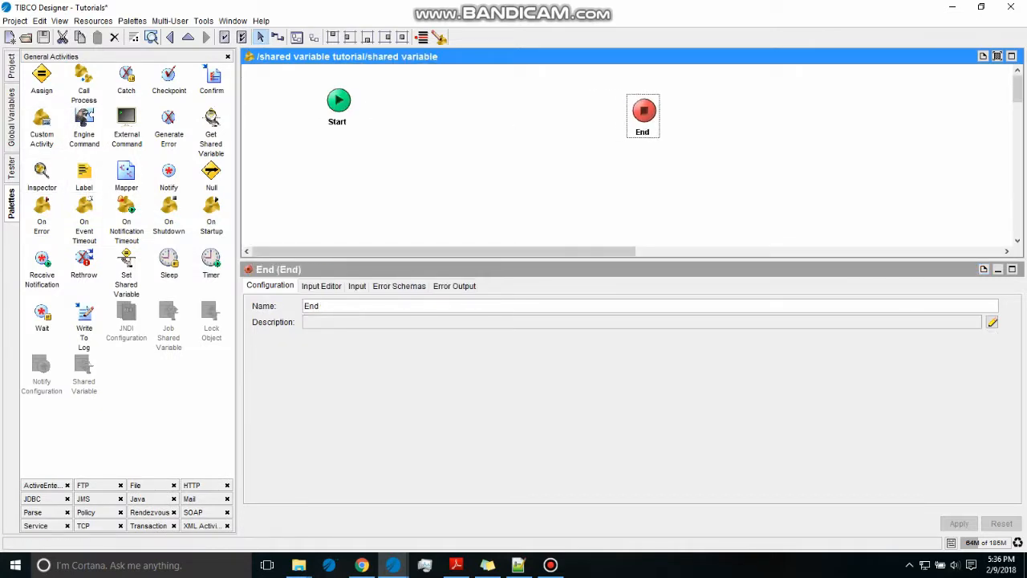
mouse_move(168, 77)
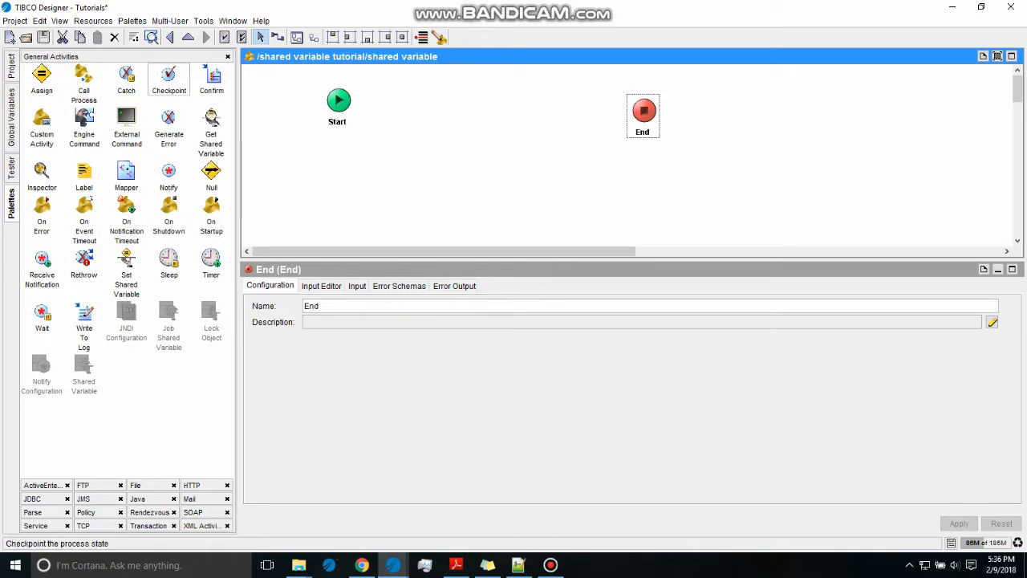
mouse_move(83, 313)
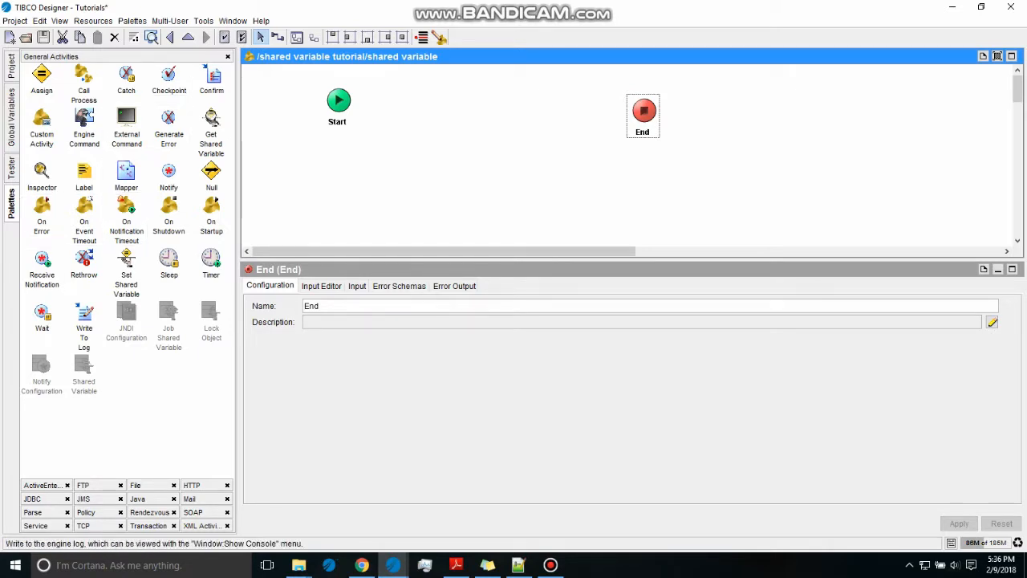
mouse_move(212, 132)
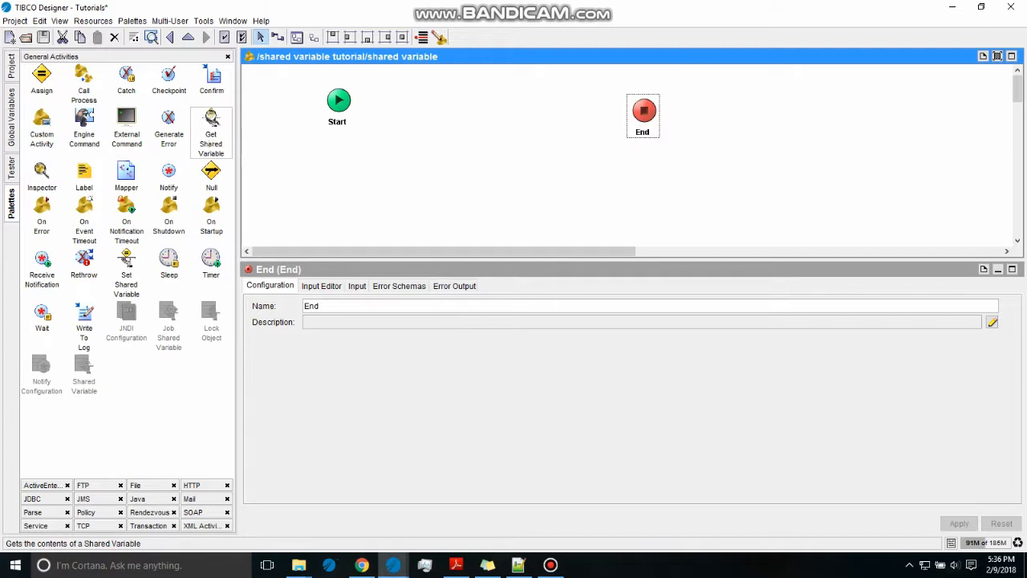
mouse_move(42, 216)
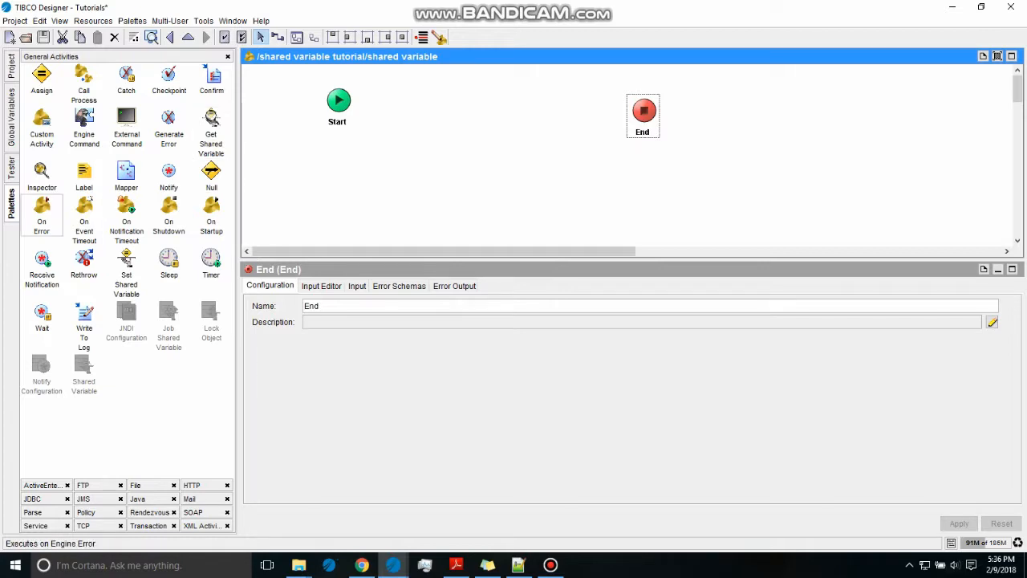
mouse_move(212, 129)
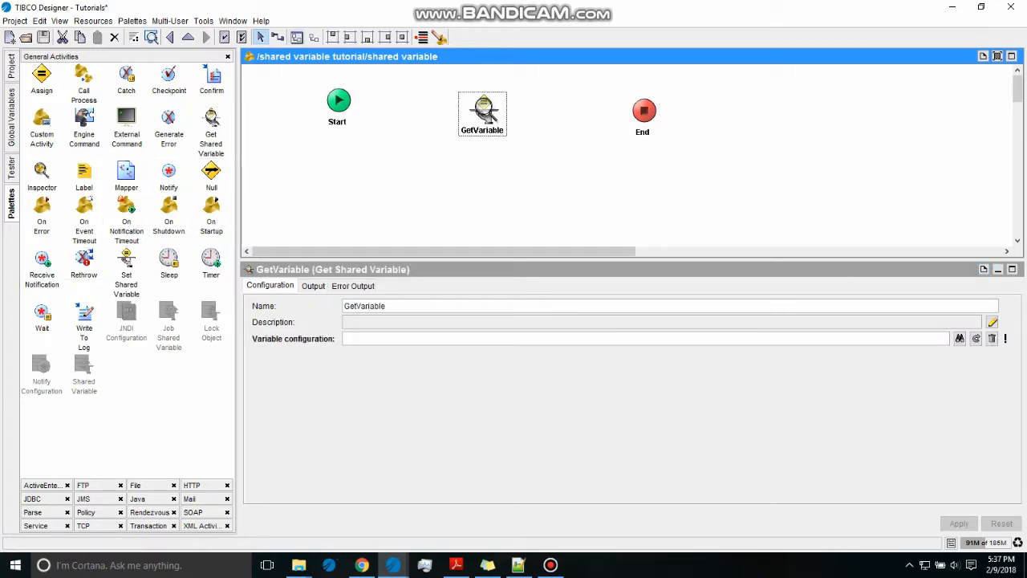
Wire Start→GetVariable→End and confirm Shared Variable as GetVariable's resource.
left_click_drag(336, 101, 481, 113)
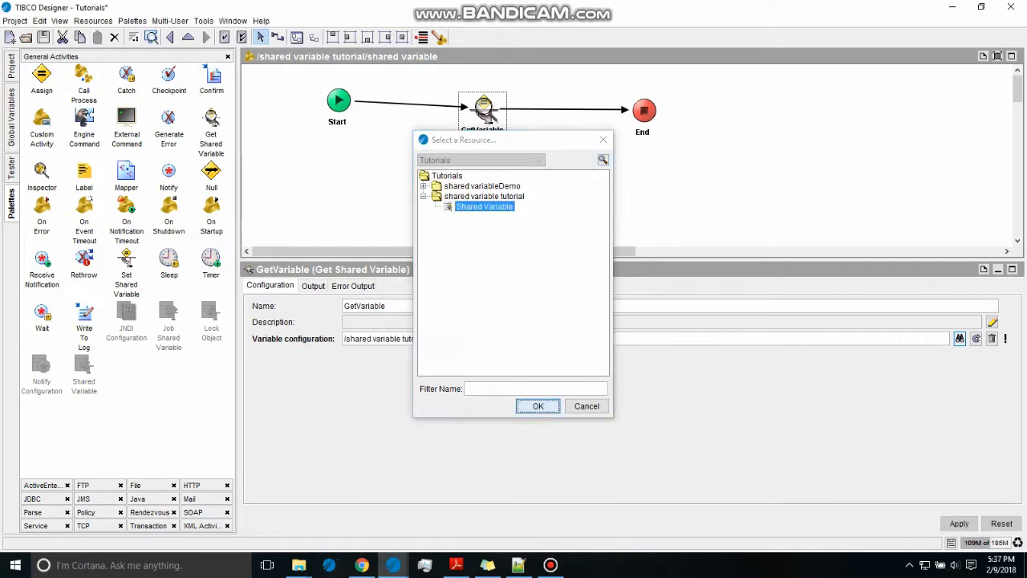
left_click(538, 405)
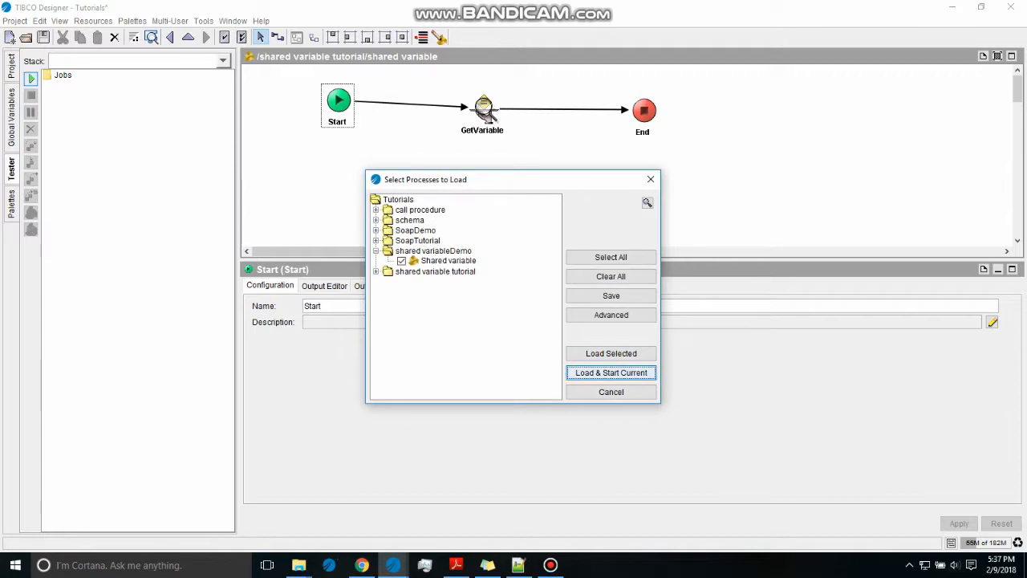
Load and start the current process in the tester, then resume editing.
left_click(609, 372)
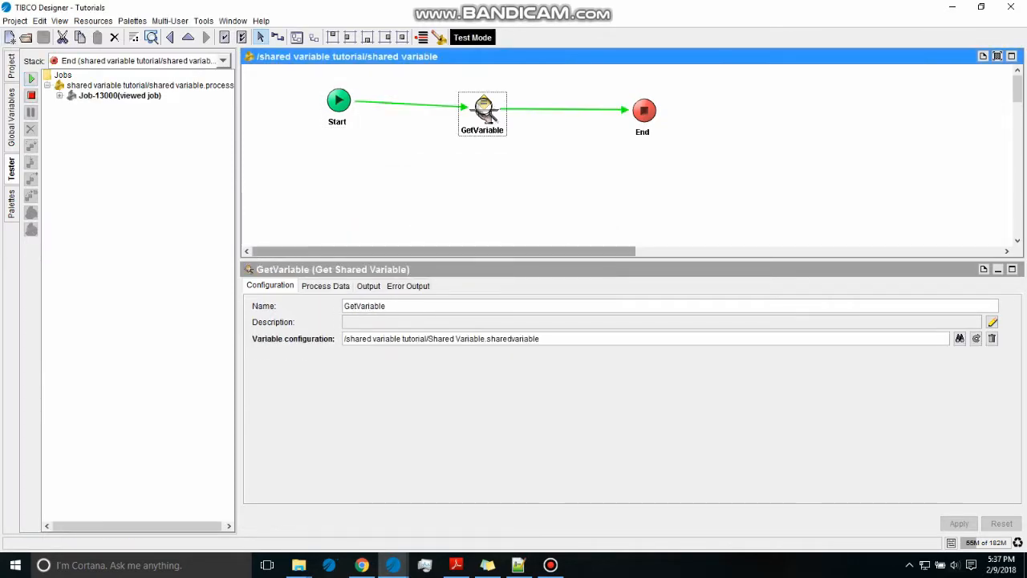
left_click(367, 286)
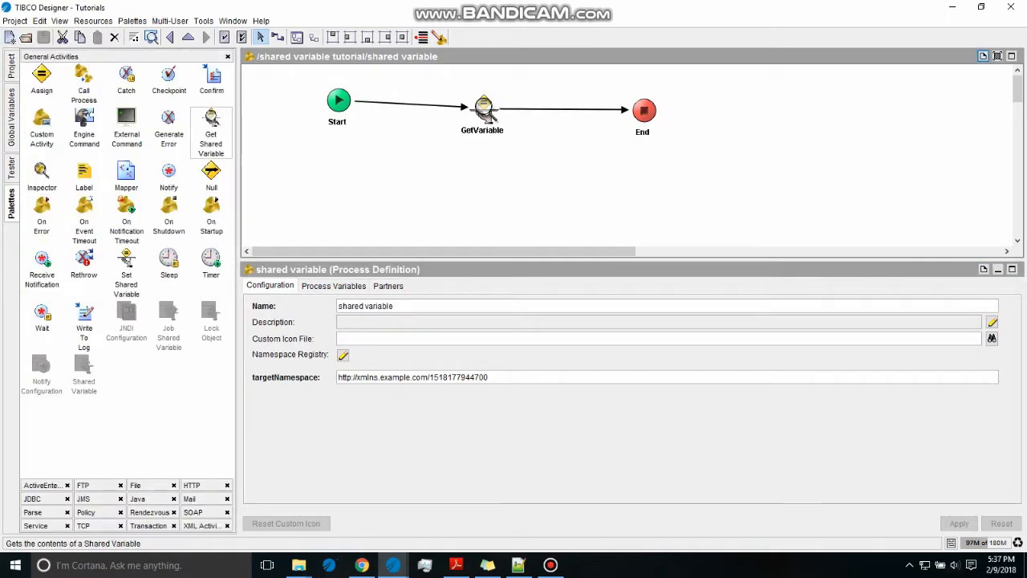
mouse_move(125, 265)
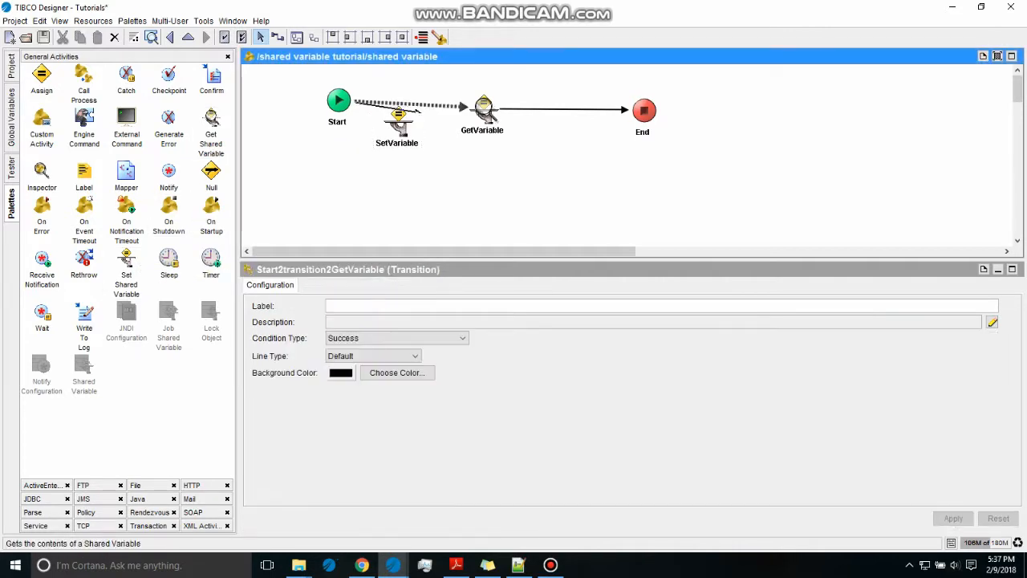
Place SetVariable after Start and wire Start→SetVariable→GetVariable.
left_click(399, 103)
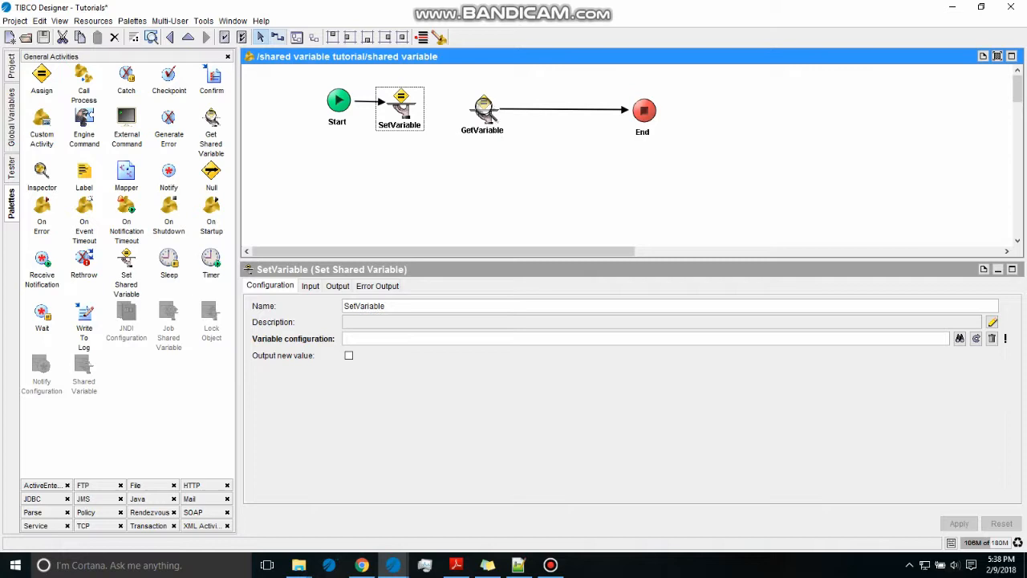
left_click(436, 106)
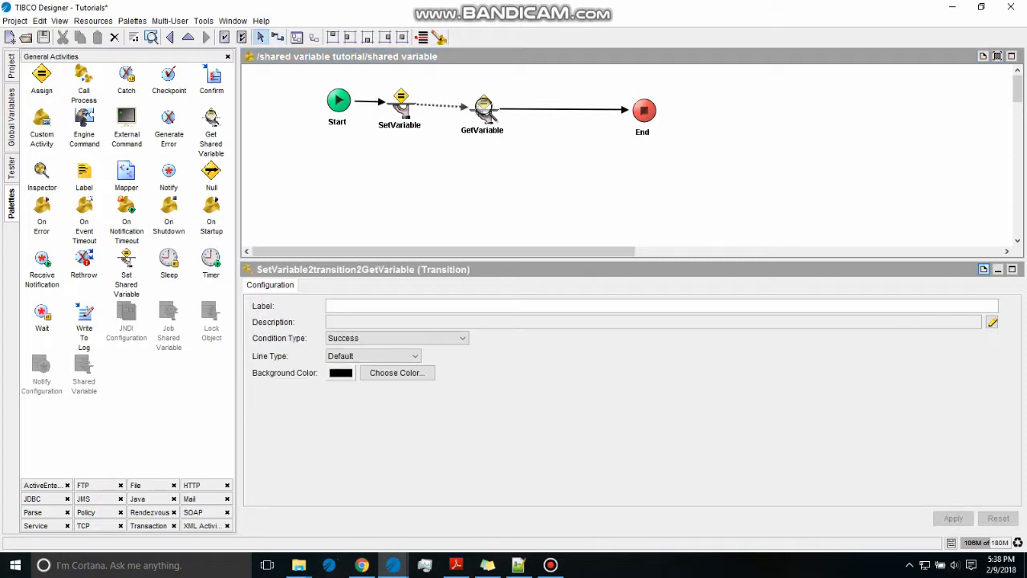
left_click(398, 105)
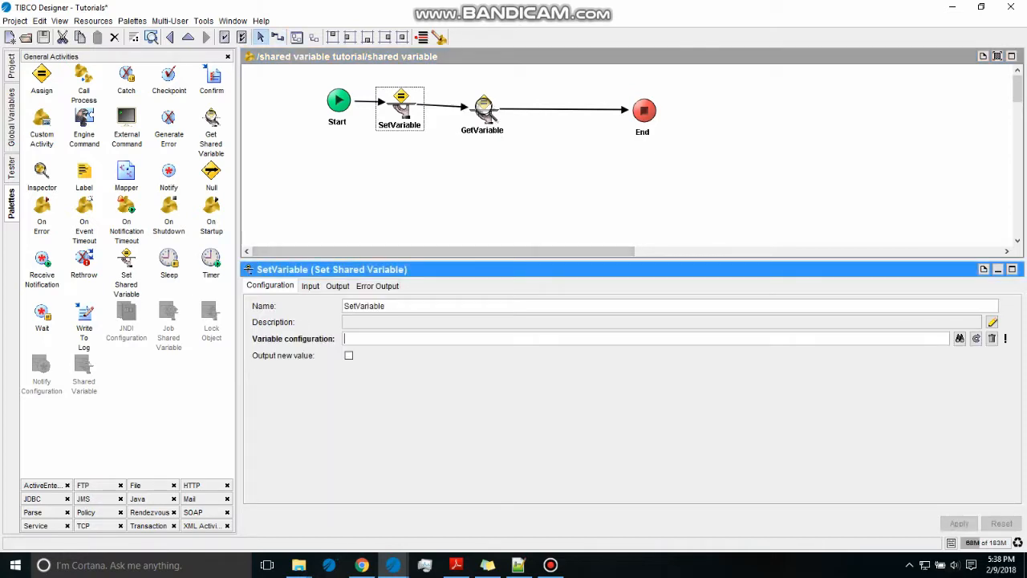
Choose Shared Variable from the tutorial folder as SetVariable's variable resource.
left_click(960, 337)
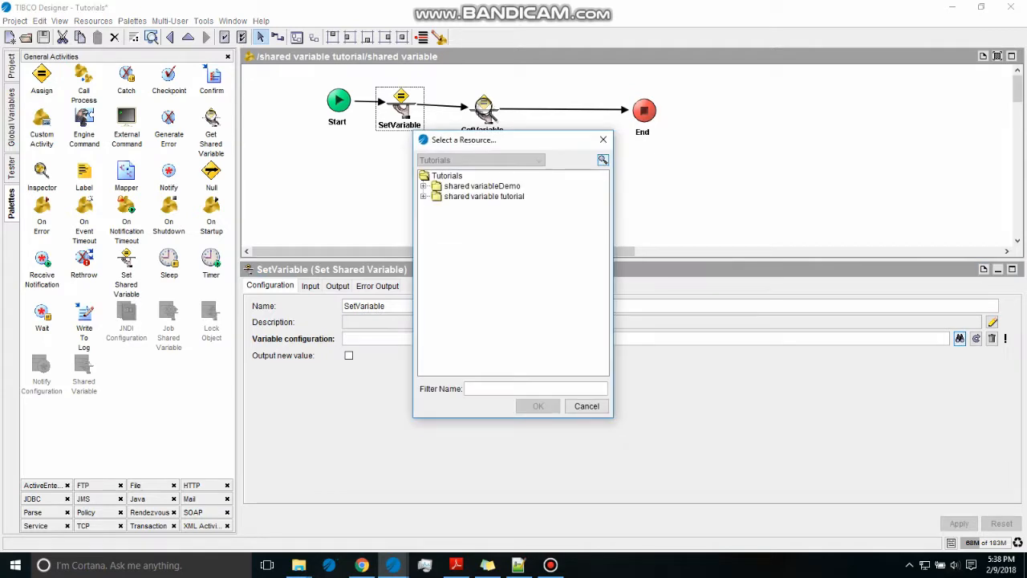
left_click(428, 196)
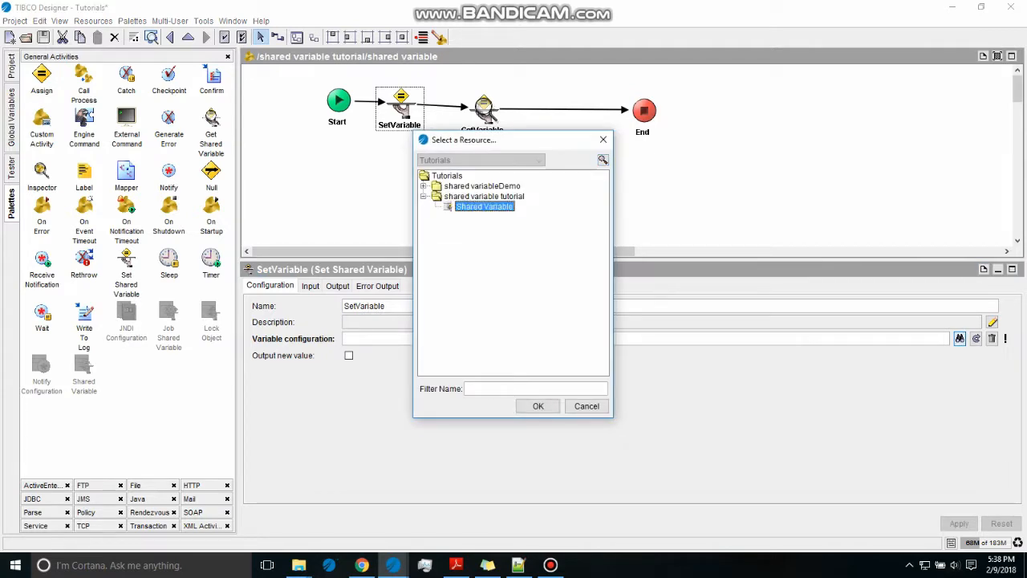
left_click(537, 405)
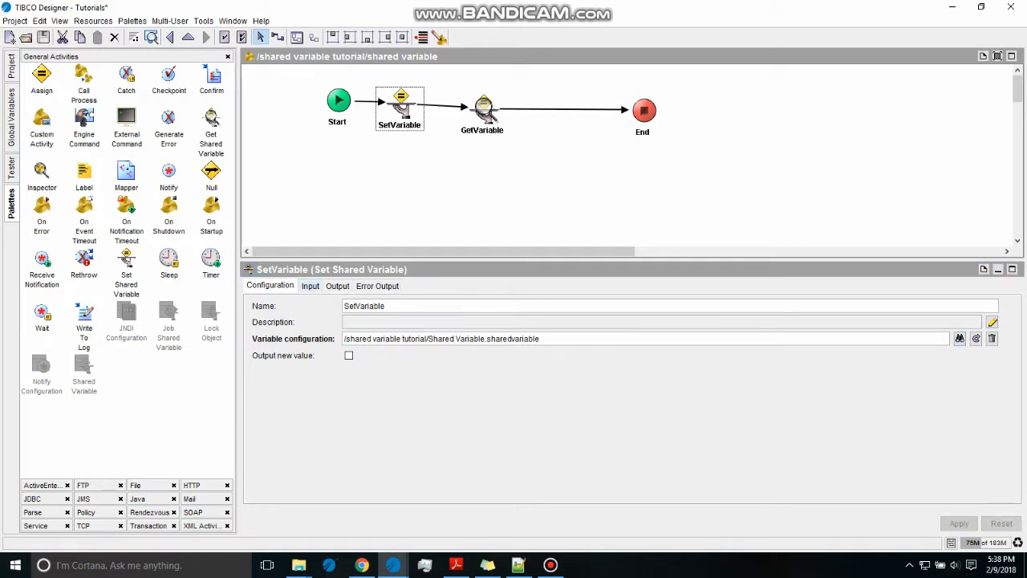
Map a value into SetVariable's root/param input expression.
left_click(310, 285)
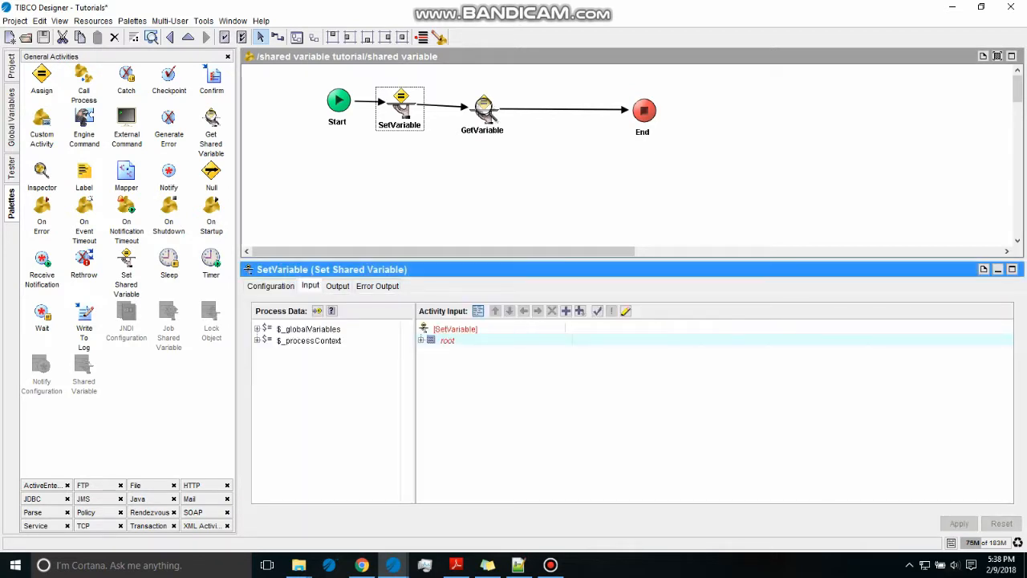
left_click(421, 340)
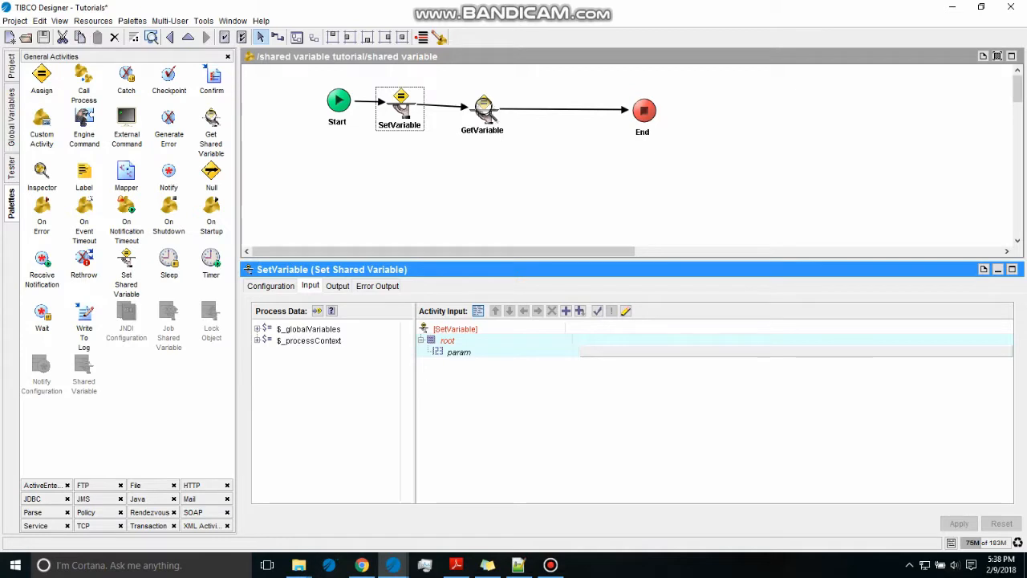
left_click(459, 352)
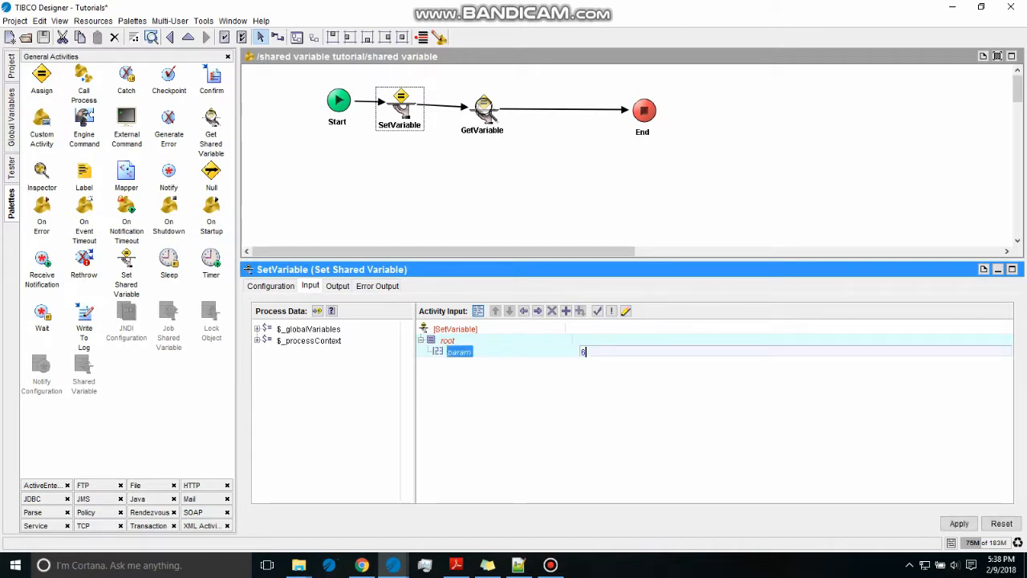
type("00")
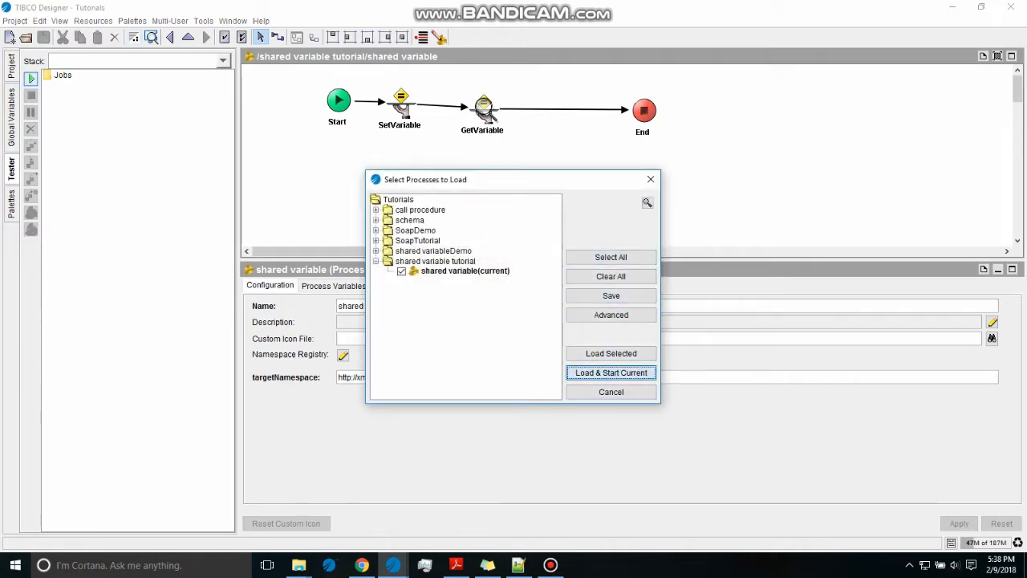
Run the test job, check GetVariable outputs param 600 and End's input, then stop it.
left_click(610, 372)
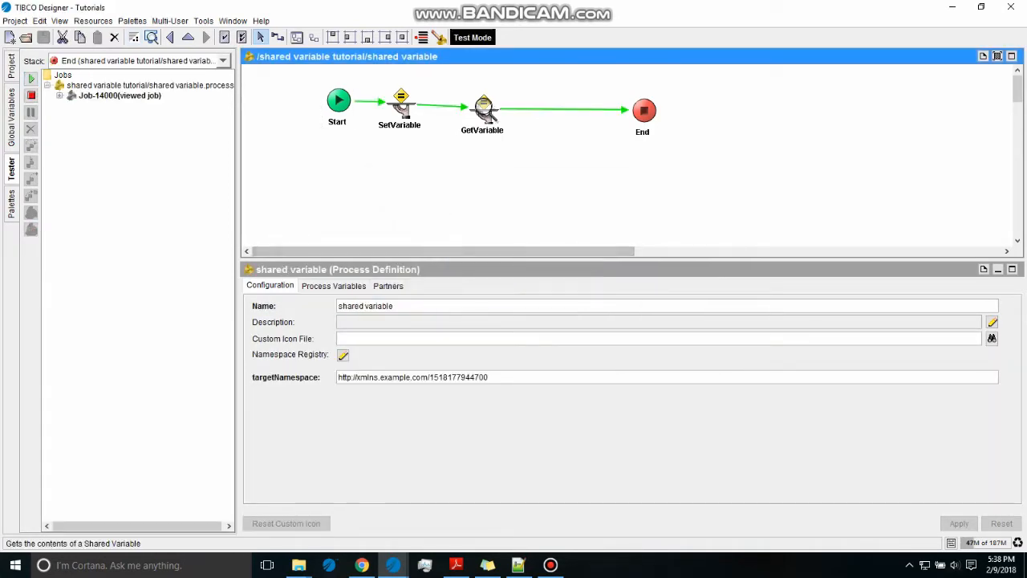
left_click(481, 109)
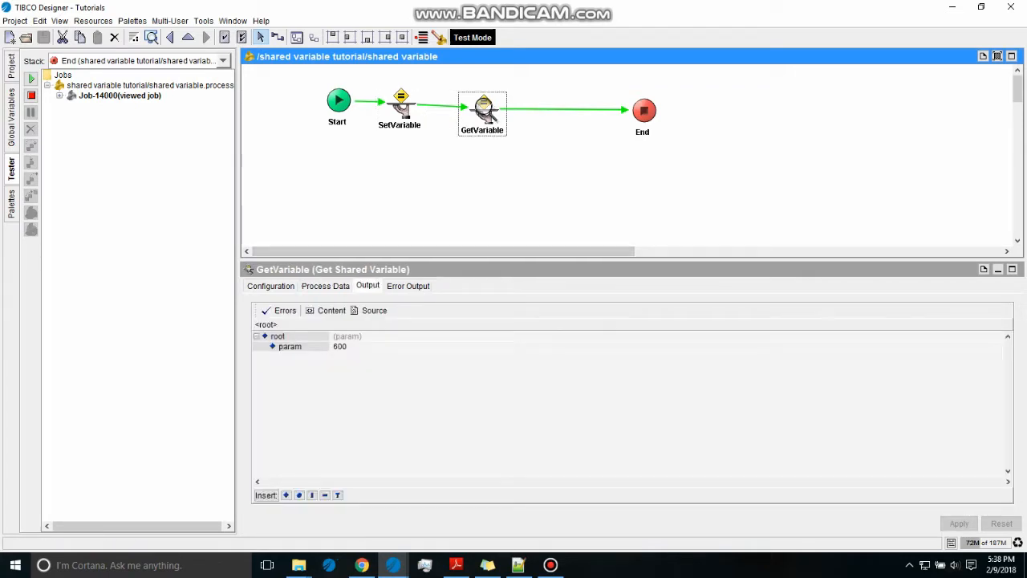
left_click(642, 109)
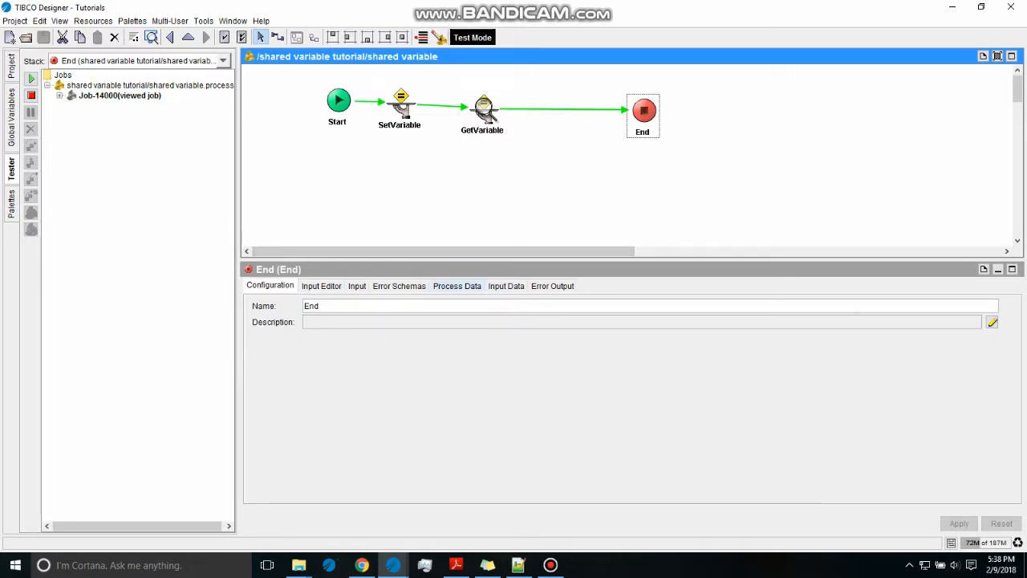
left_click(398, 286)
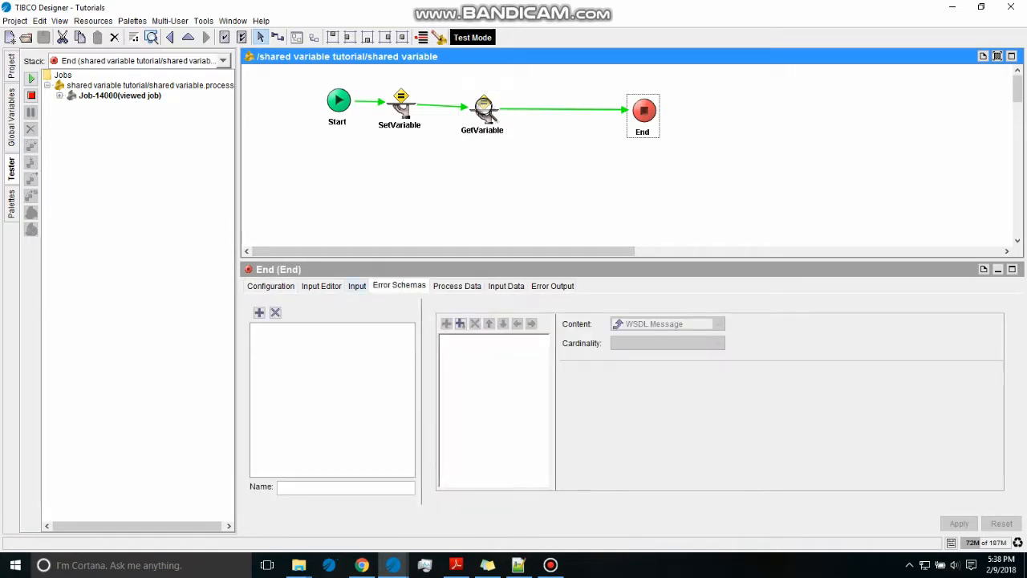
left_click(356, 285)
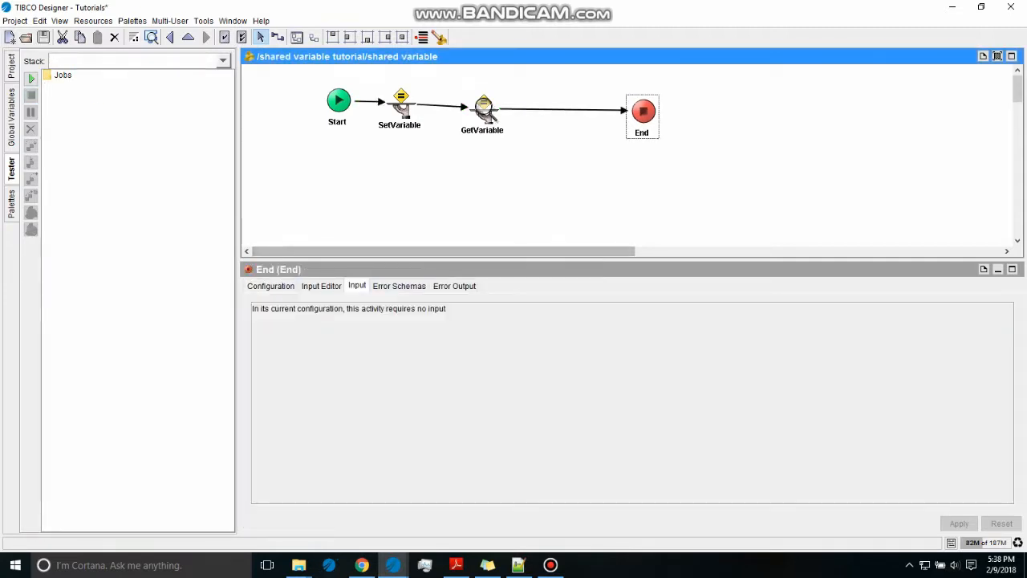
Give the End activity an input schema with a root element holding a string param.
left_click(321, 285)
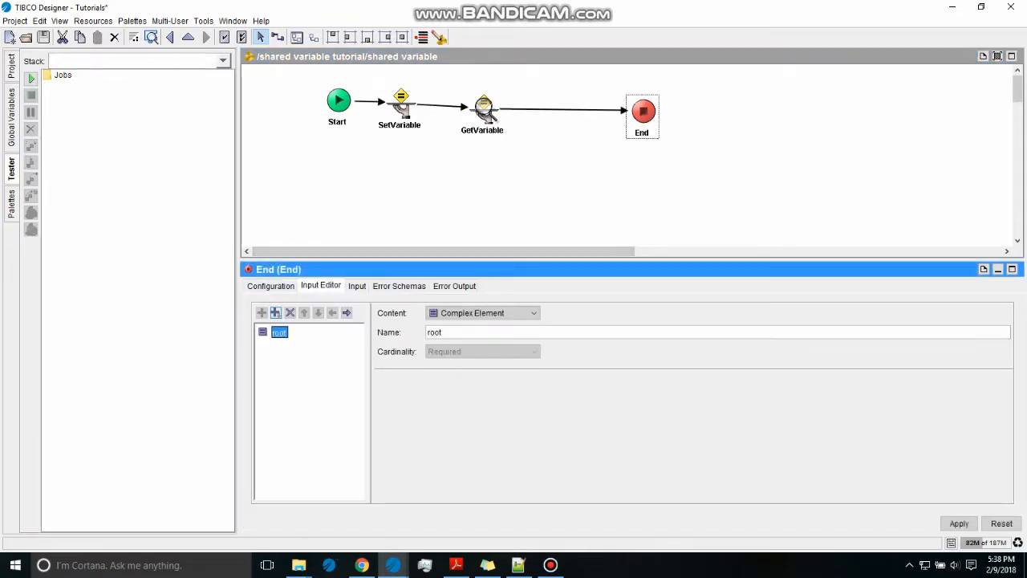
left_click(276, 311)
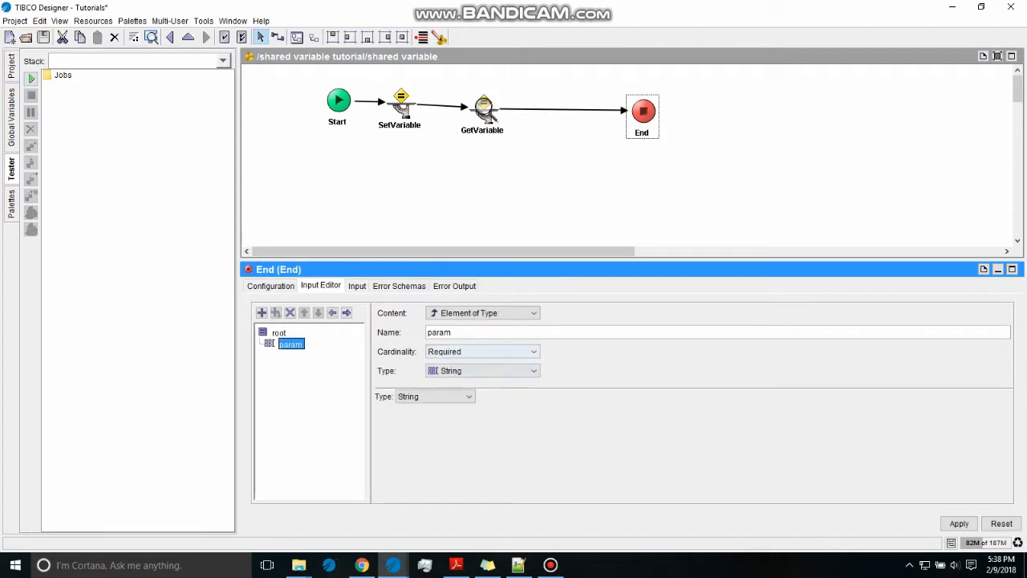
left_click(481, 369)
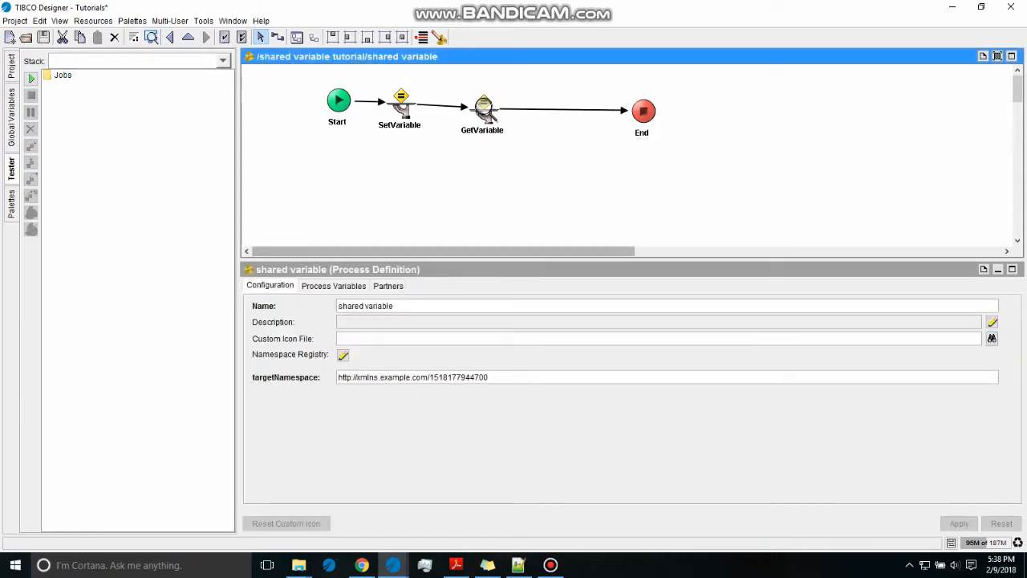
left_click(641, 111)
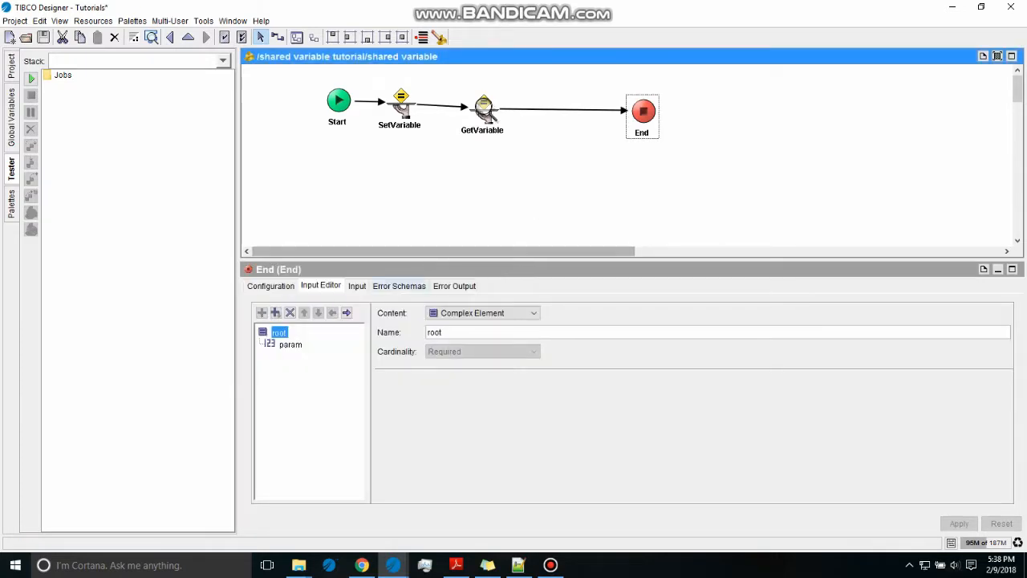
Inspect End's input data from $GetVariable > root > param, then show SetVariable's param holding 600.
left_click(356, 285)
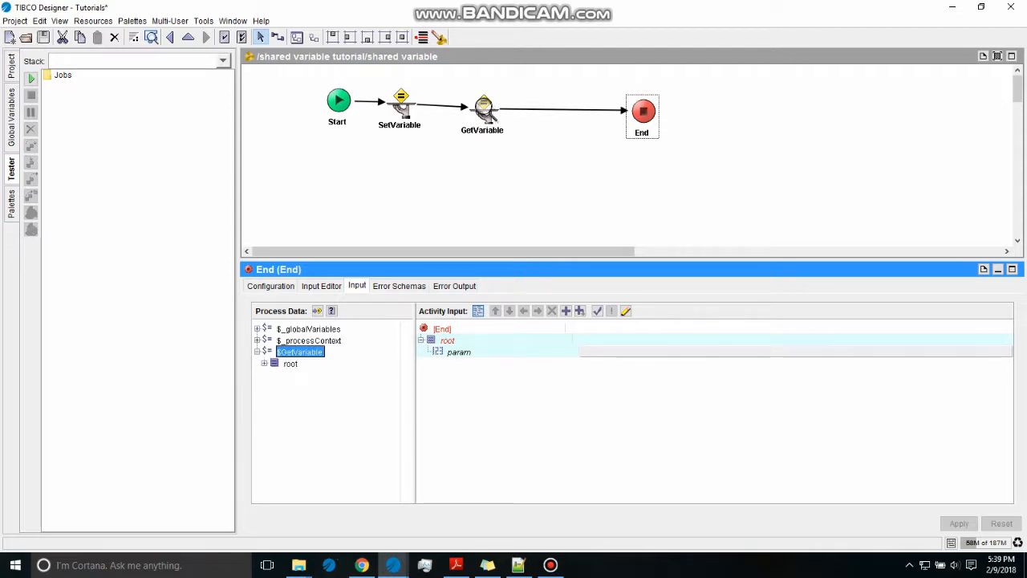
left_click(263, 362)
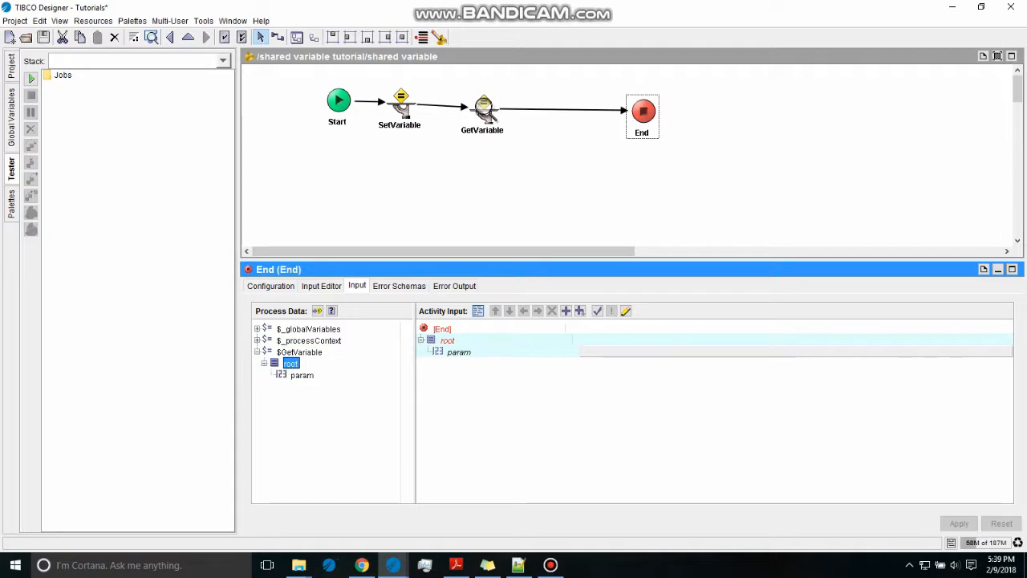
left_click(302, 375)
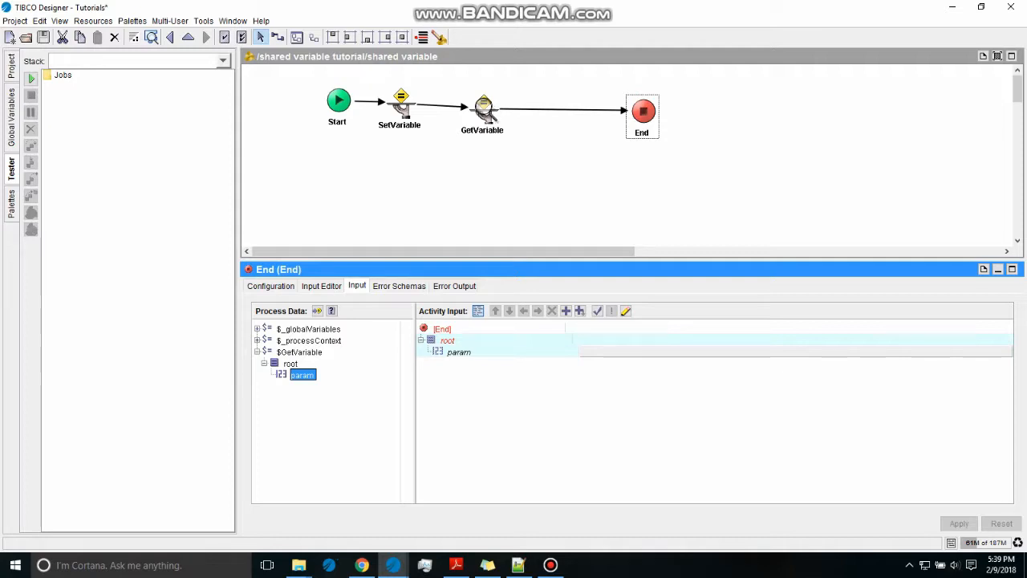
left_click(398, 104)
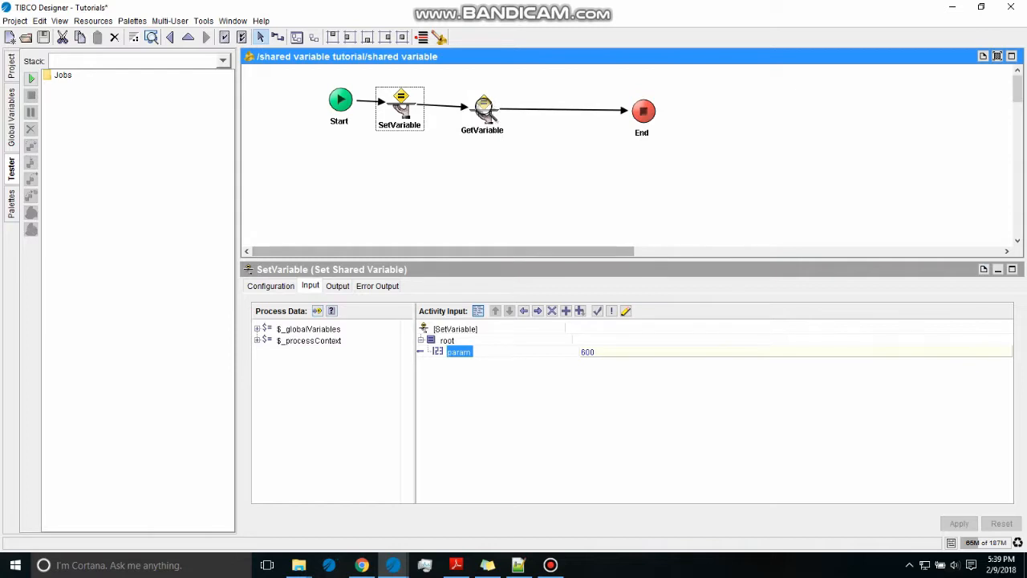
Test-run the process with Load & Start Current and dismiss the End binding error.
left_click(270, 286)
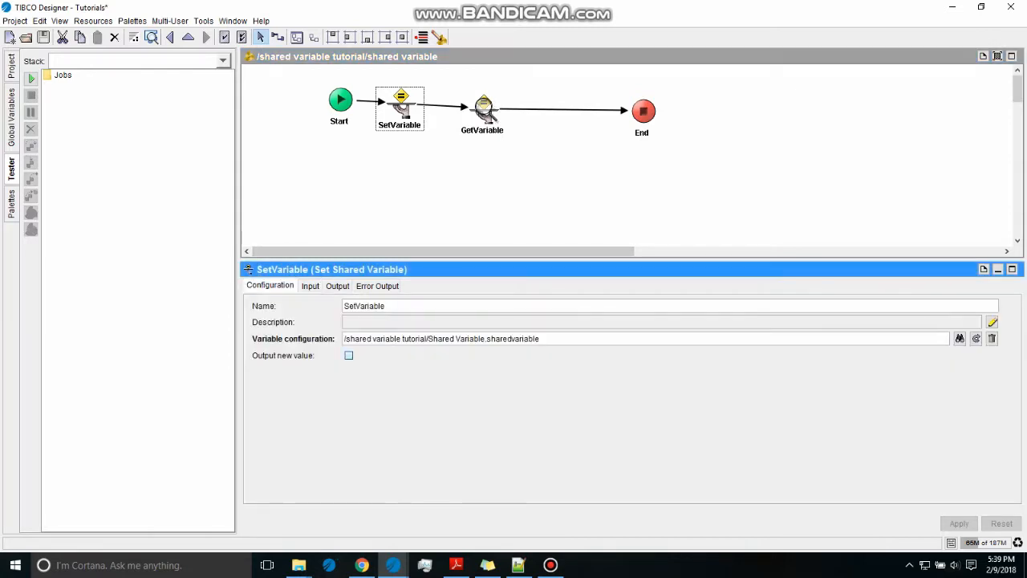
left_click(348, 354)
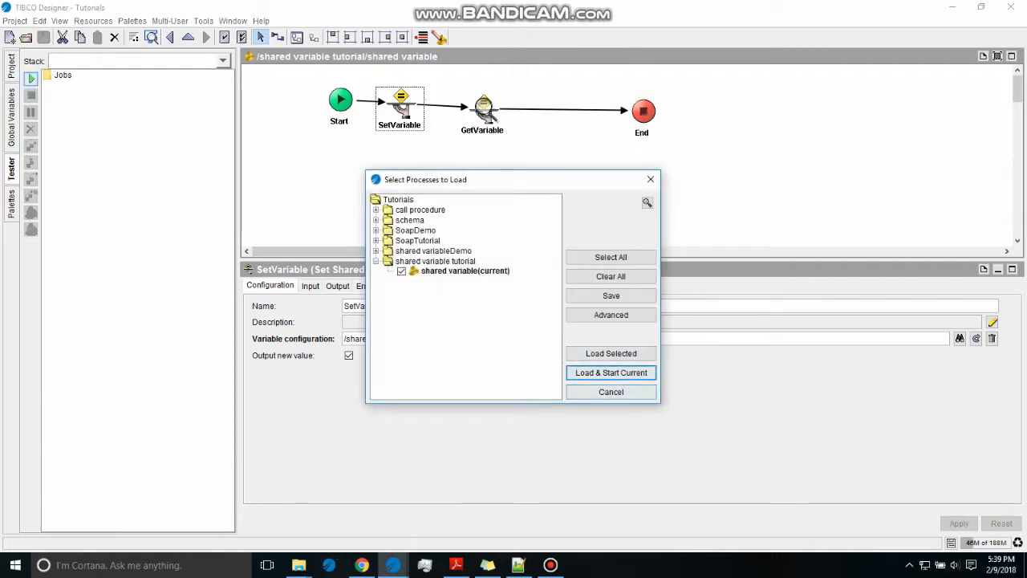
left_click(610, 372)
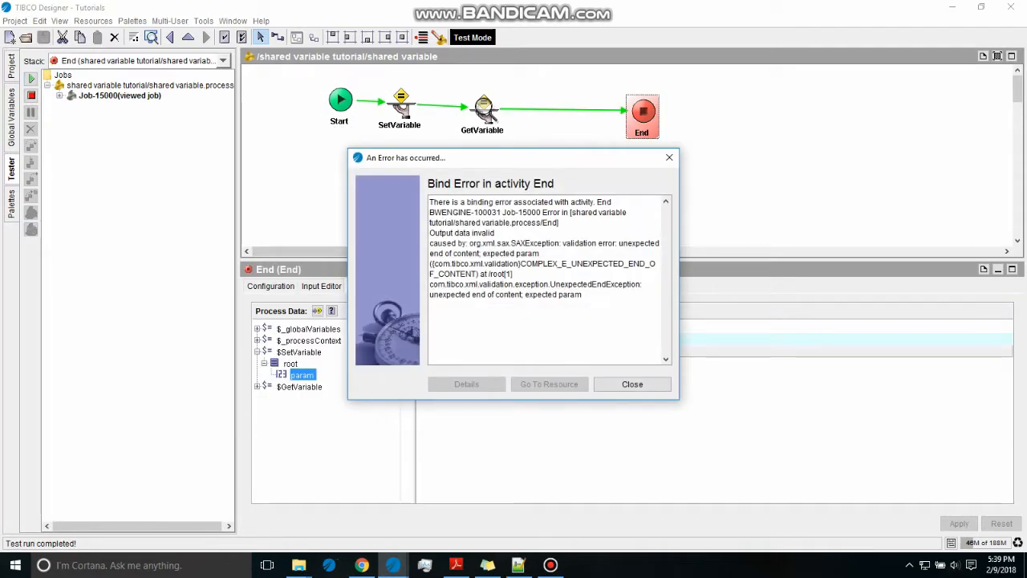
left_click(632, 384)
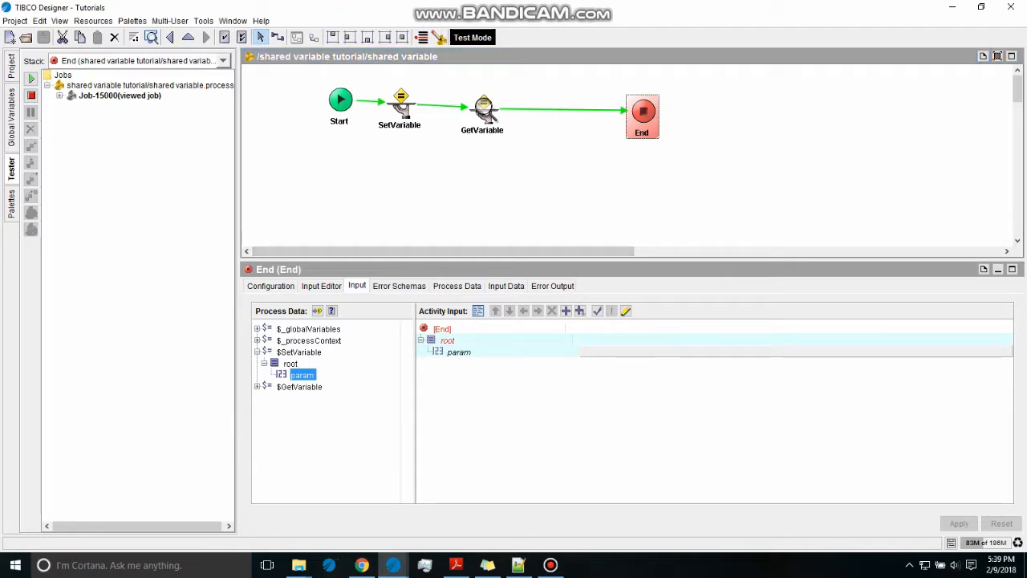
Review GetVariable's test output of 600 and SetVariable's input value.
left_click(257, 362)
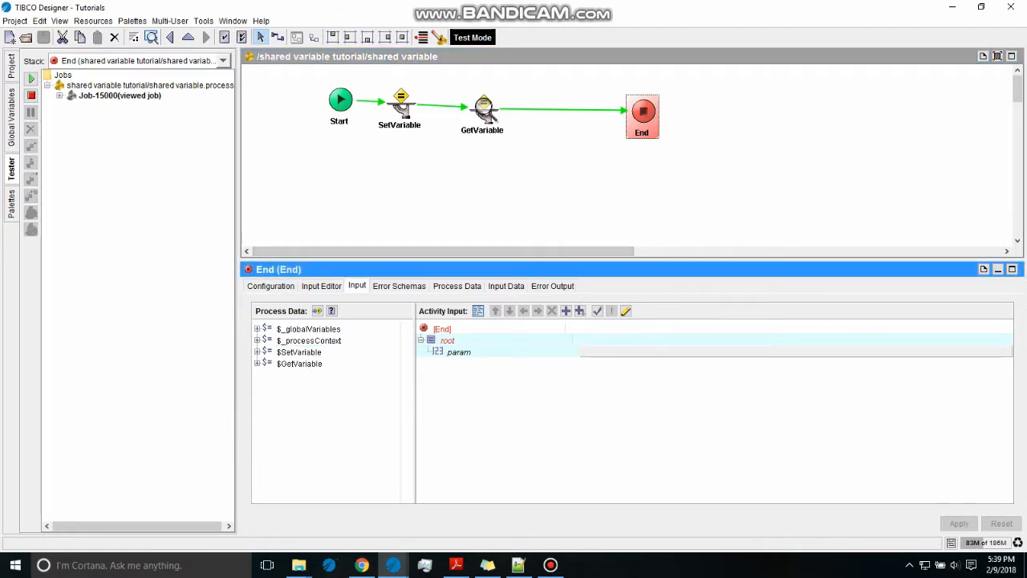
left_click(481, 113)
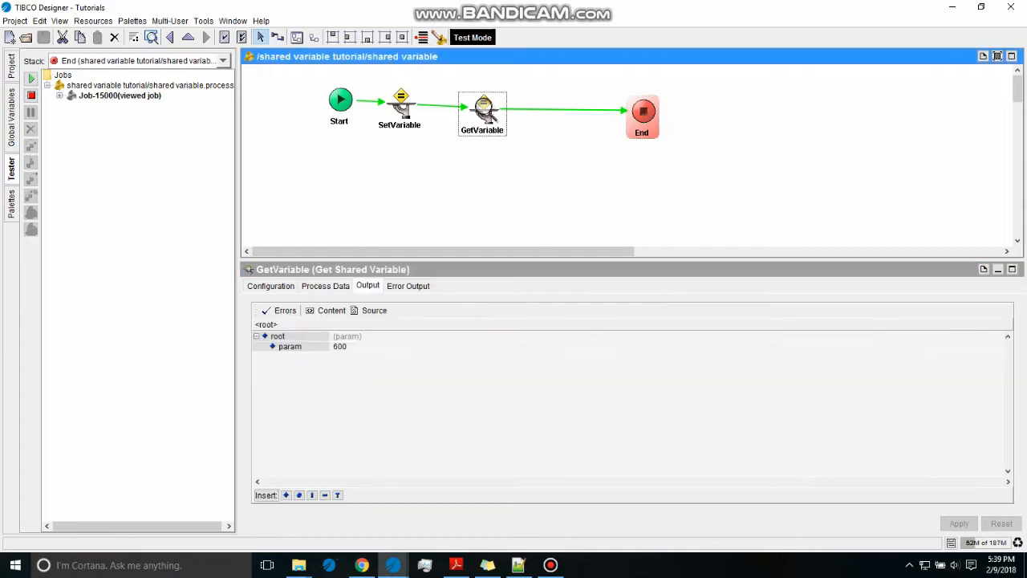
left_click(398, 109)
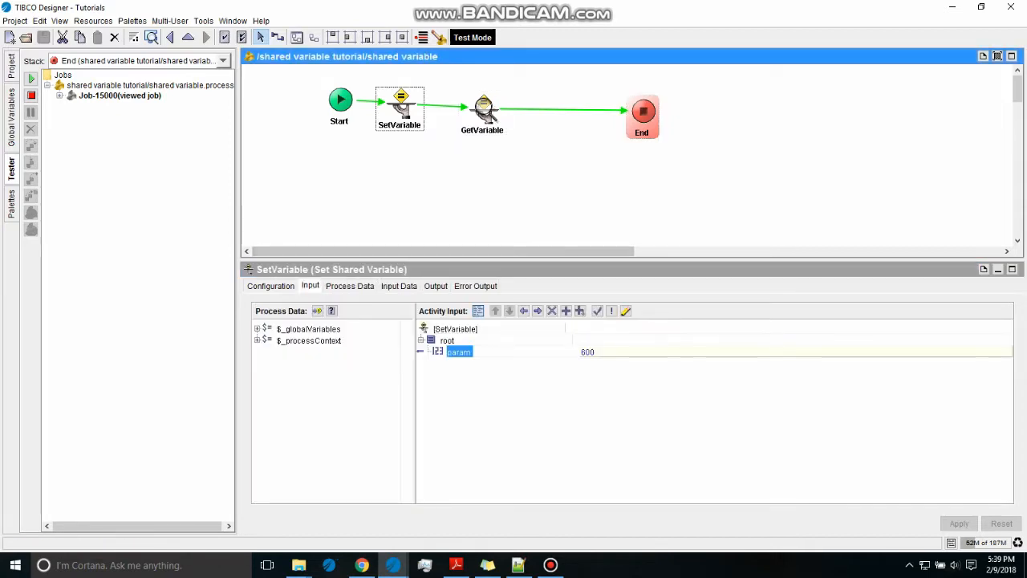
left_click(641, 116)
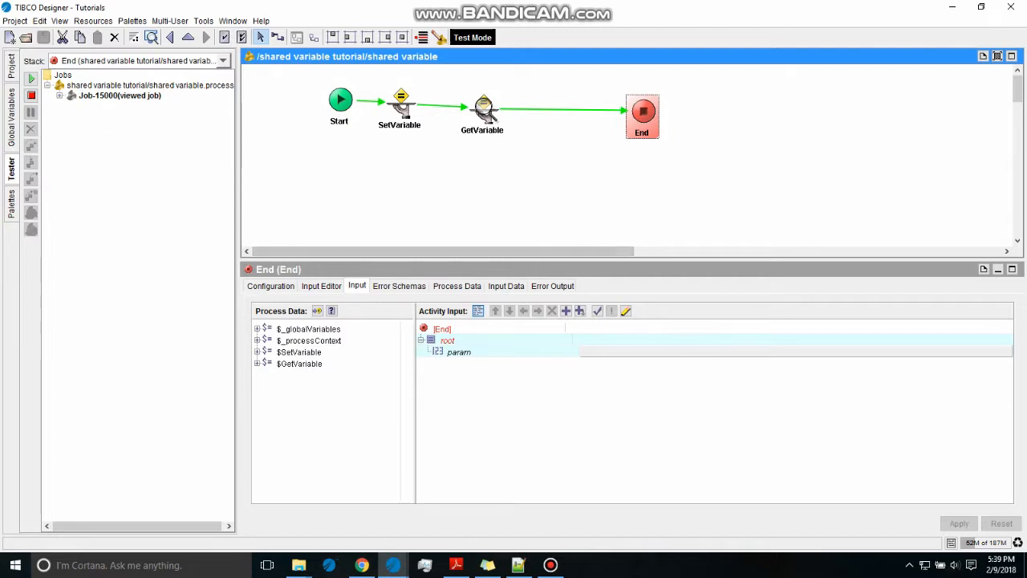
Compare SetVariable's and GetVariable's outputs, both param 600, then stop test mode.
left_click(298, 351)
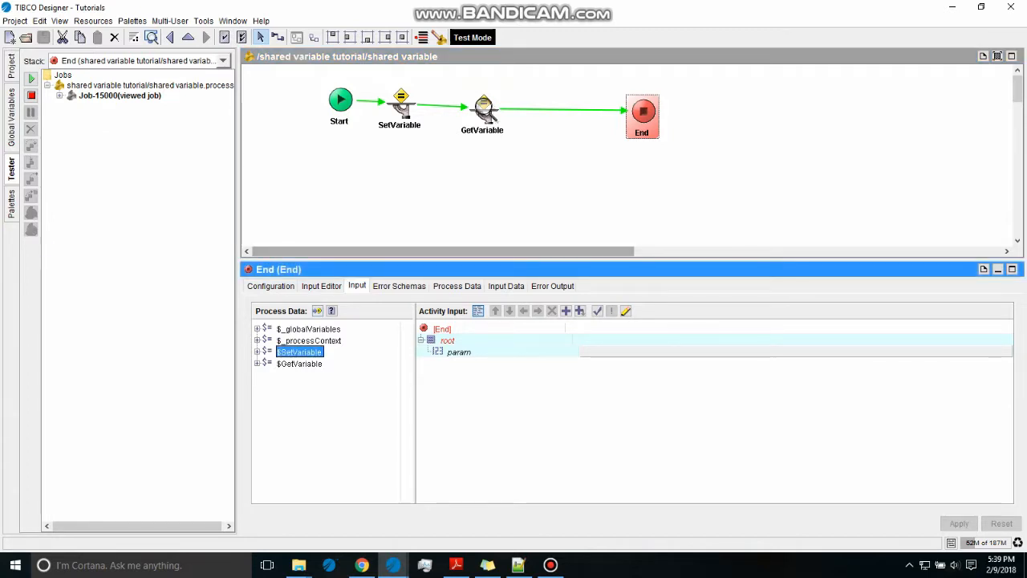
left_click(398, 110)
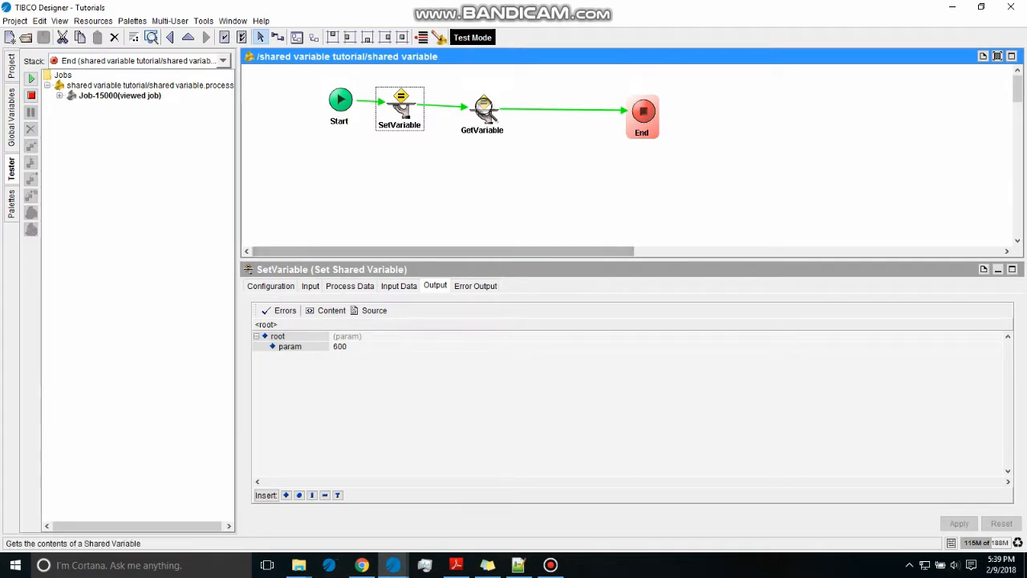
left_click(482, 113)
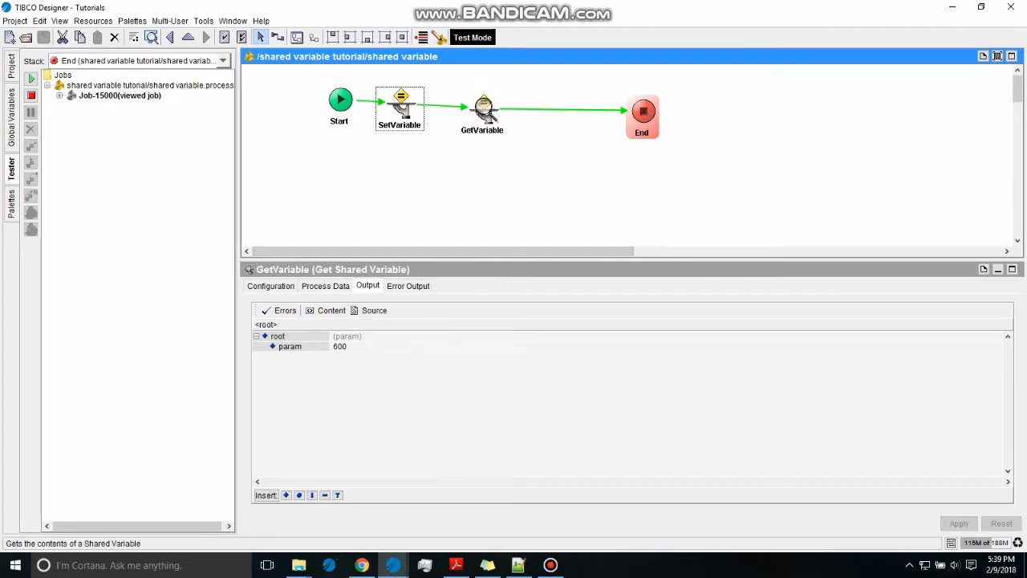
left_click(642, 115)
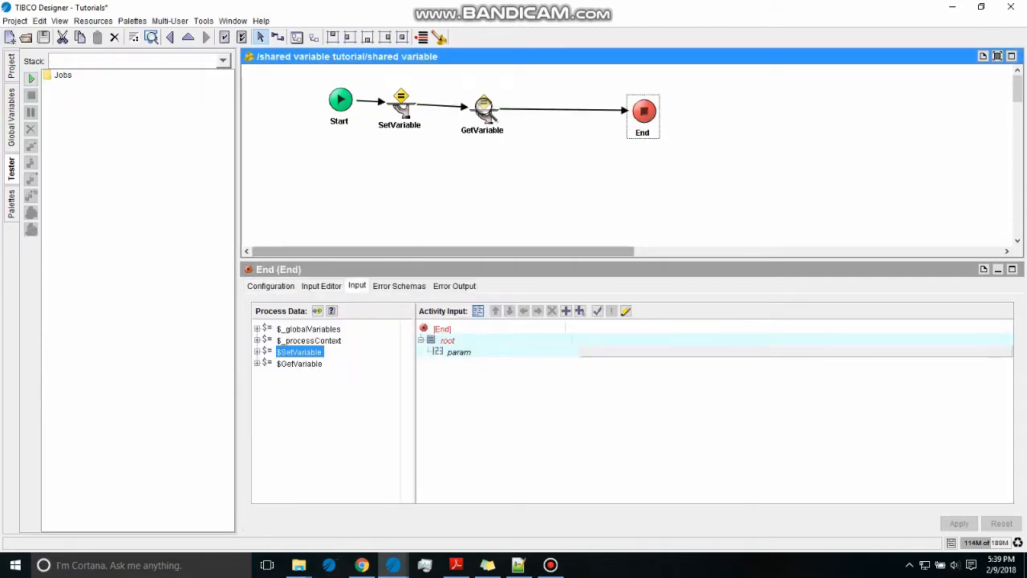
Map End's param from $SetVariable/root/param, test-run the process again and stop the tester.
left_click(256, 352)
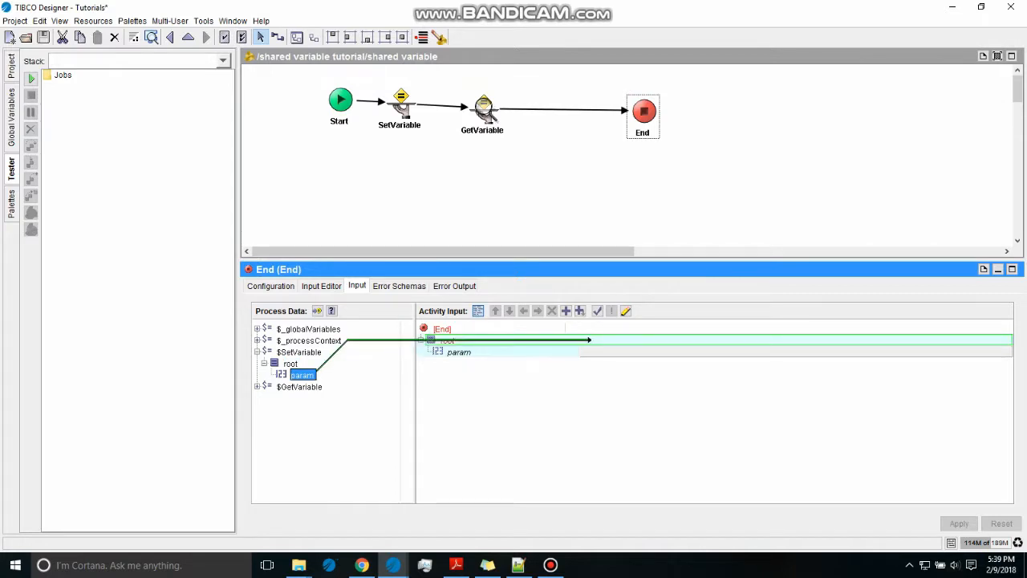
left_click_drag(301, 375, 459, 351)
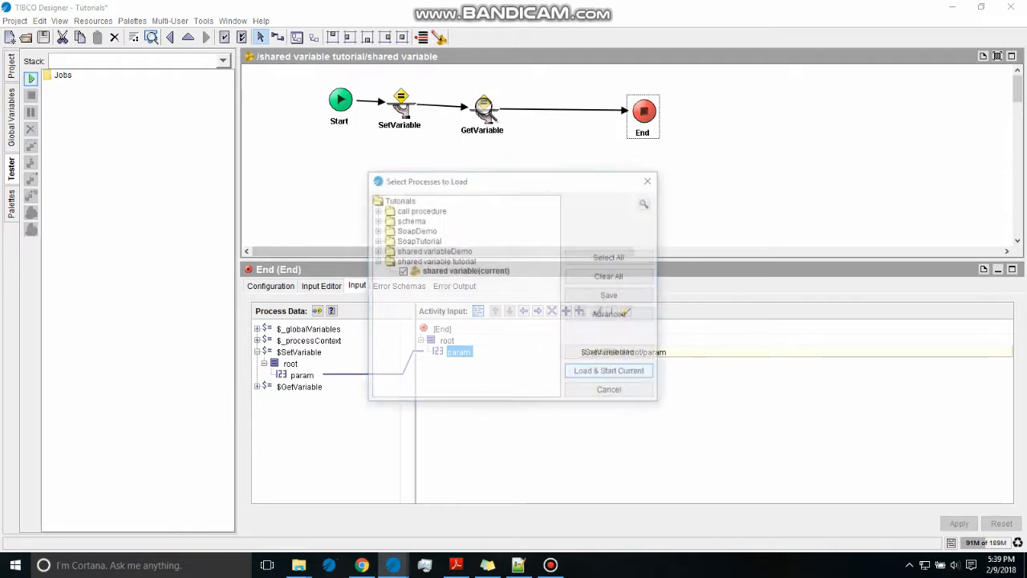
left_click(608, 369)
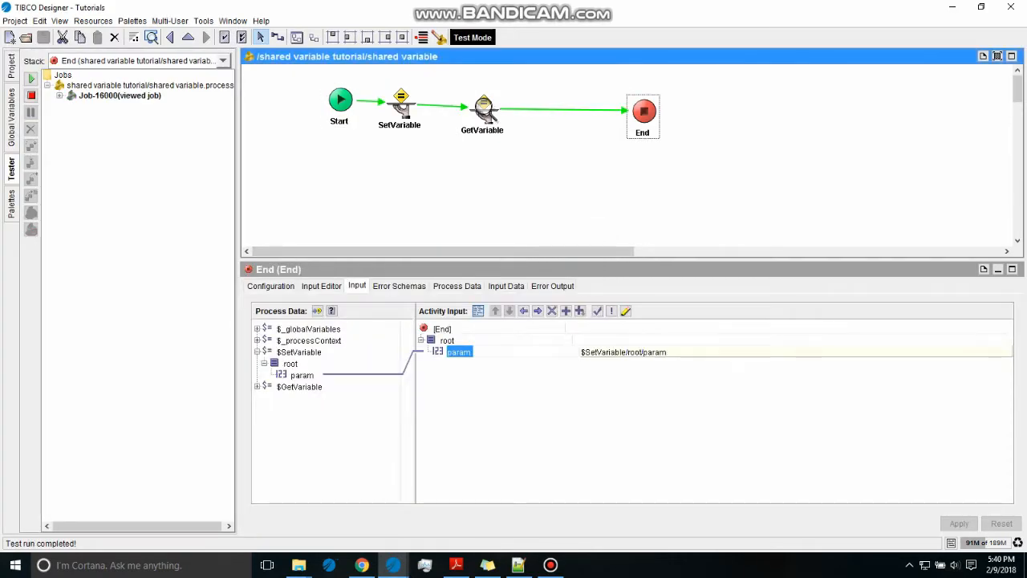
left_click(505, 286)
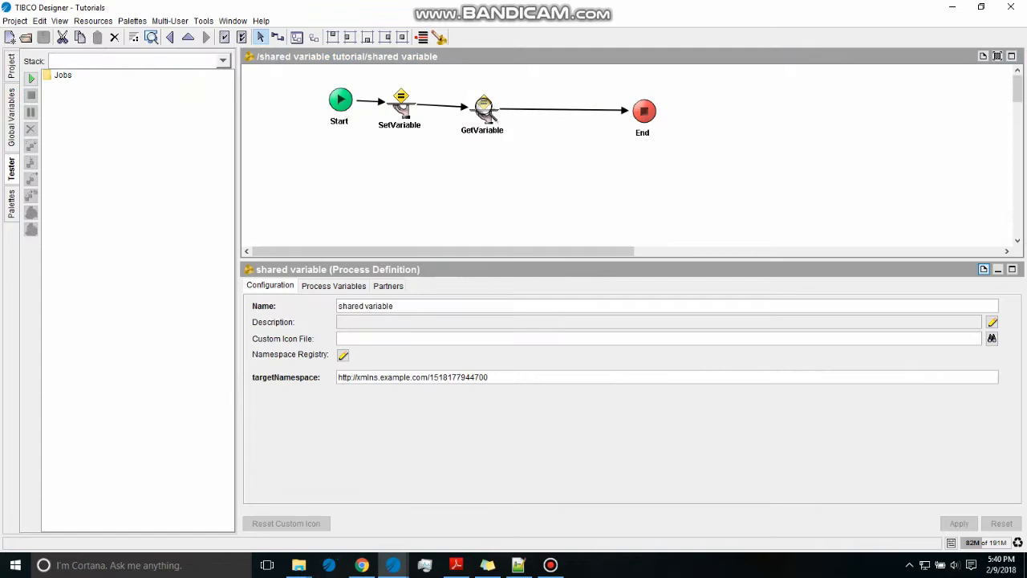
Delete the Start→SetVariable transition and wire Map Data→SetVariable→End with the new mapper.
left_click(398, 105)
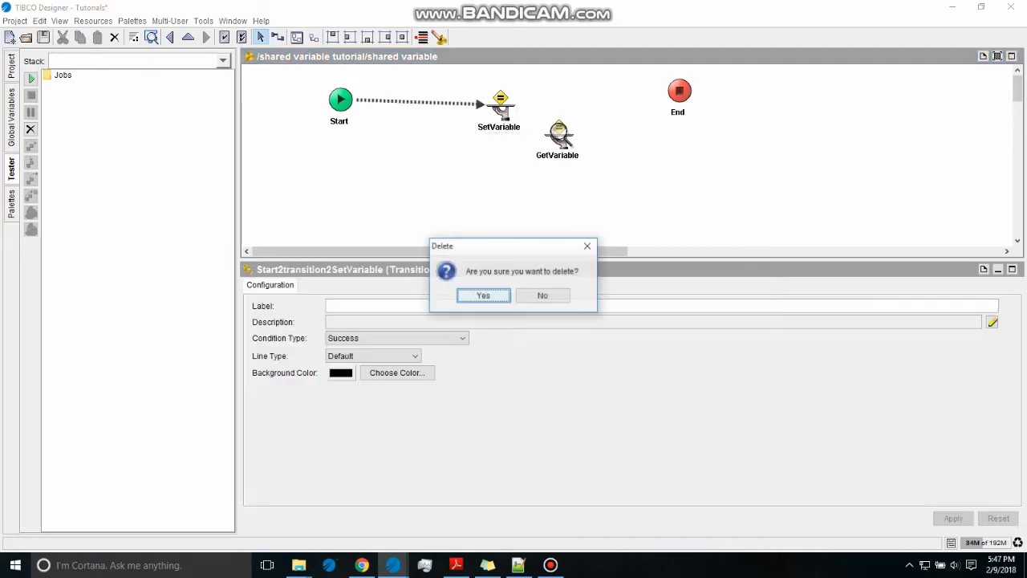
left_click(482, 296)
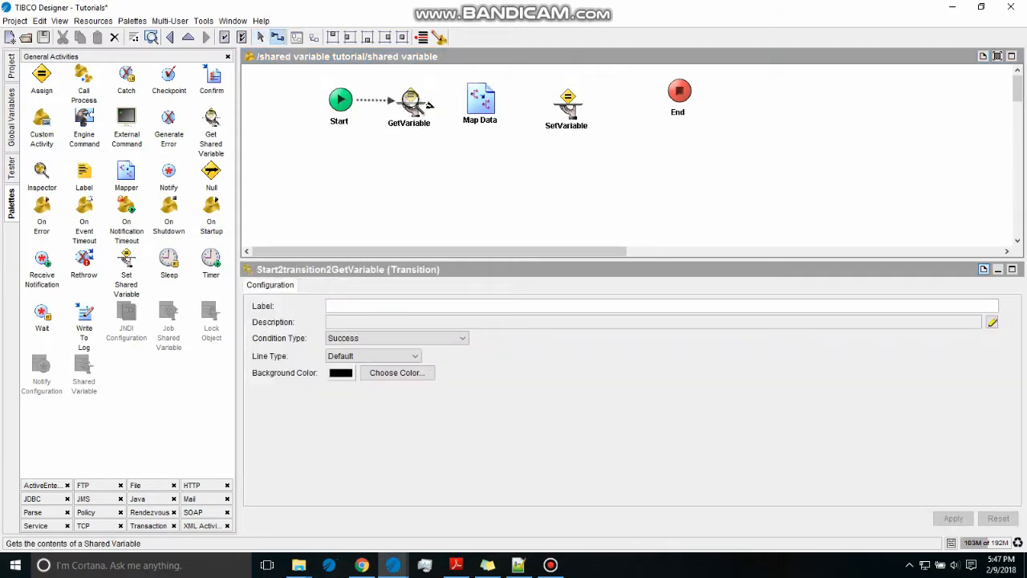
left_click(513, 99)
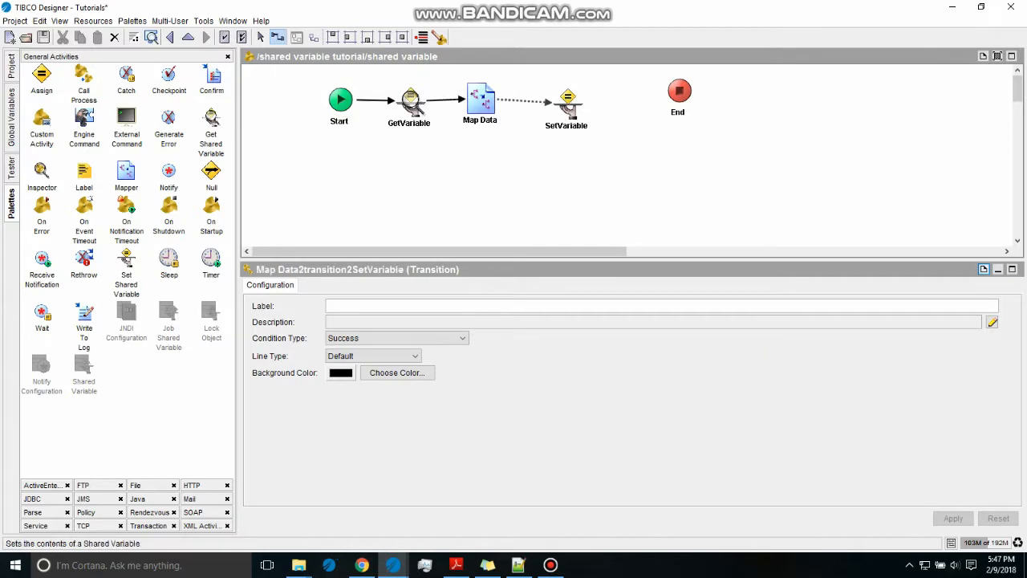
left_click(626, 96)
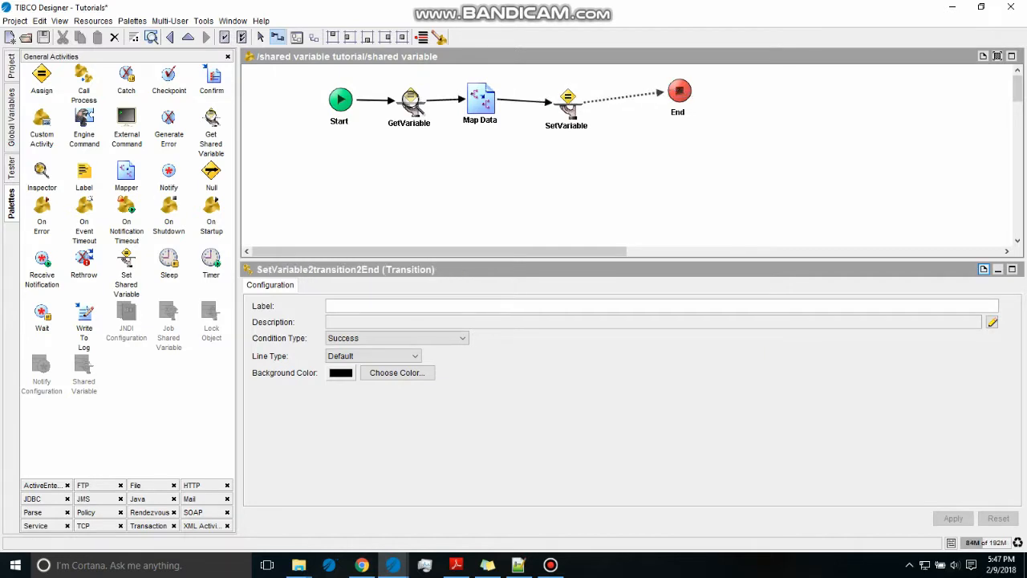
left_click(479, 96)
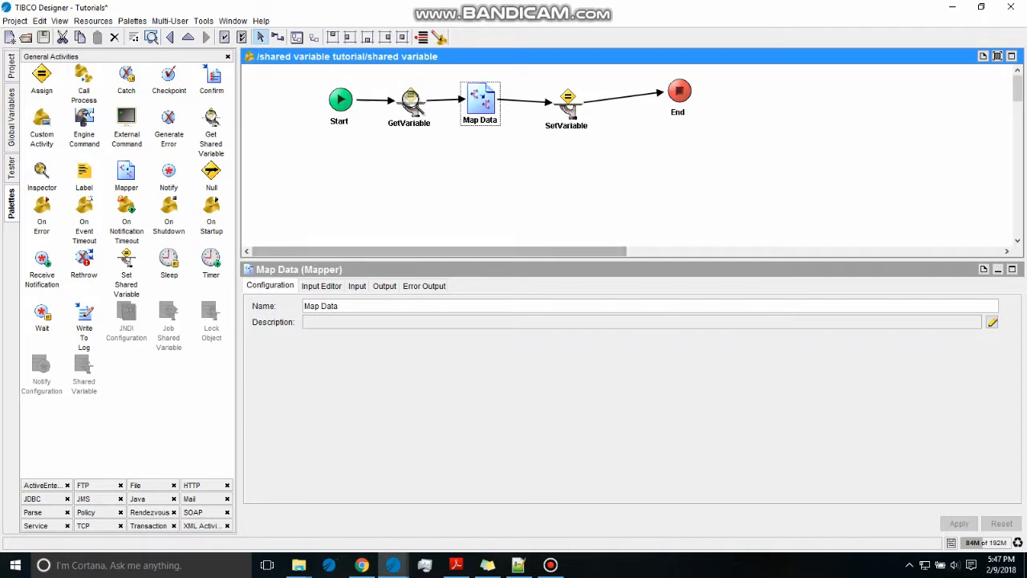
Check Map Data's integer param schema and which shared variable GetVariable reads.
left_click(321, 285)
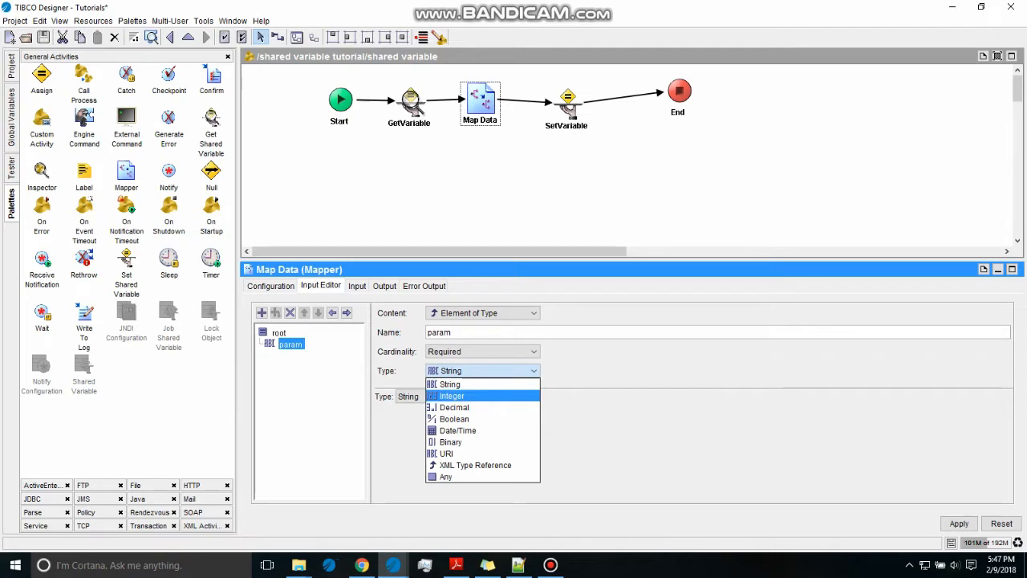
left_click(451, 395)
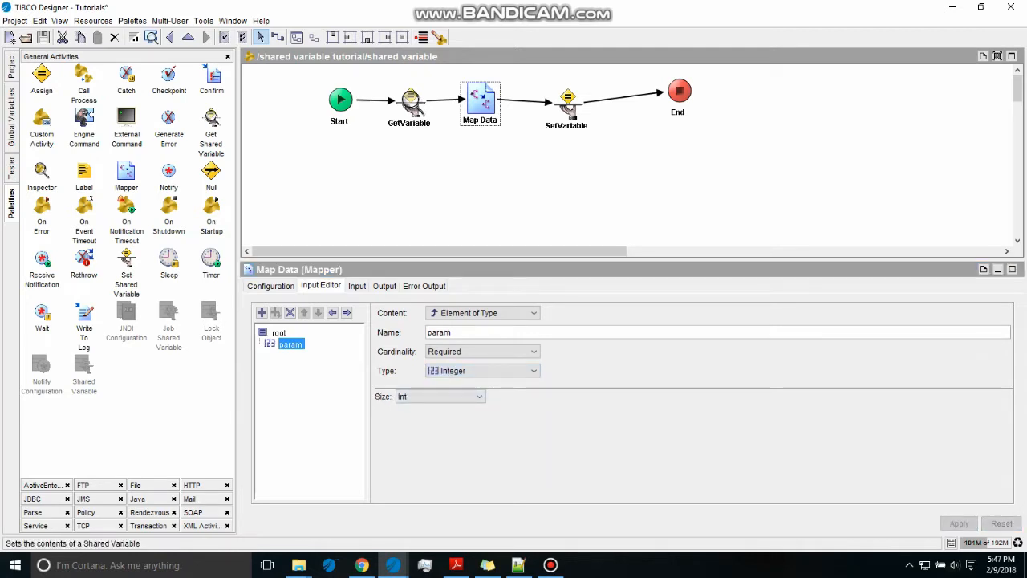
left_click(279, 332)
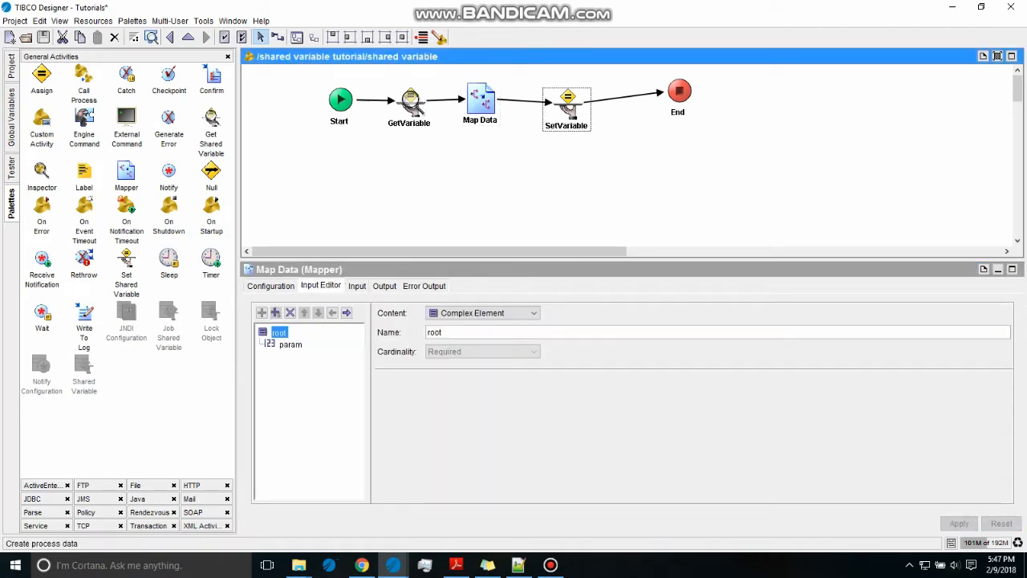
left_click(409, 96)
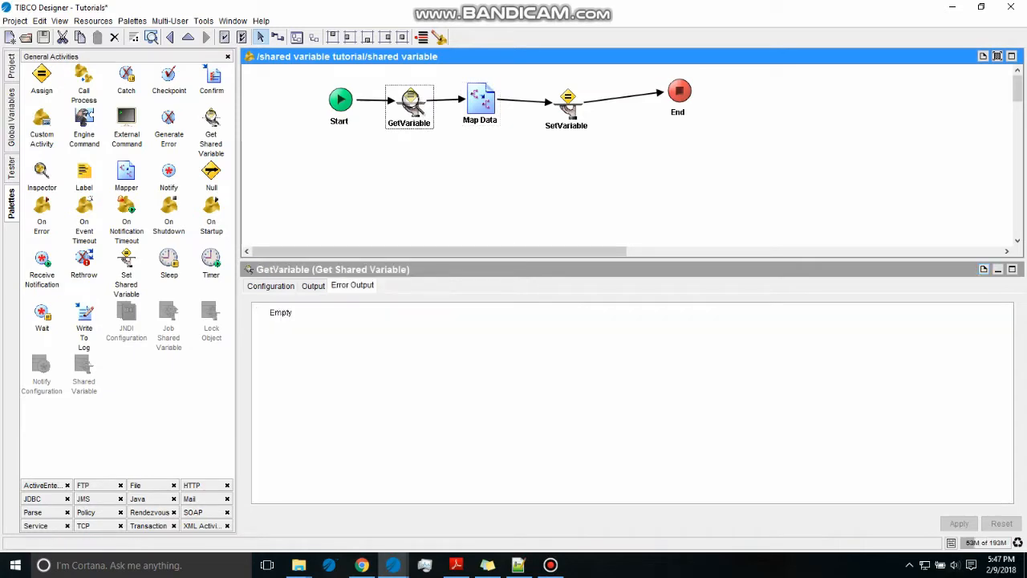
left_click(270, 285)
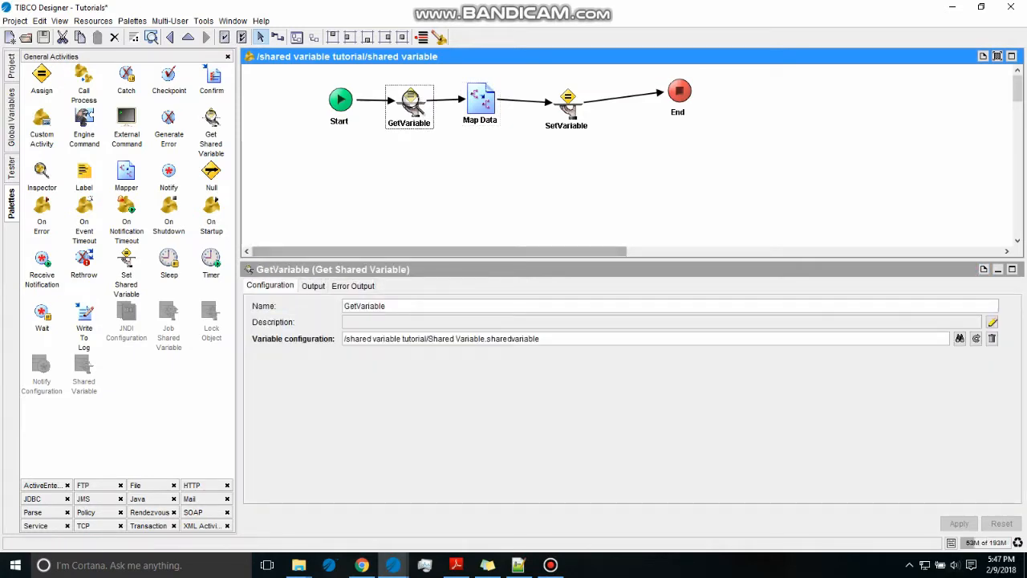
Set Map Data's param expression to $GetVariable/root/param+100.
left_click(478, 96)
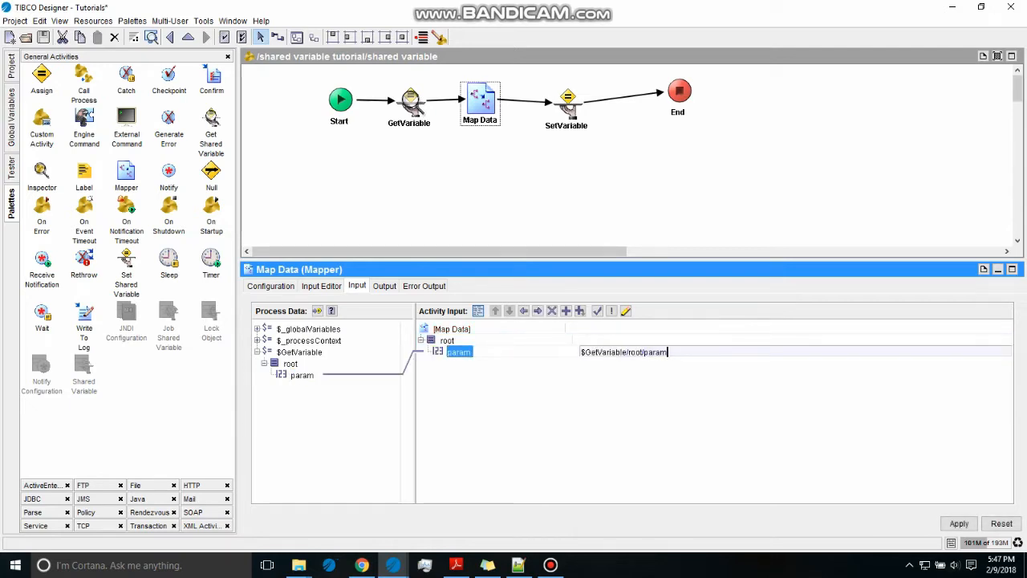
type("+100")
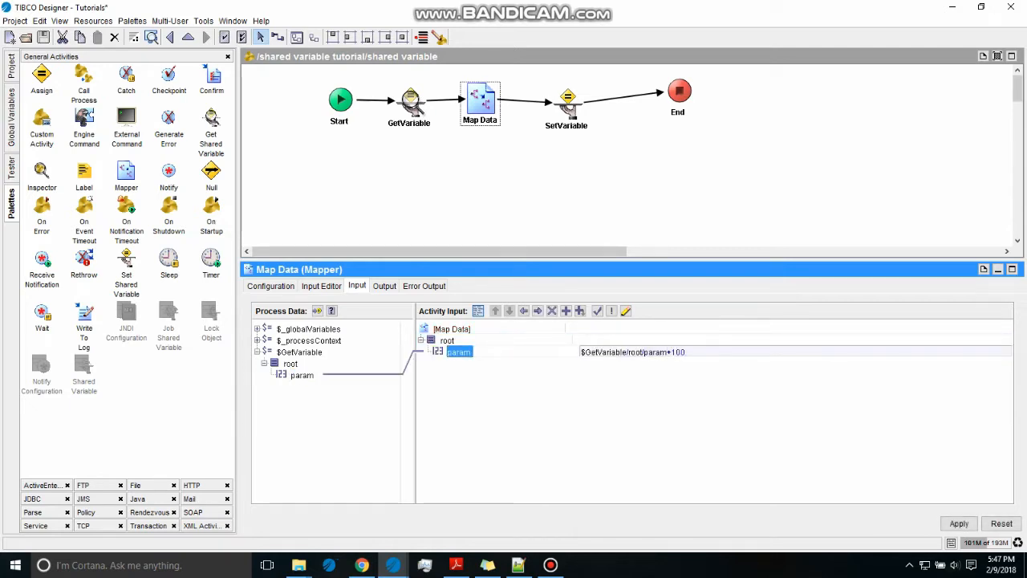
left_click(566, 96)
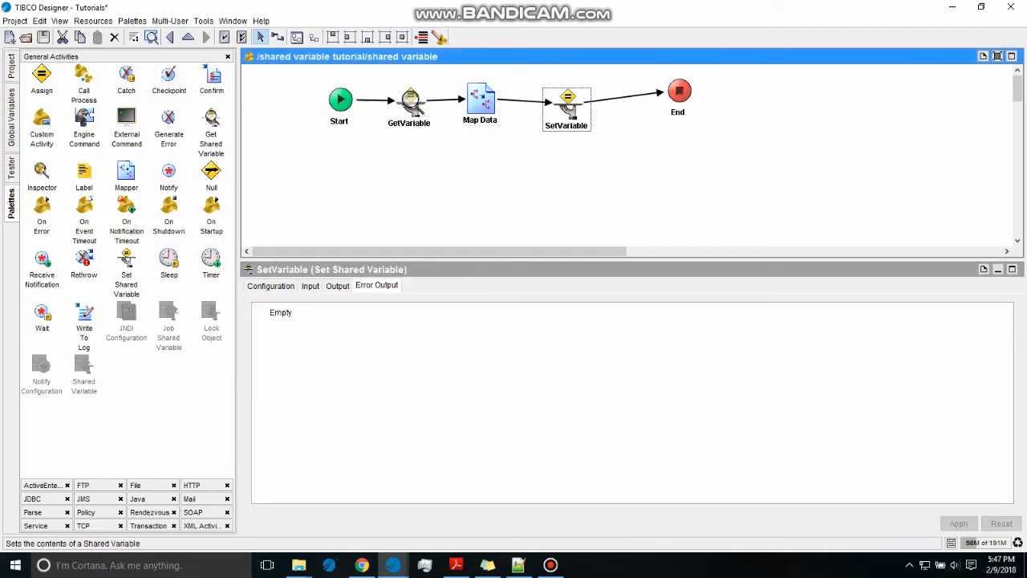
Map SetVariable's param from $Map-Data/root/param instead of the fixed 600 and apply it.
left_click(310, 286)
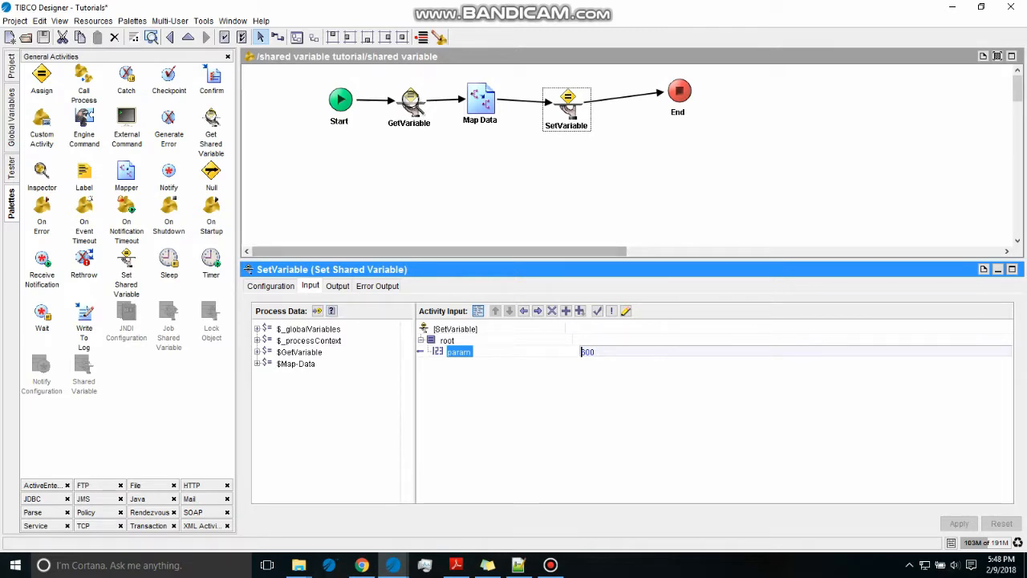
left_click(260, 363)
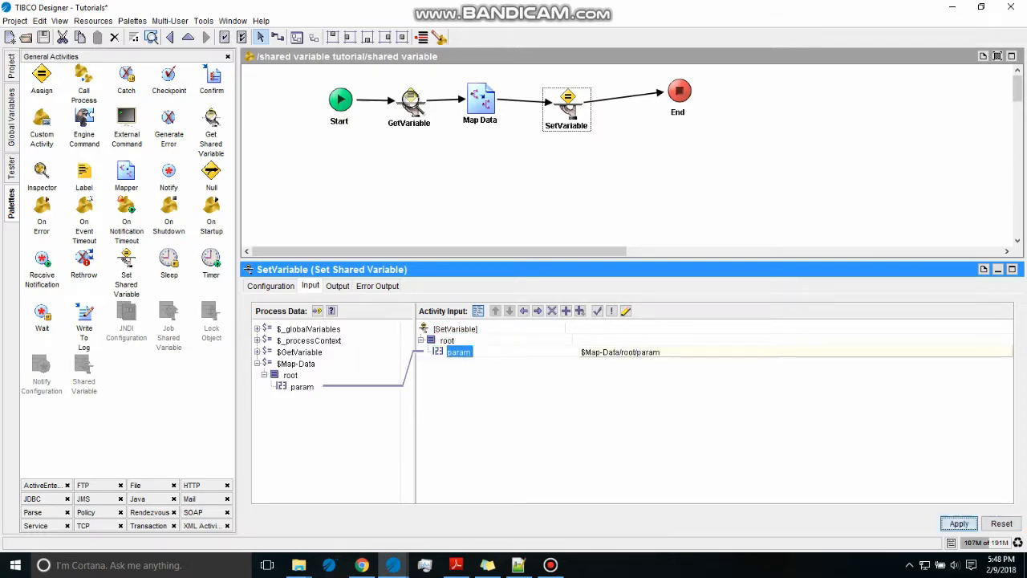
left_click(677, 89)
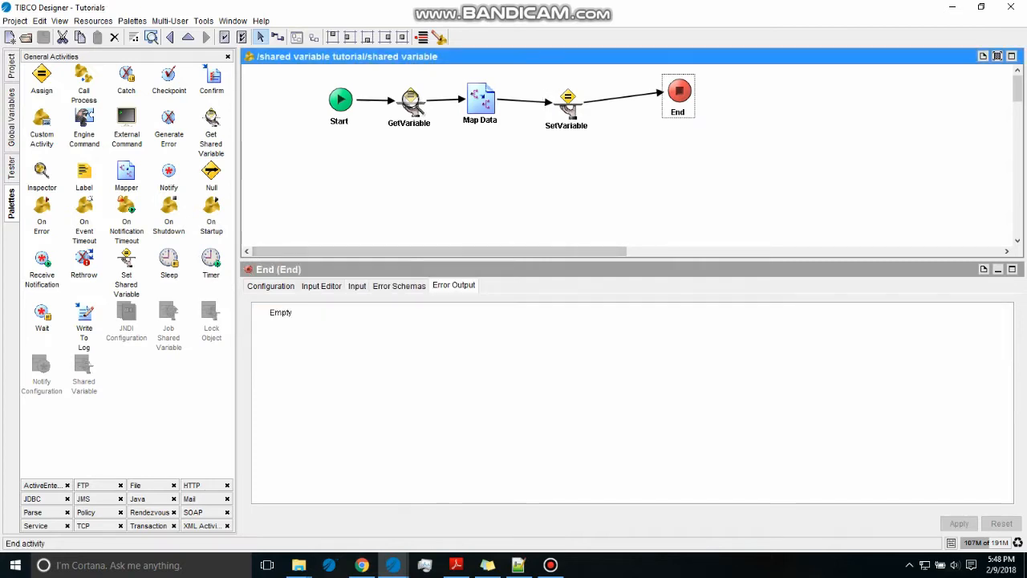
Test-run the process and confirm GetVariable read 100.
left_click(356, 285)
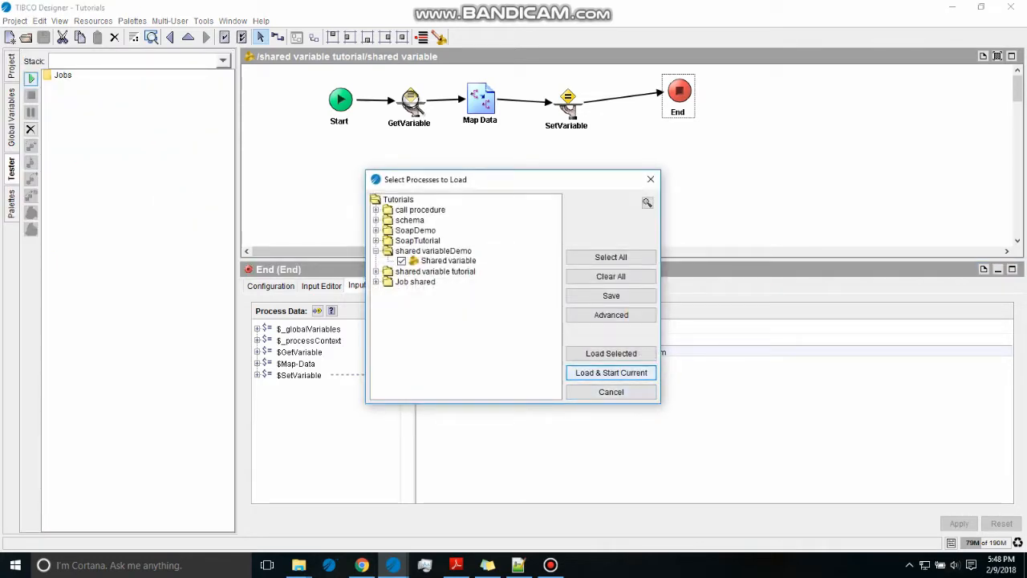
left_click(609, 372)
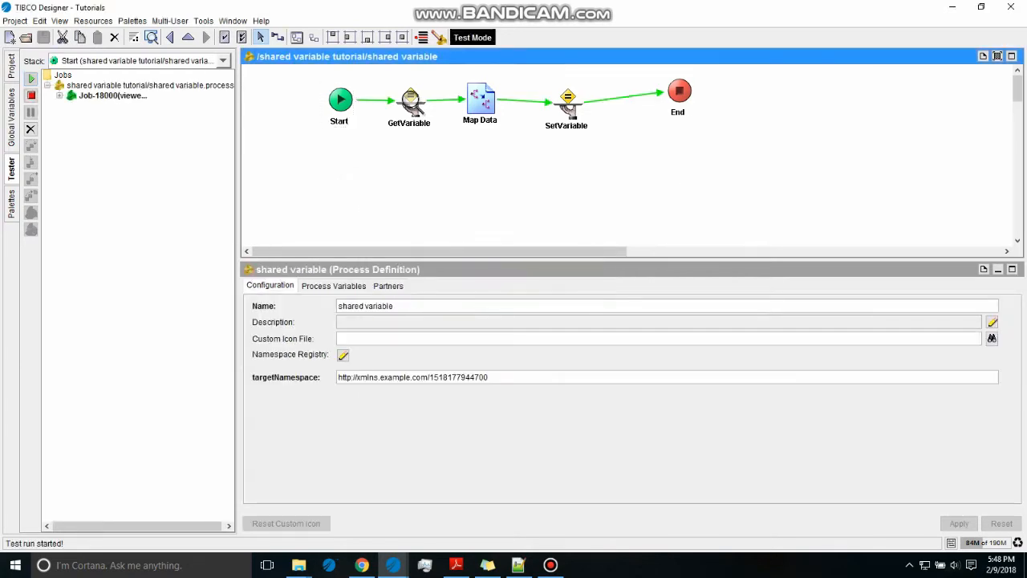
left_click(407, 105)
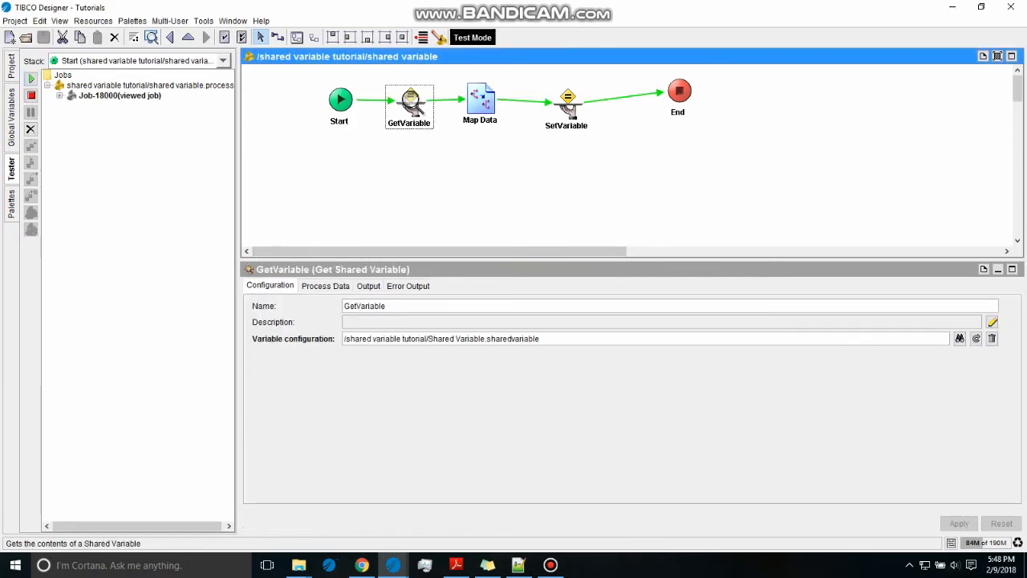
left_click(367, 286)
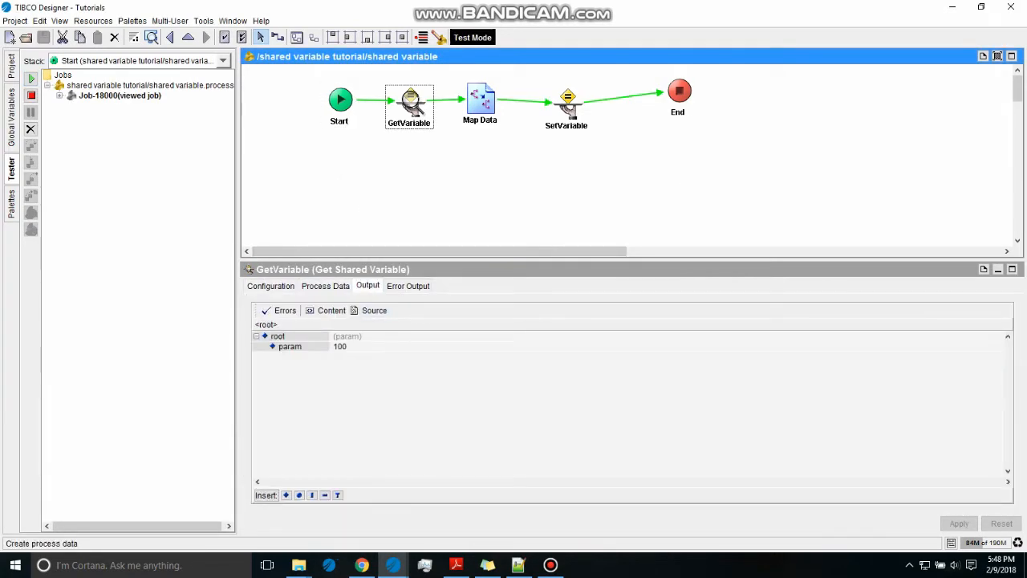
Confirm Map Data and SetVariable output 200, then start a second test run.
left_click(478, 96)
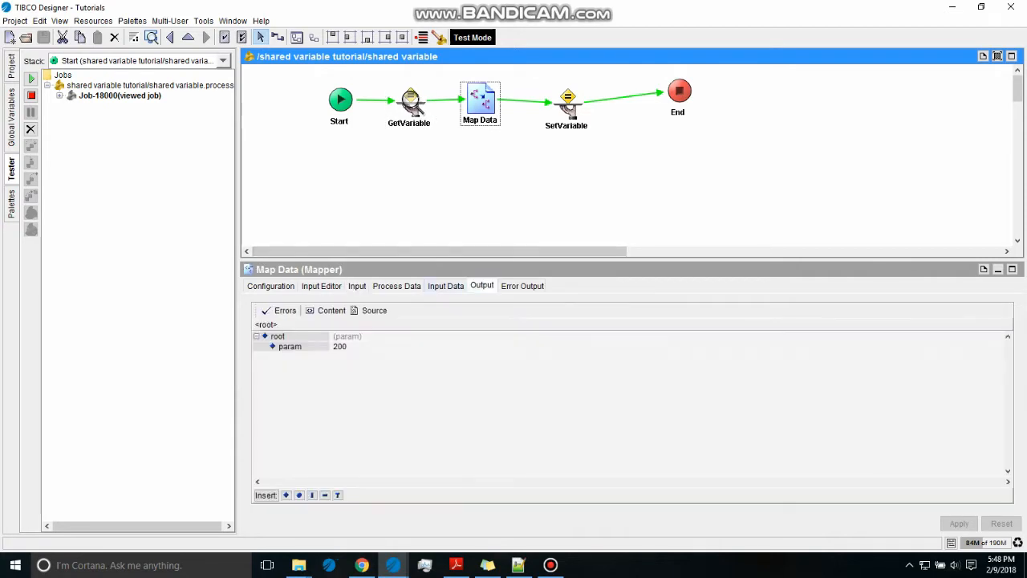
left_click(566, 97)
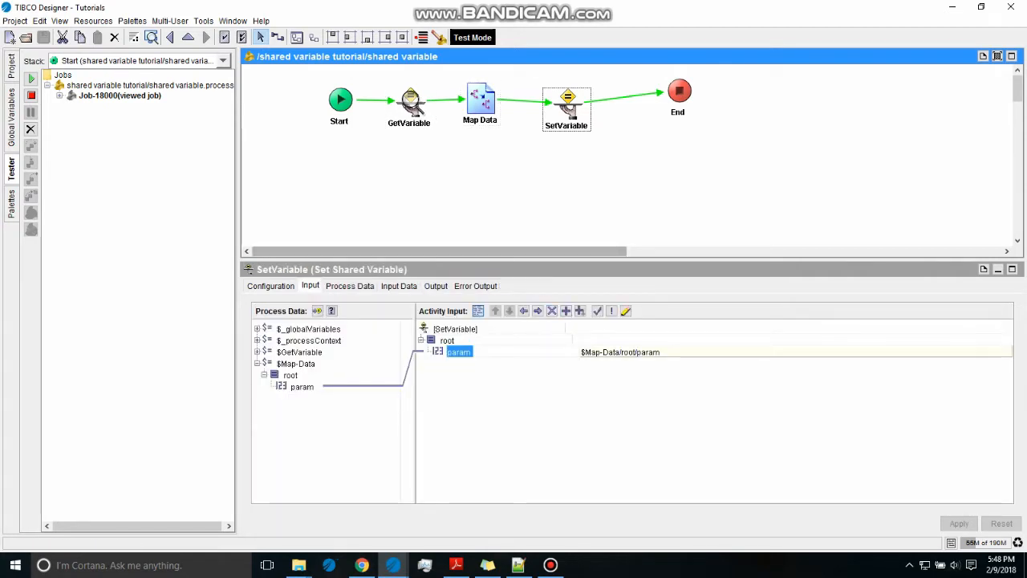
left_click(433, 285)
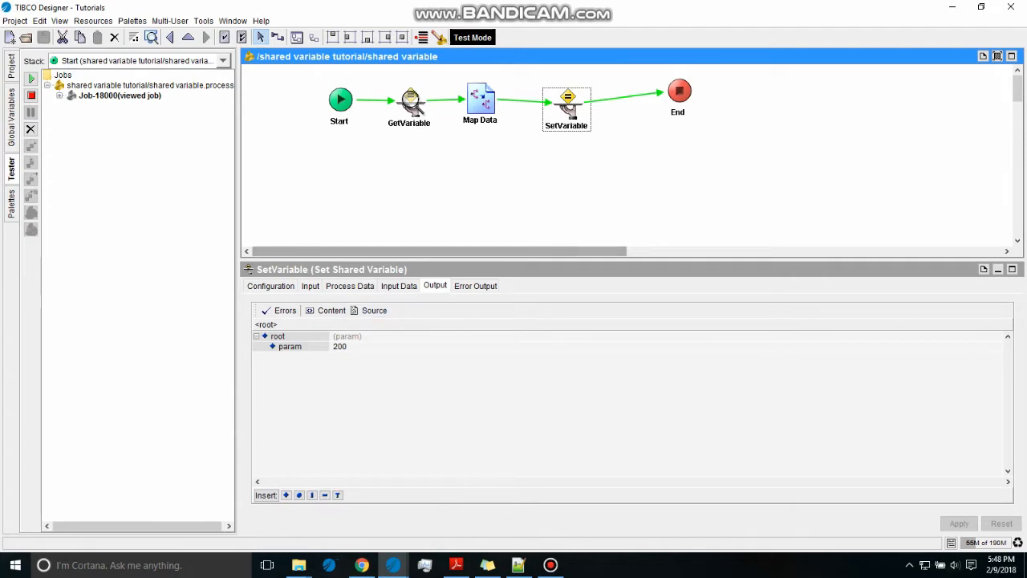
left_click(677, 90)
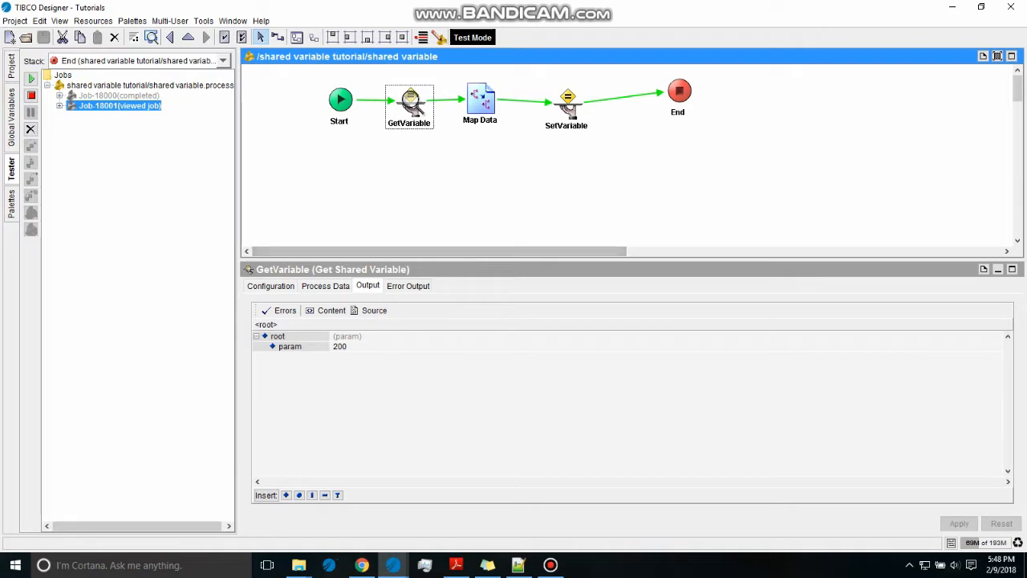
Confirm the second run's Map Data and SetVariable give 300, then start a third run.
left_click(478, 96)
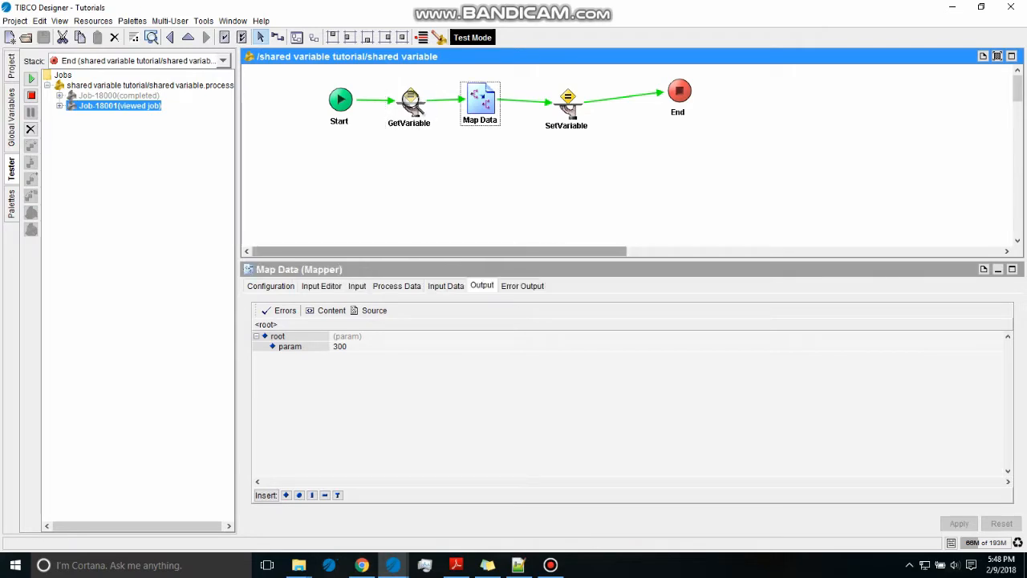
left_click(567, 96)
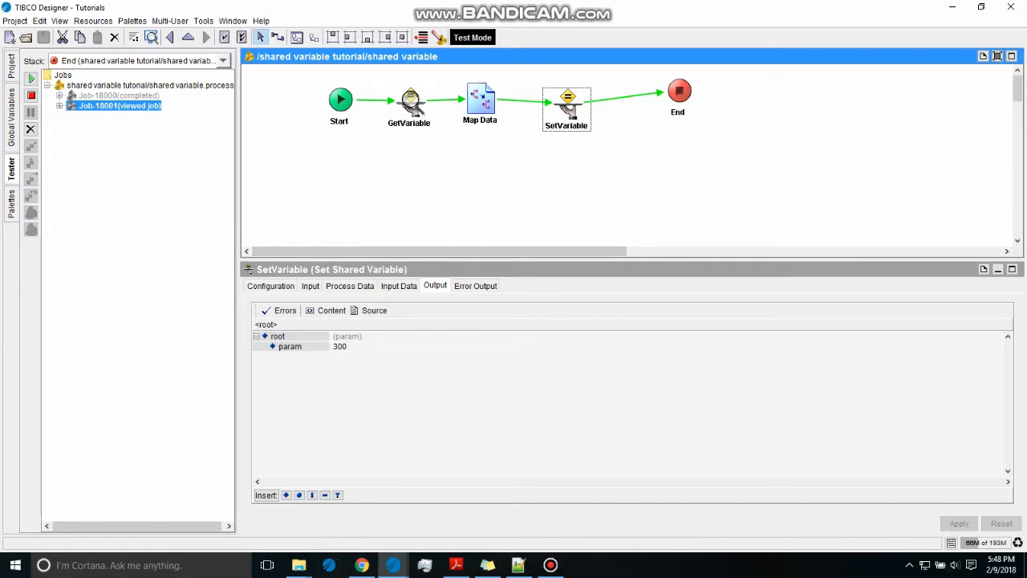
left_click(149, 84)
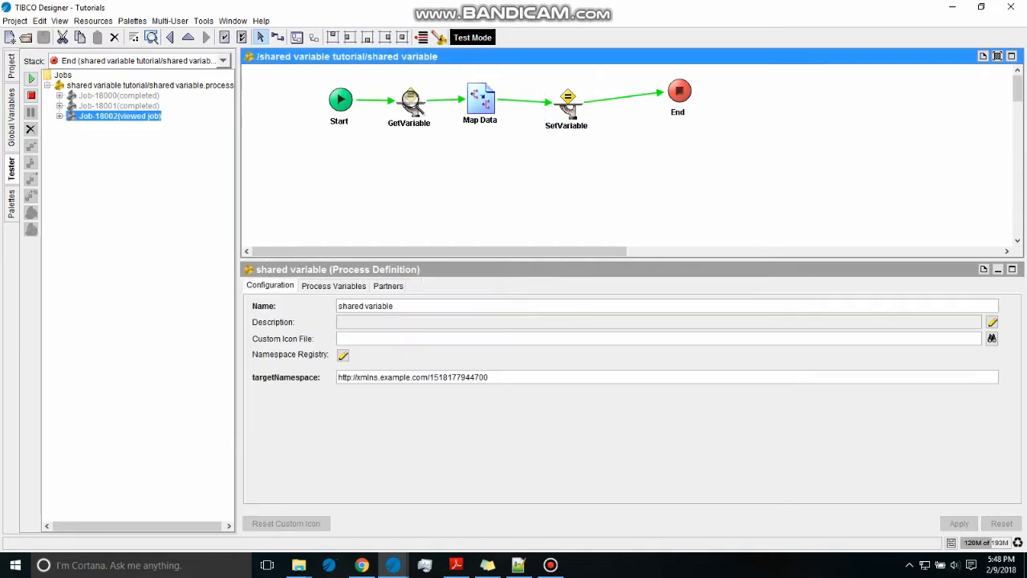
Confirm the third run raises the value to 400 and end the test session.
left_click(409, 100)
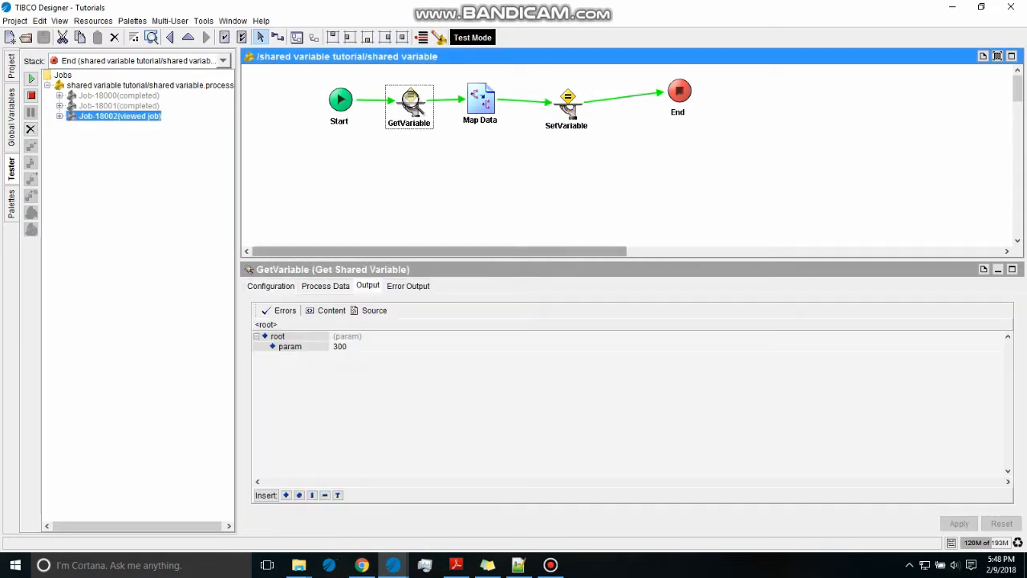
left_click(480, 96)
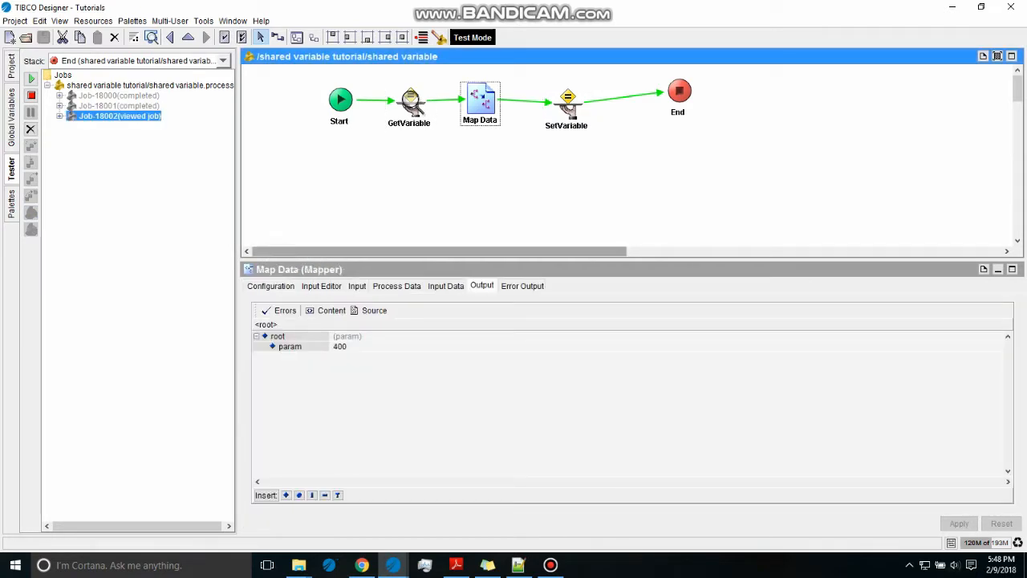
left_click(567, 96)
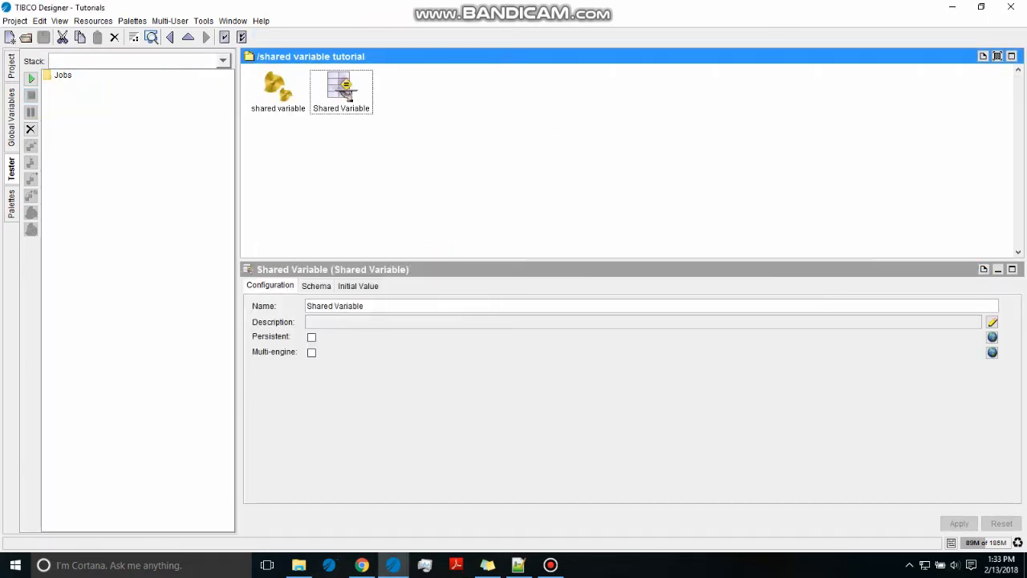
Turn on Persistent for the shared variable, reopen the process and start a test run.
left_click(311, 337)
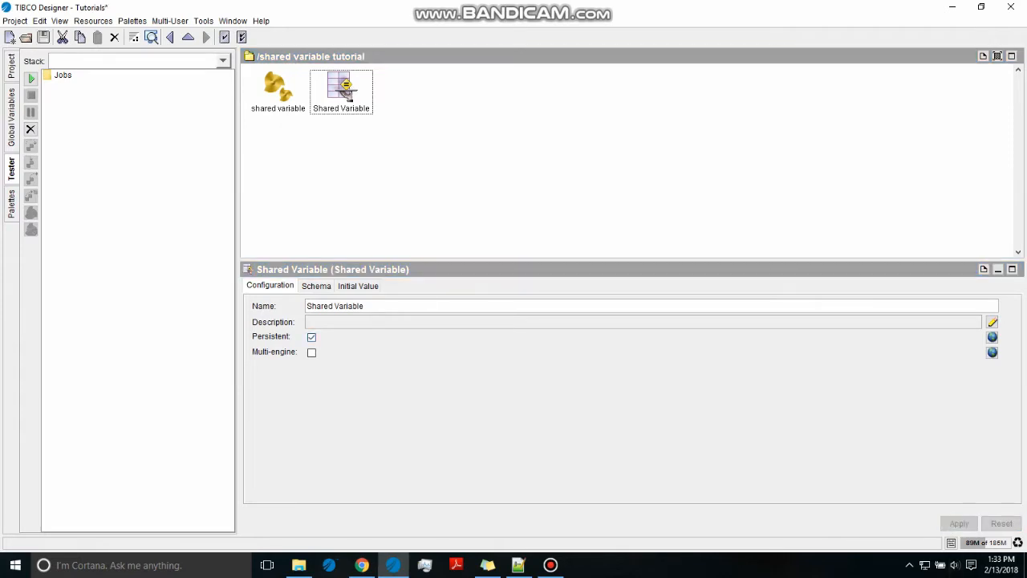
double_click(277, 87)
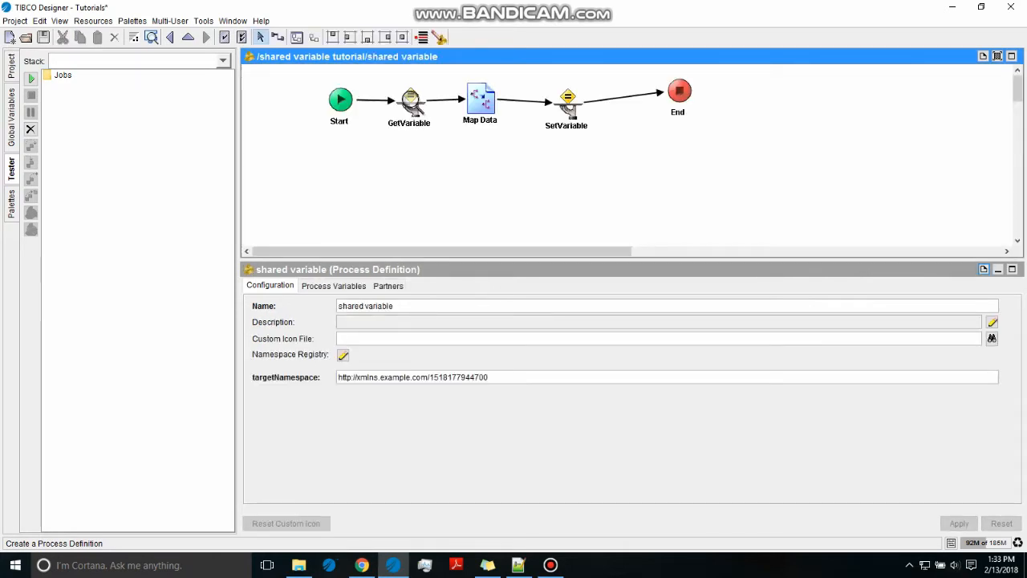
left_click(408, 100)
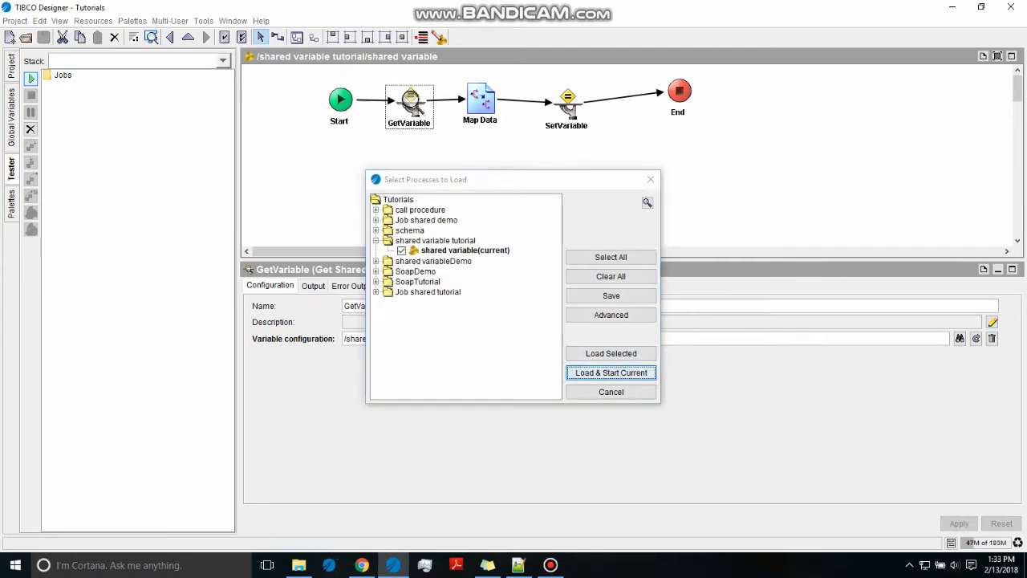
left_click(609, 372)
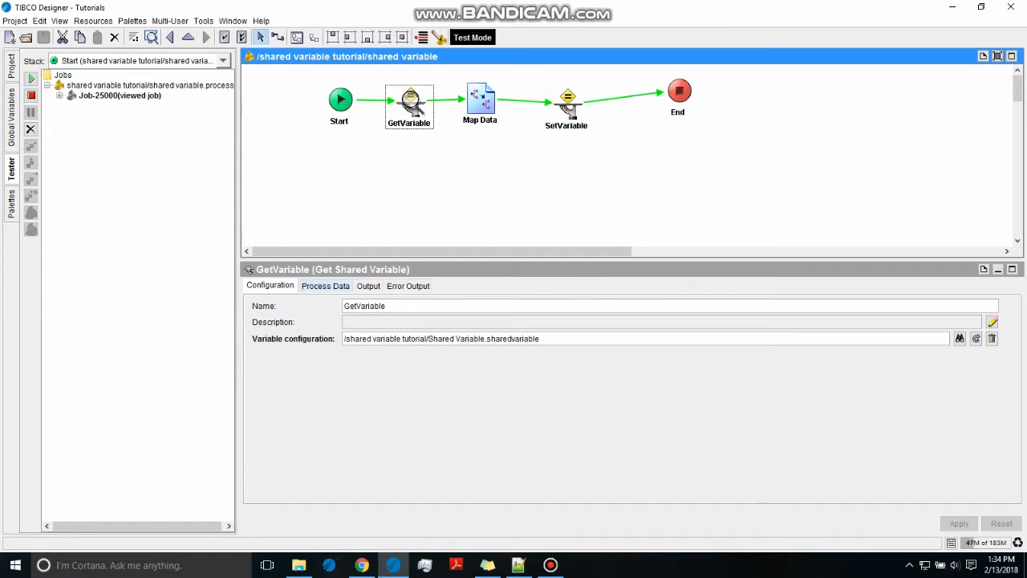
Review GetVariable, Map Data's 200 result and SetVariable's output, then start another run.
left_click(368, 286)
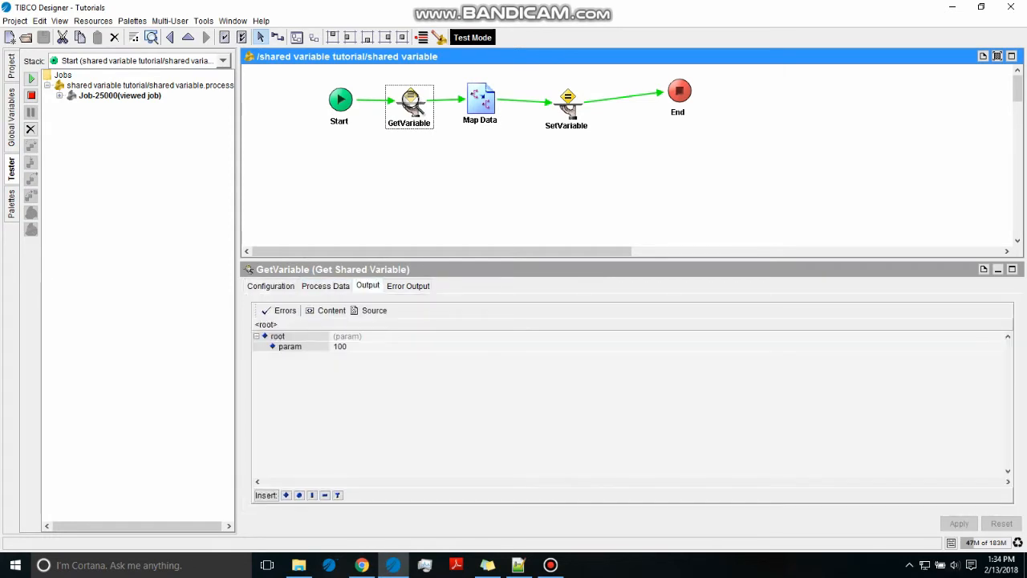
left_click(478, 96)
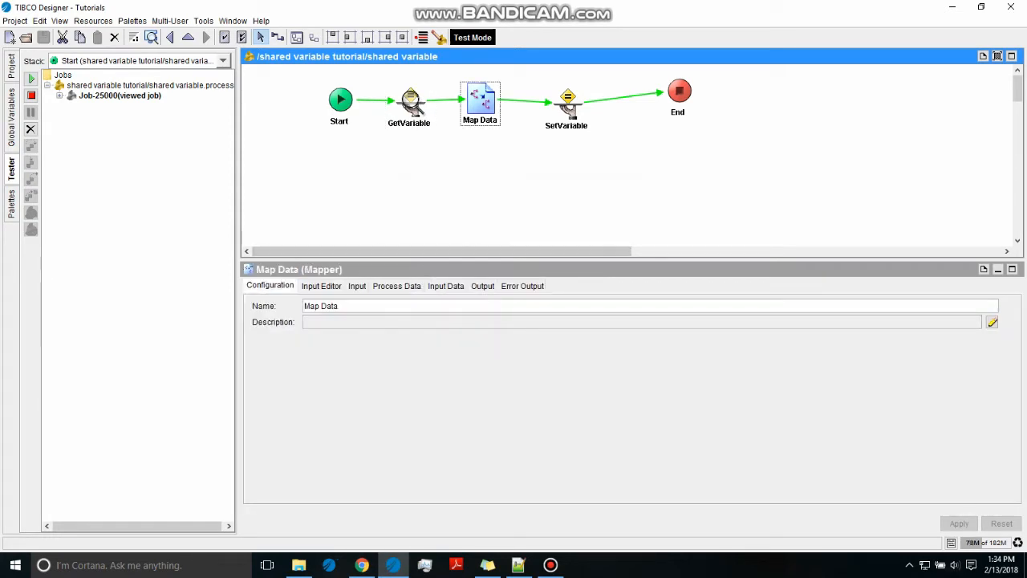
left_click(481, 285)
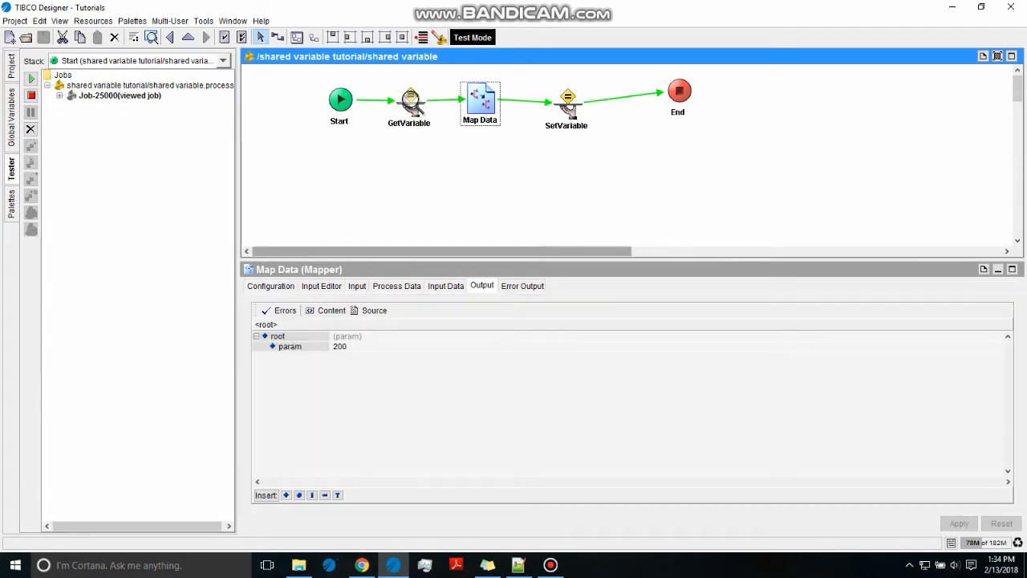
left_click(566, 98)
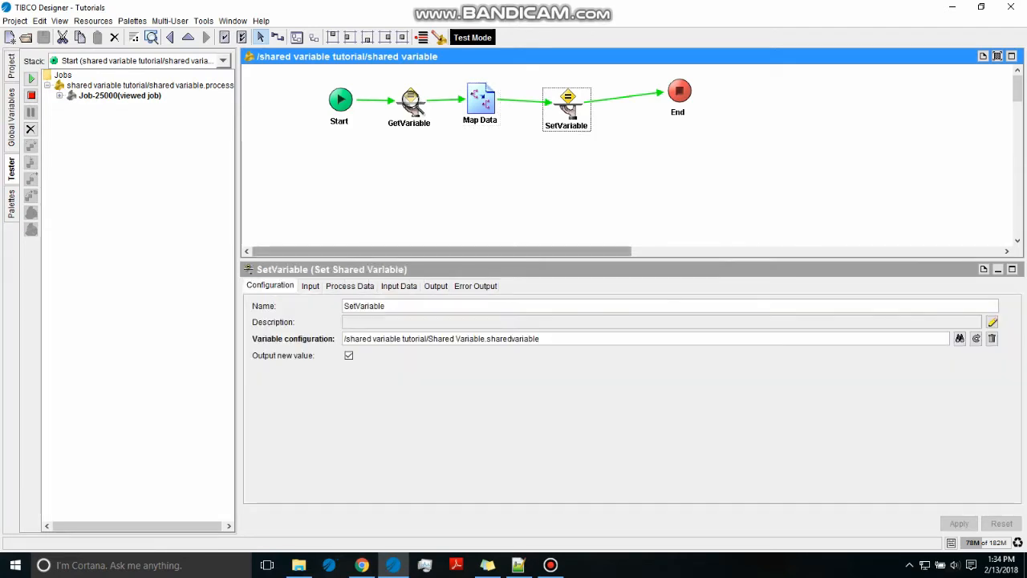
left_click(433, 285)
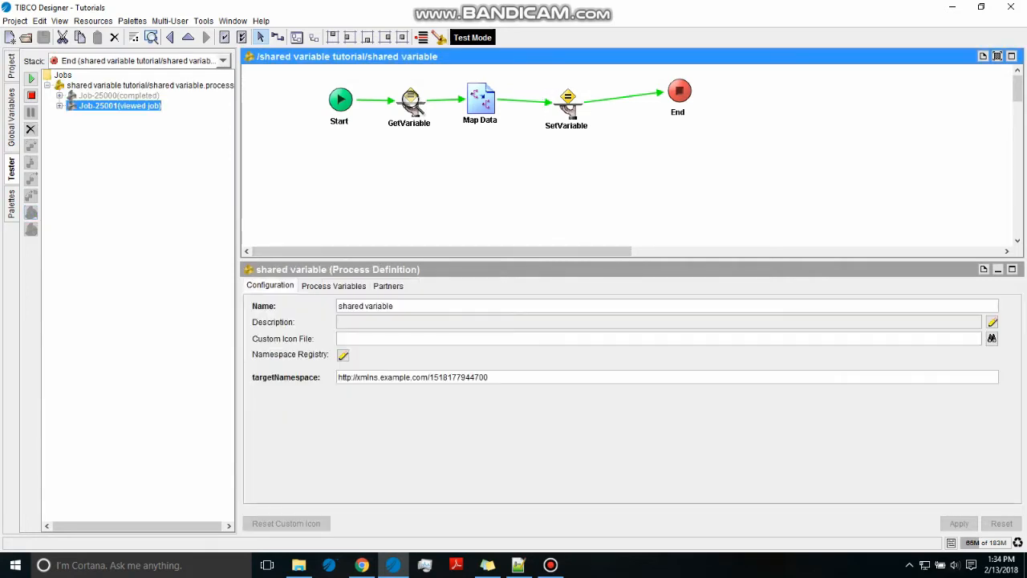
Confirm GetVariable reads 200 and SetVariable stores 300, then bring up Select Processes to Load.
left_click(409, 104)
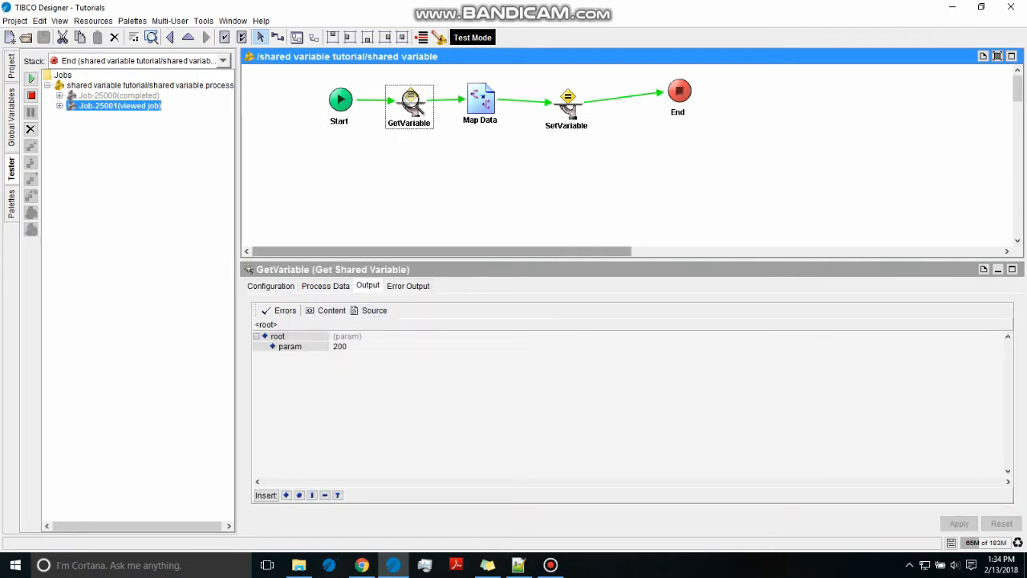
left_click(568, 96)
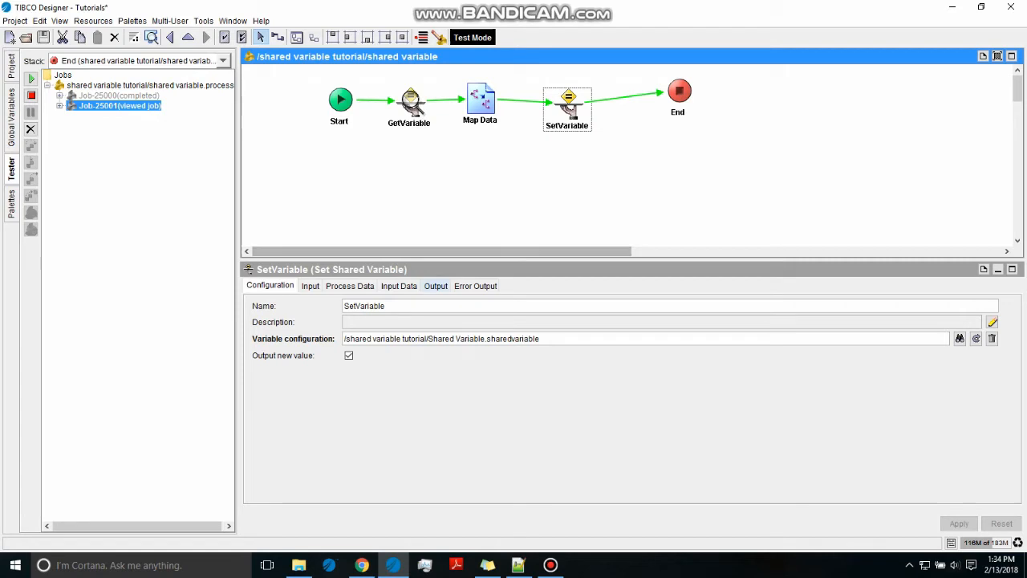
left_click(435, 286)
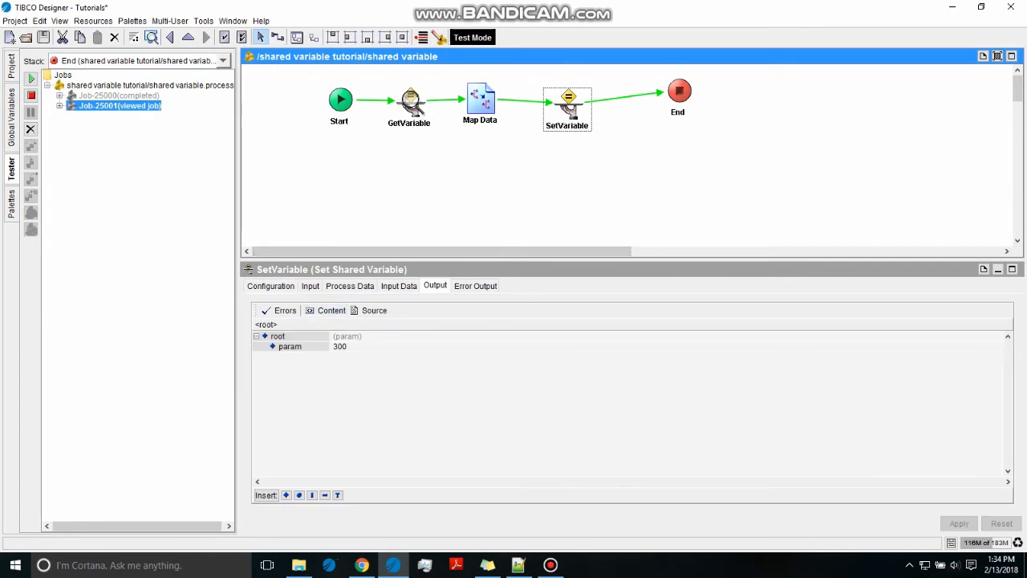
left_click(472, 37)
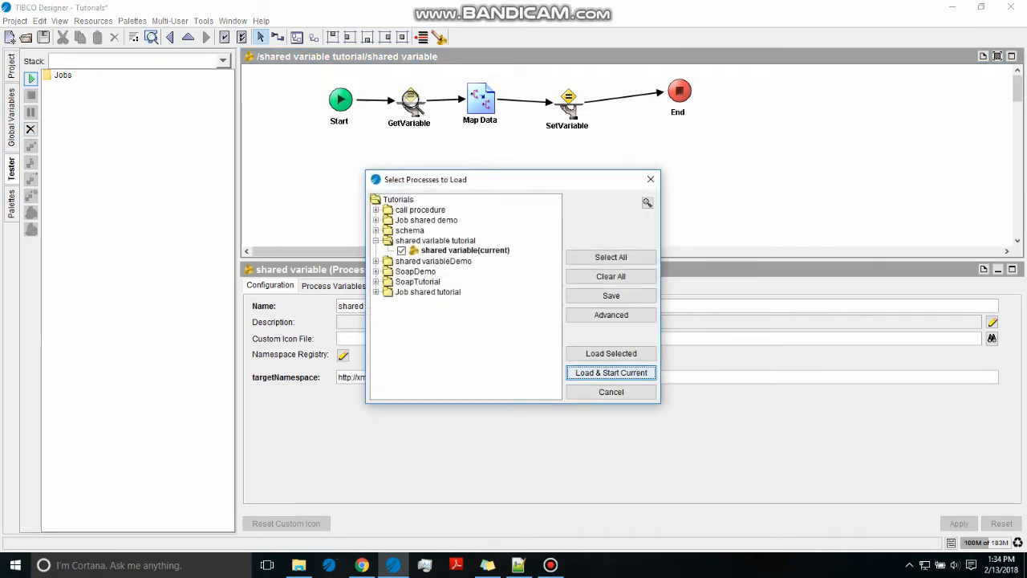
Start a run, saving the project, and confirm it reads 300 and stores 400.
left_click(610, 372)
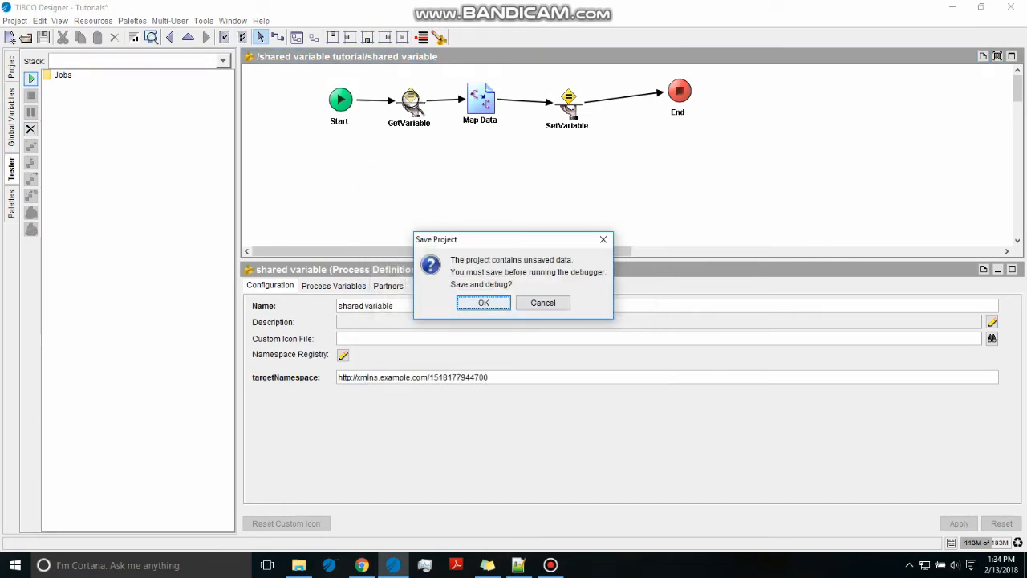
left_click(483, 302)
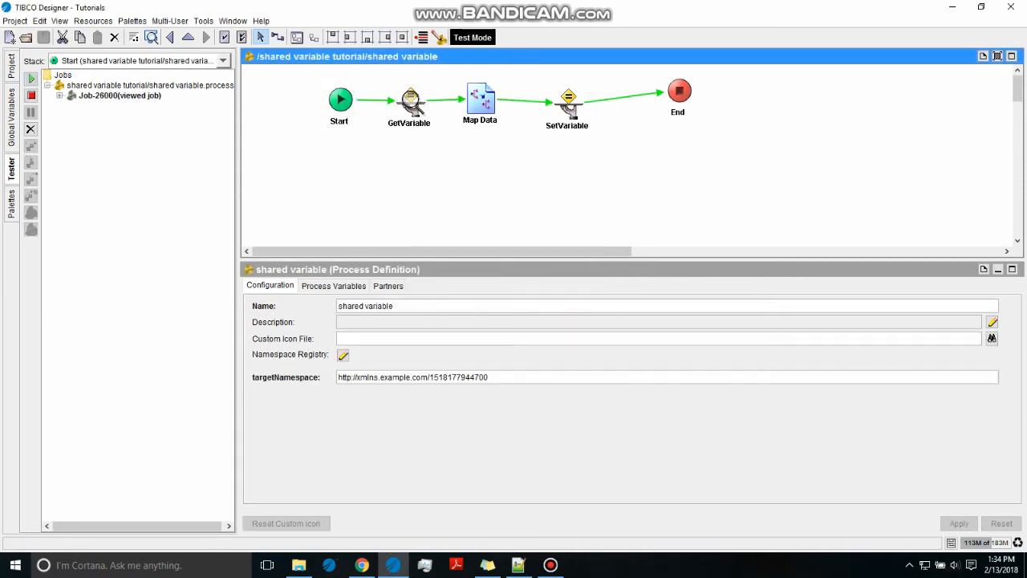
left_click(409, 99)
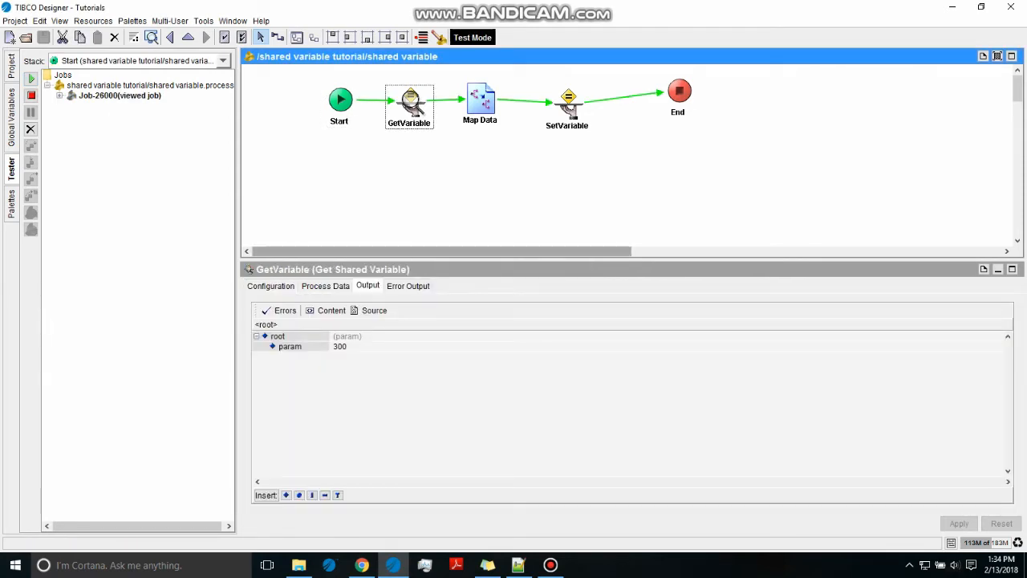
left_click(478, 96)
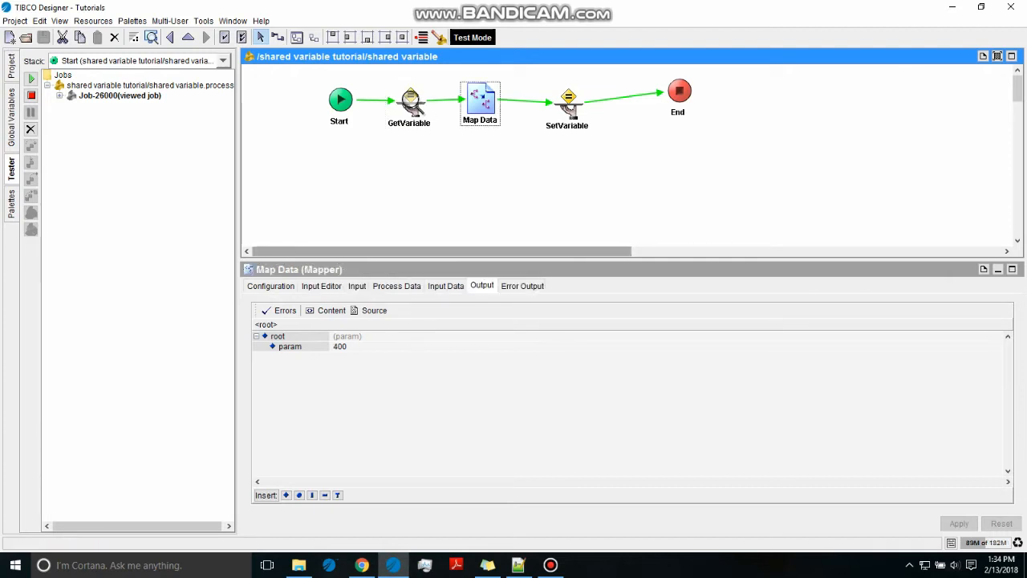
left_click(568, 97)
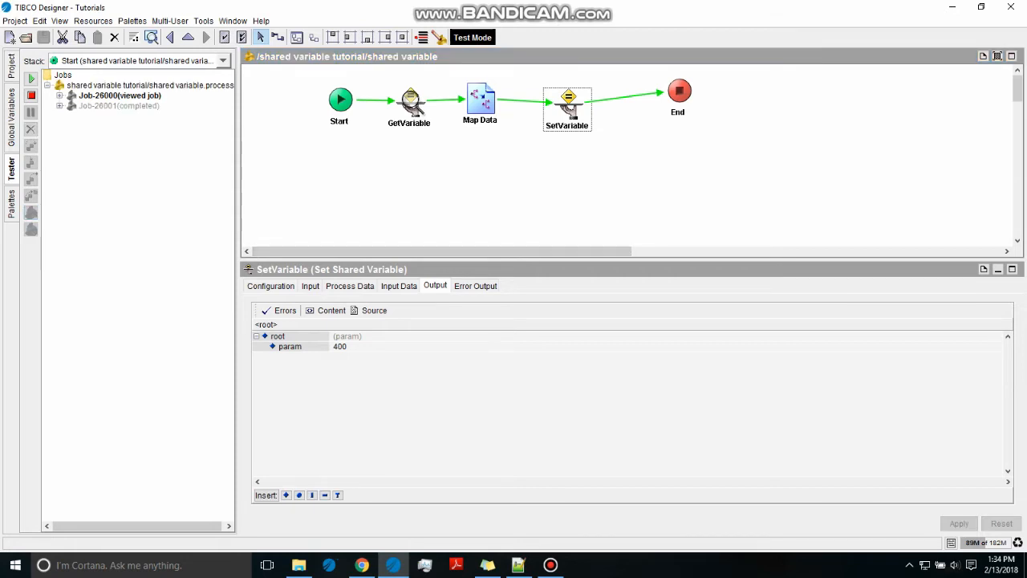
Check the next completed job's GetVariable returns 400.
left_click(118, 105)
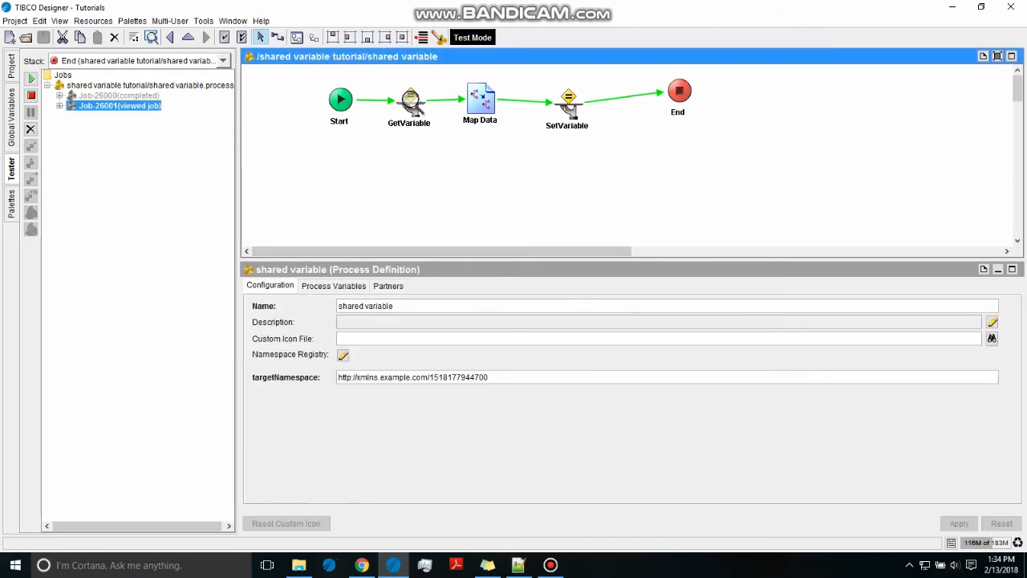
left_click(409, 100)
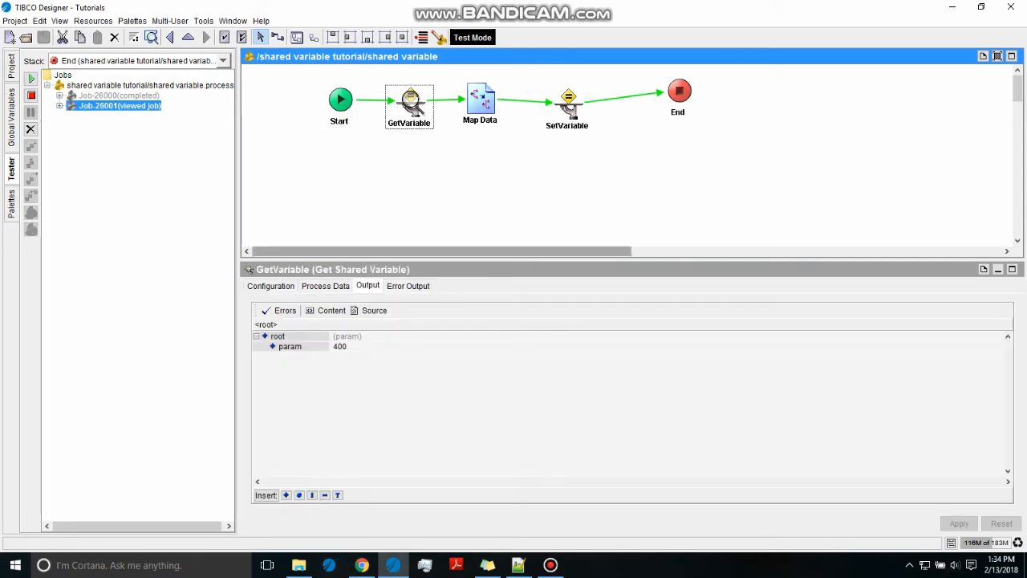
mouse_move(31, 95)
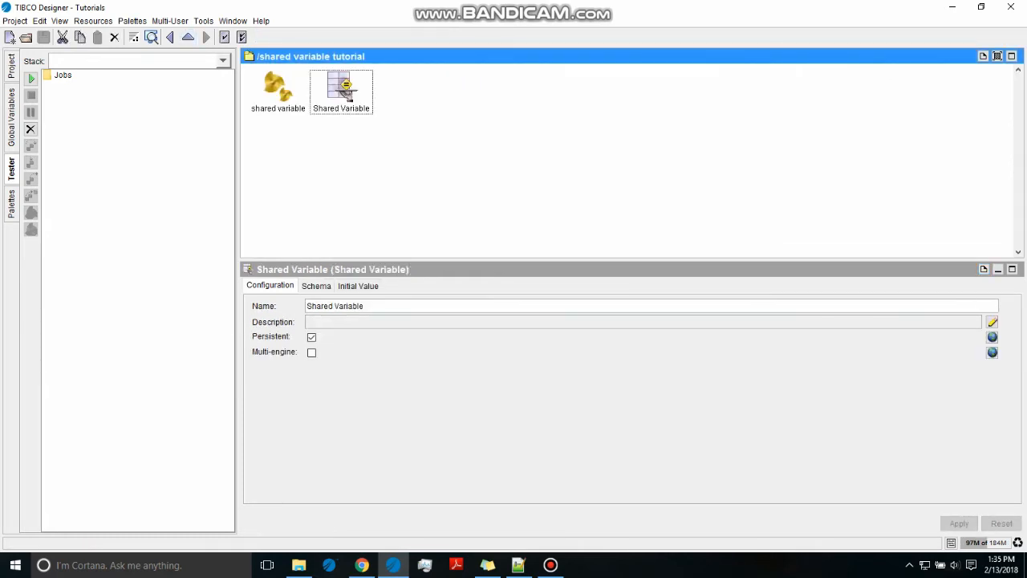
Disable Persistent on the shared variable and apply the change.
left_click(312, 337)
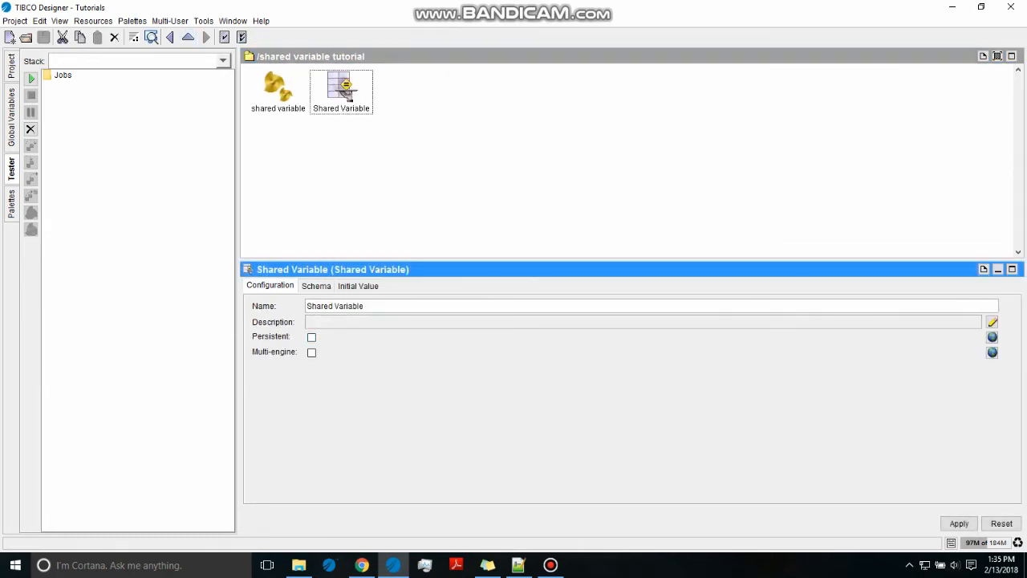
left_click(276, 88)
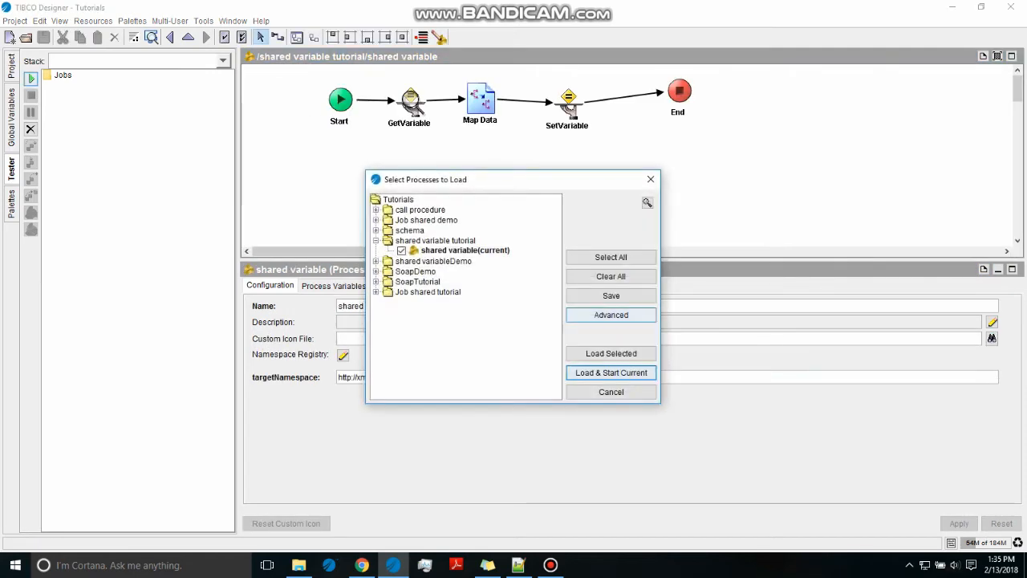
Rerun the test: GetVariable reads 100 again, Map Data gives 200, SetVariable stores 200.
left_click(609, 372)
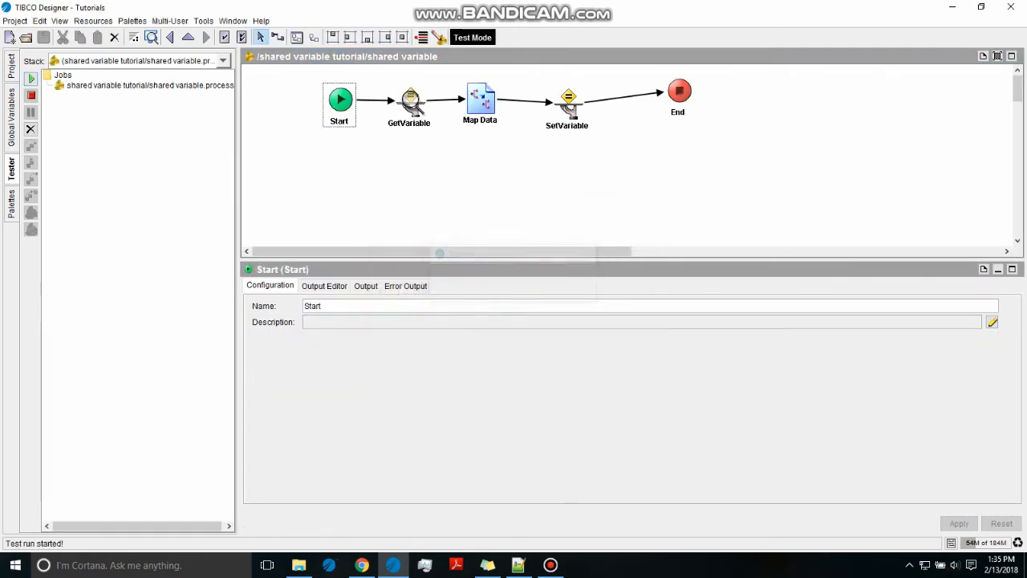
left_click(375, 99)
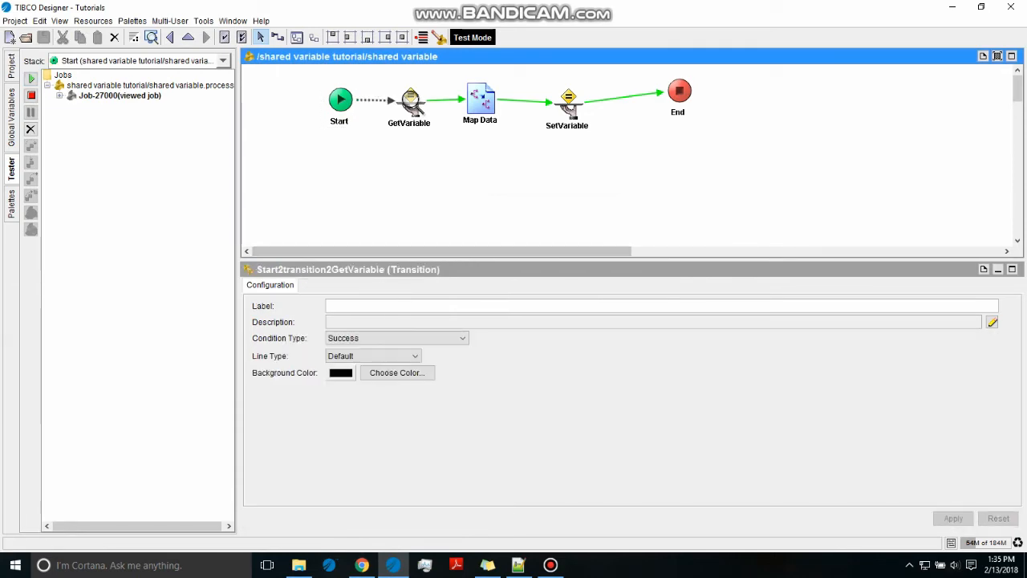
left_click(408, 99)
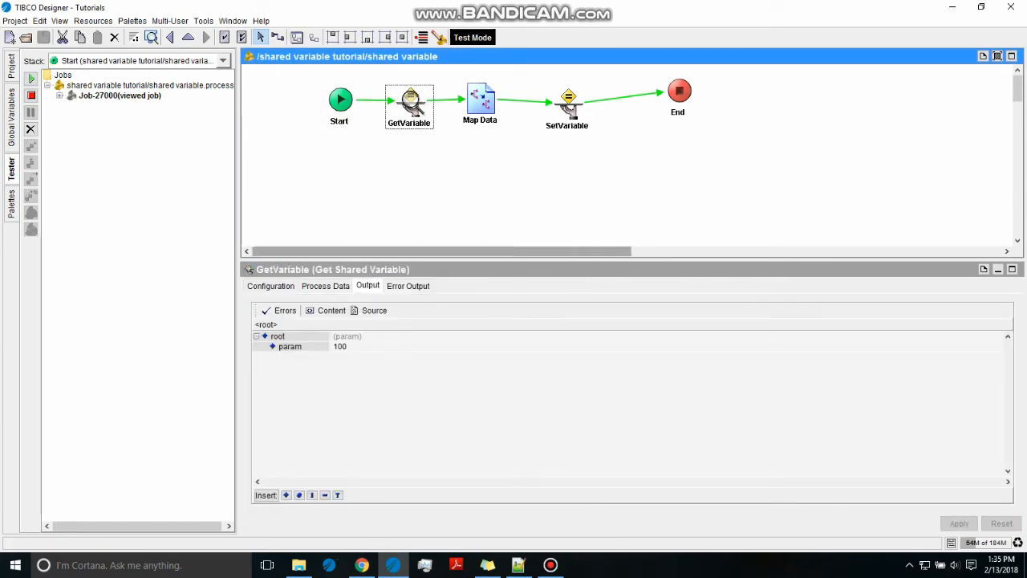
left_click(478, 96)
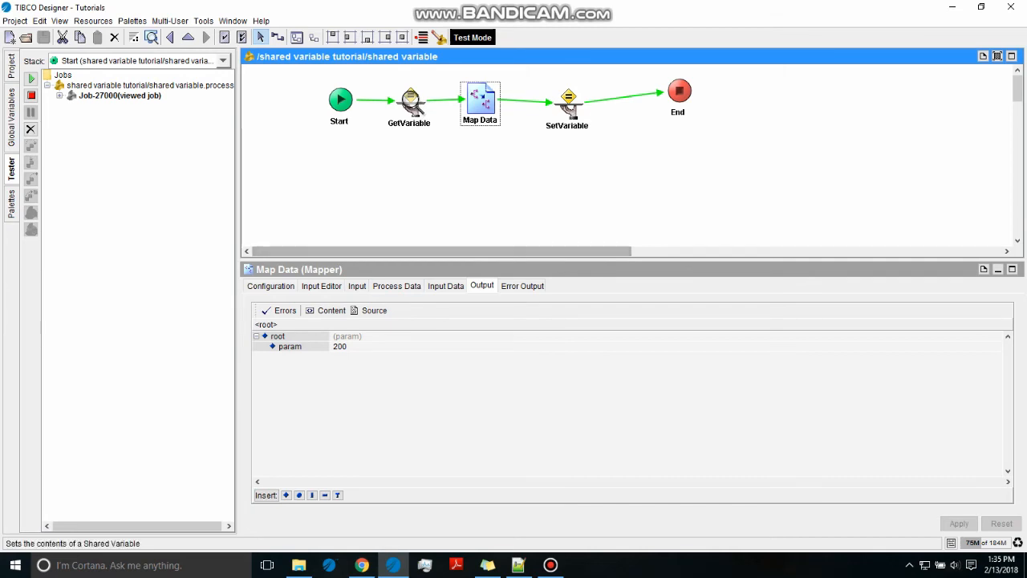
left_click(568, 97)
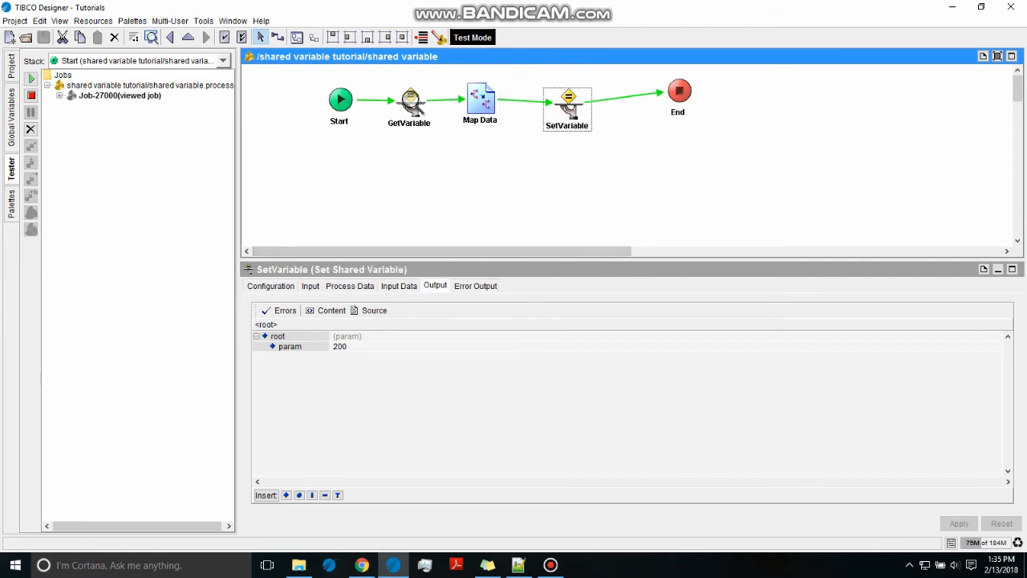